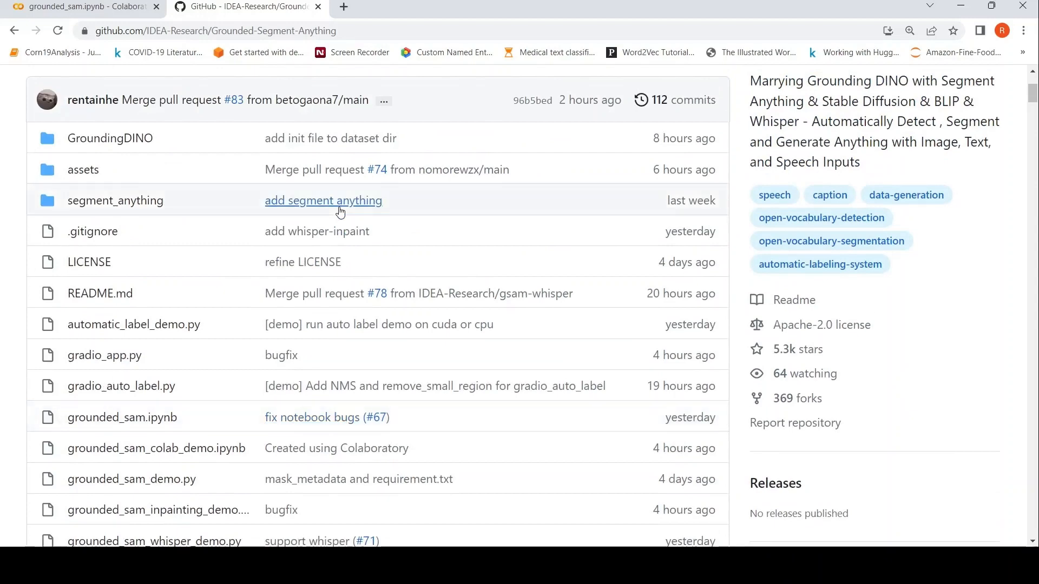
# Step: Scroll through the notebook's intro images and 'Why this project?' rationale to Prepare Environments
pyautogui.scroll(-3)
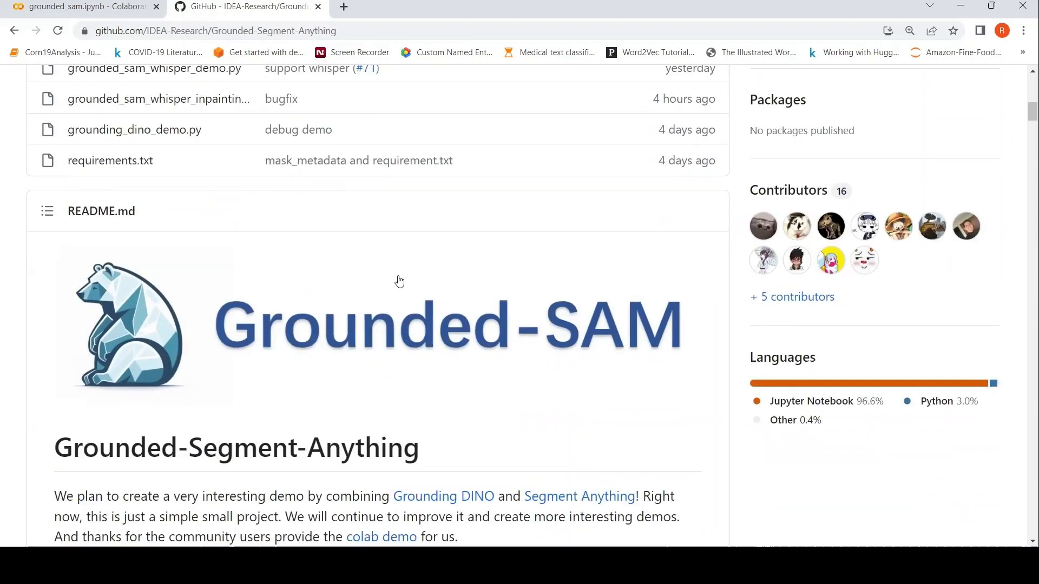
pyautogui.scroll(-3)
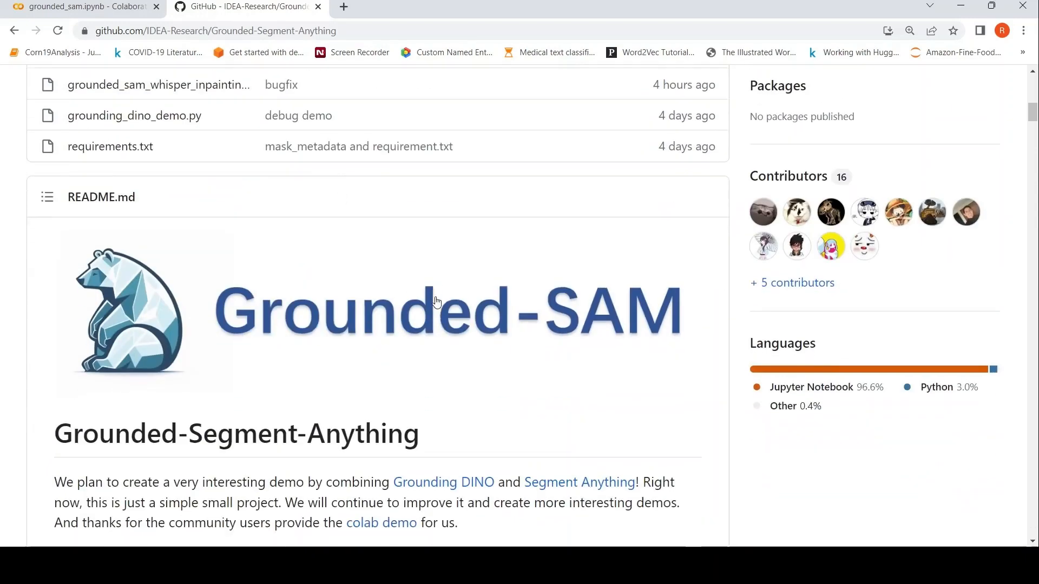
pyautogui.scroll(-3)
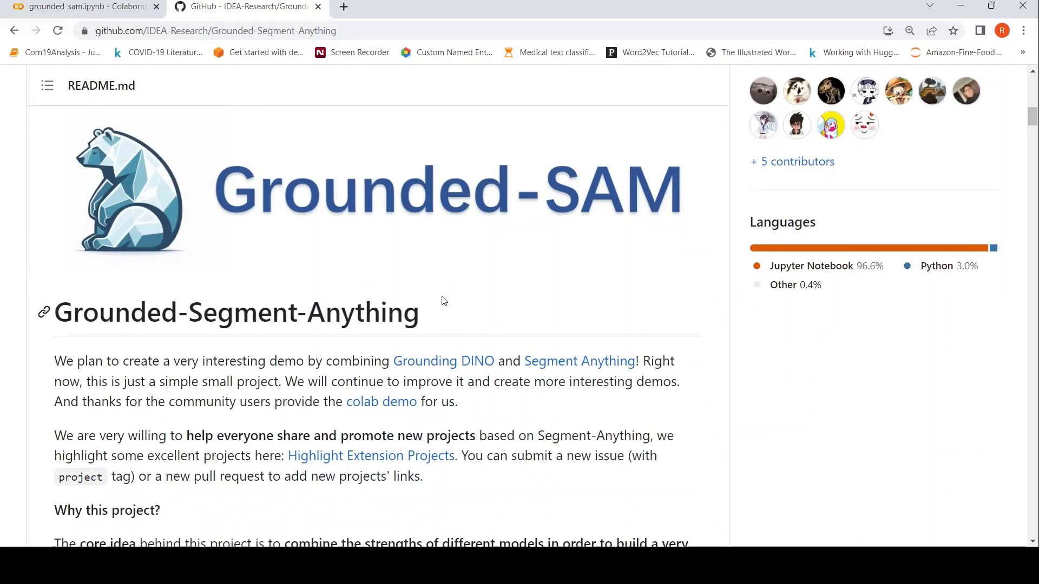
pyautogui.moveTo(473, 318)
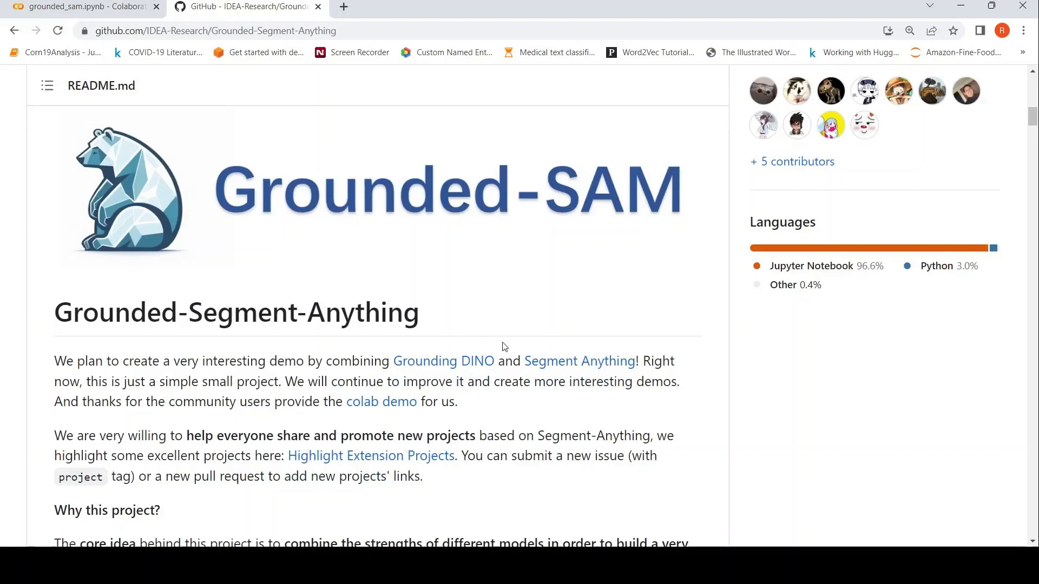
pyautogui.moveTo(479, 237)
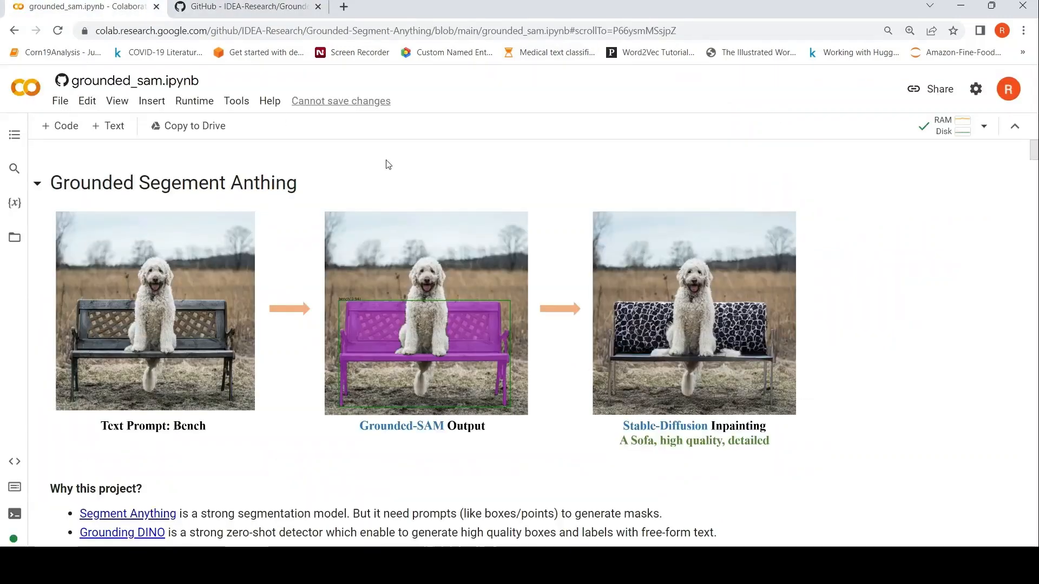
pyautogui.moveTo(411, 283)
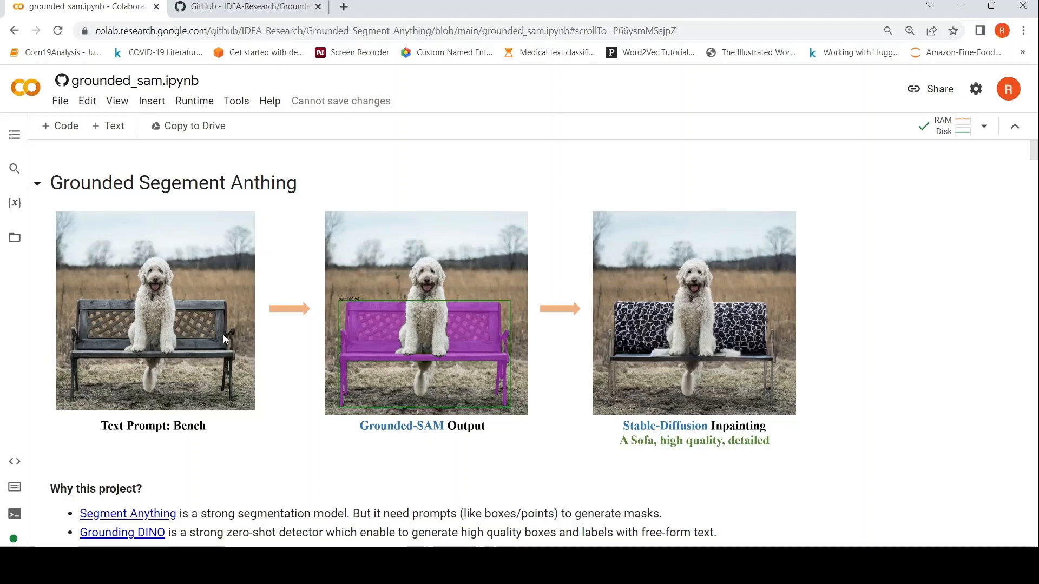
pyautogui.moveTo(165, 332)
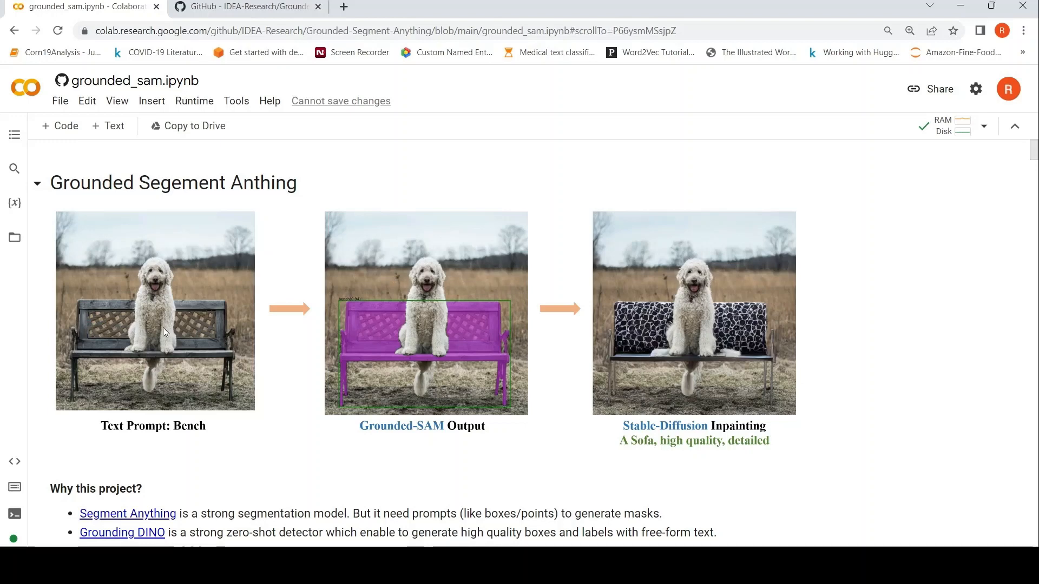
pyautogui.moveTo(175, 318)
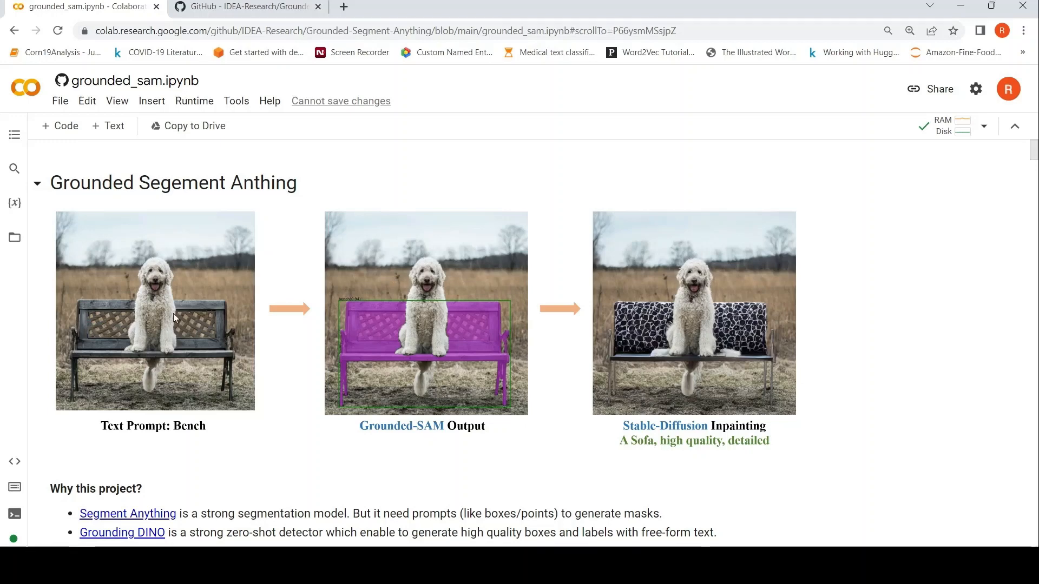
pyautogui.scroll(-3)
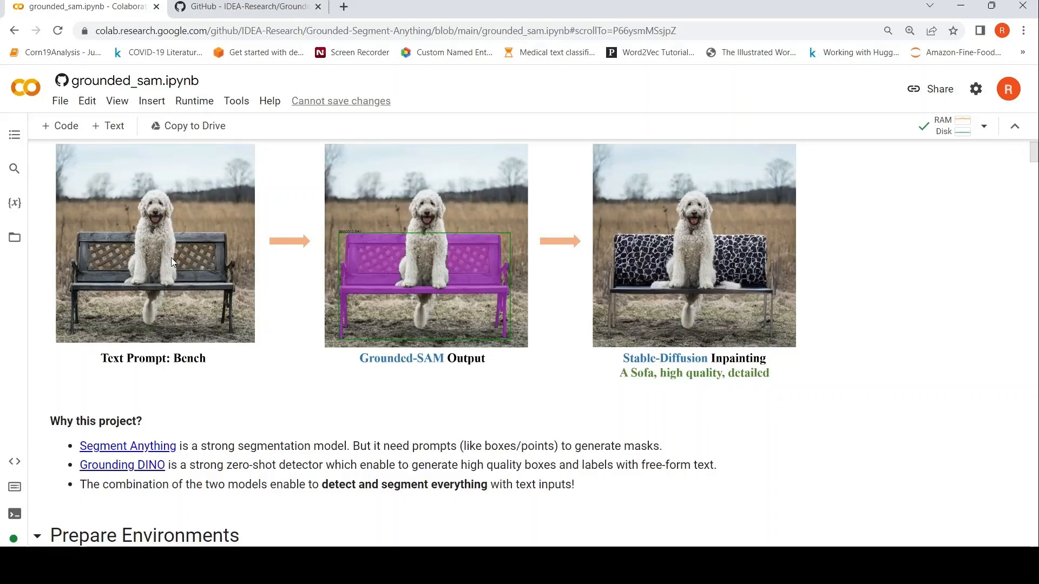
pyautogui.moveTo(165, 266)
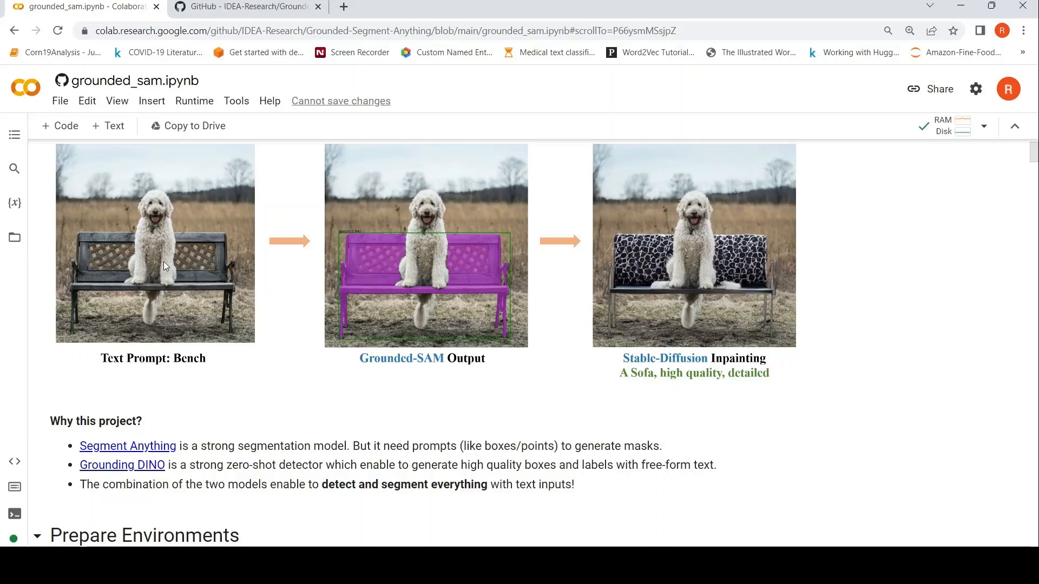
pyautogui.moveTo(361, 285)
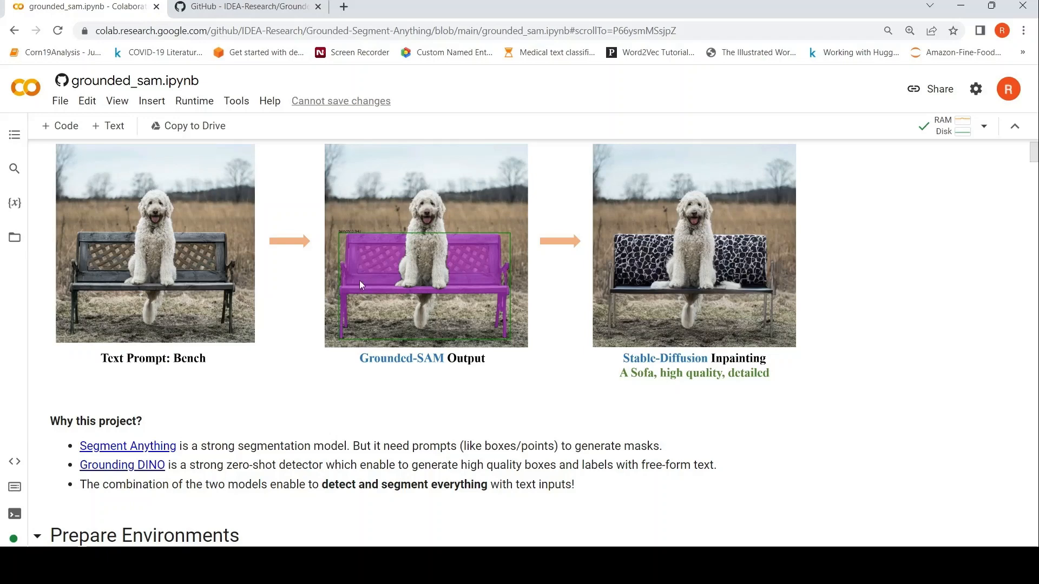
pyautogui.moveTo(472, 231)
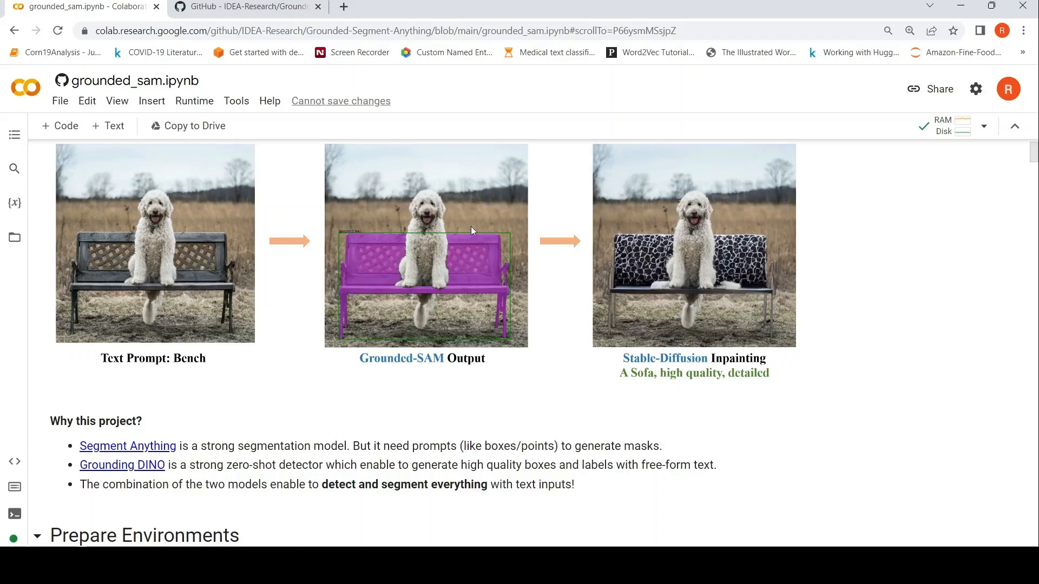
pyautogui.moveTo(346, 278)
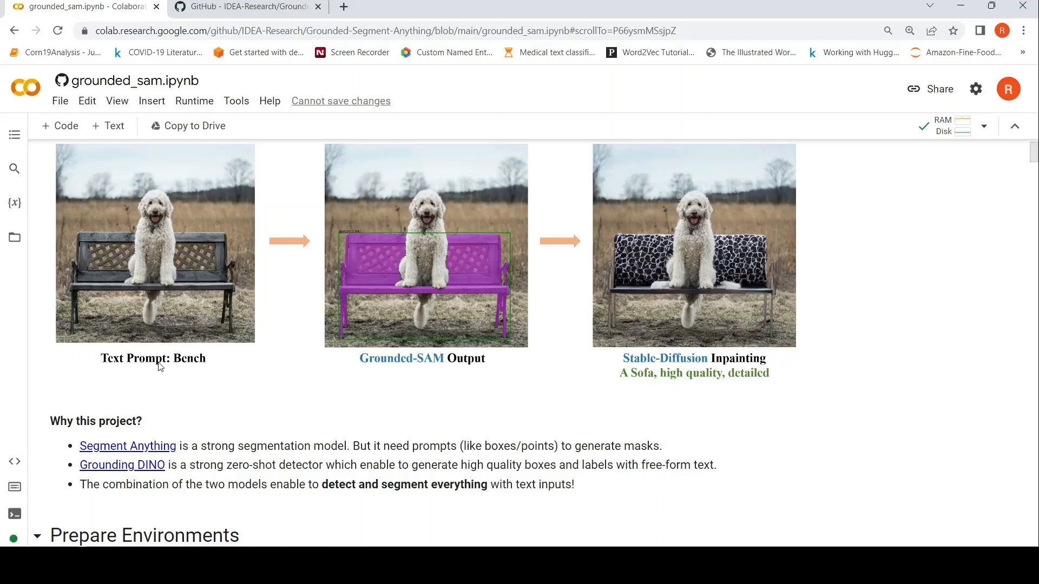
pyautogui.moveTo(167, 478)
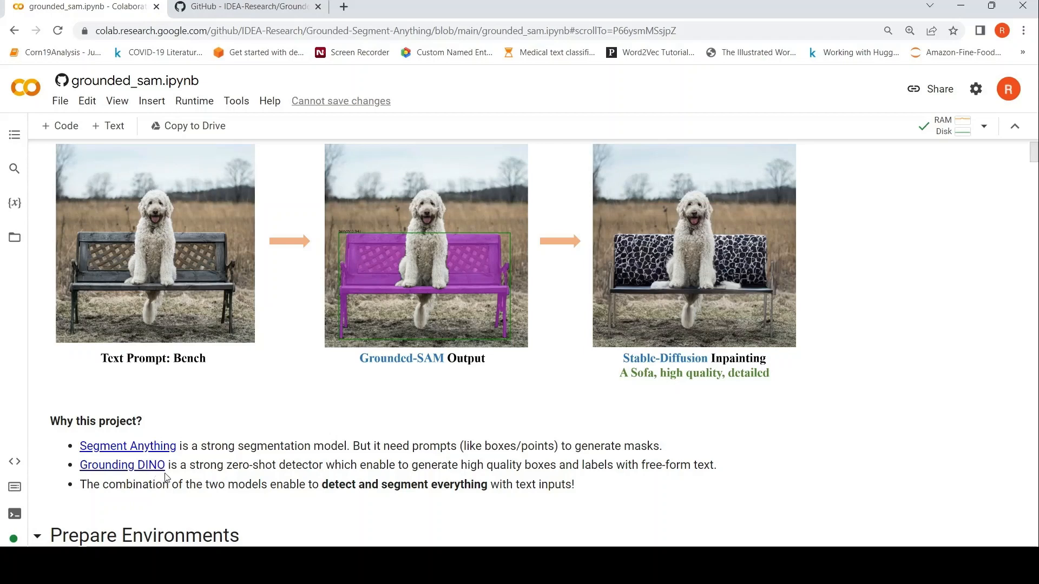
pyautogui.moveTo(415, 259)
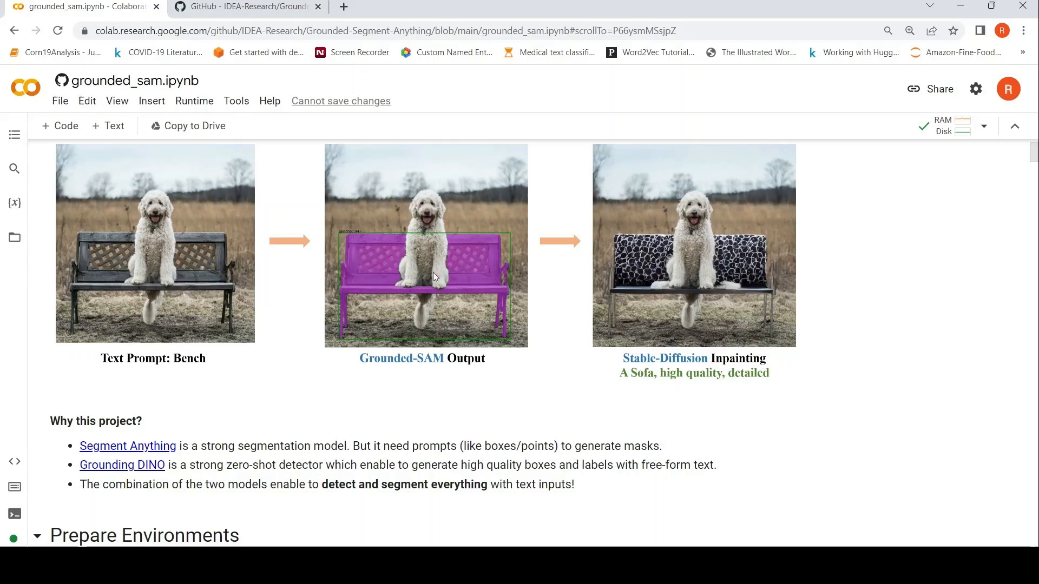
pyautogui.moveTo(368, 267)
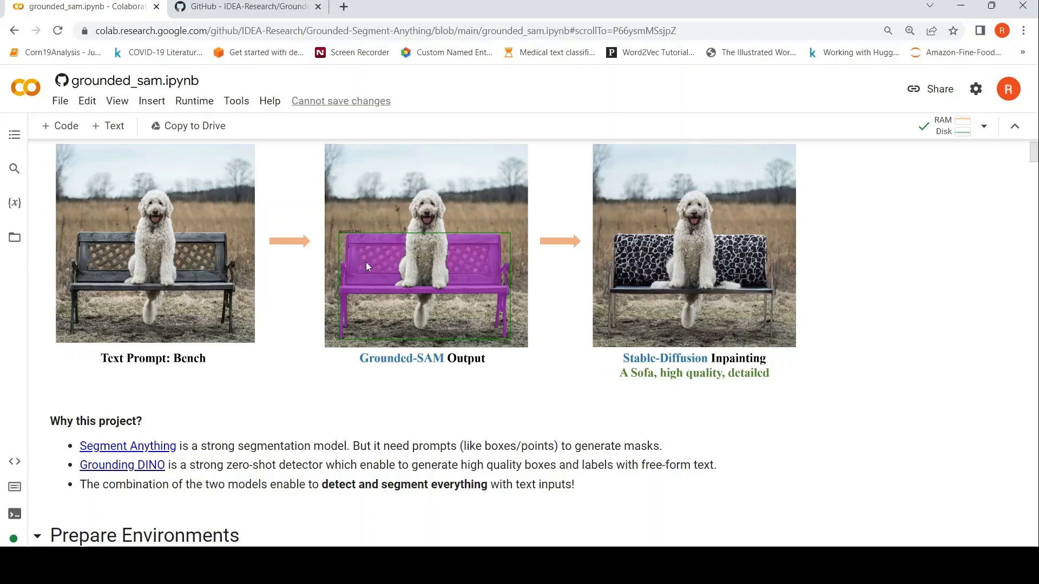
pyautogui.moveTo(367, 278)
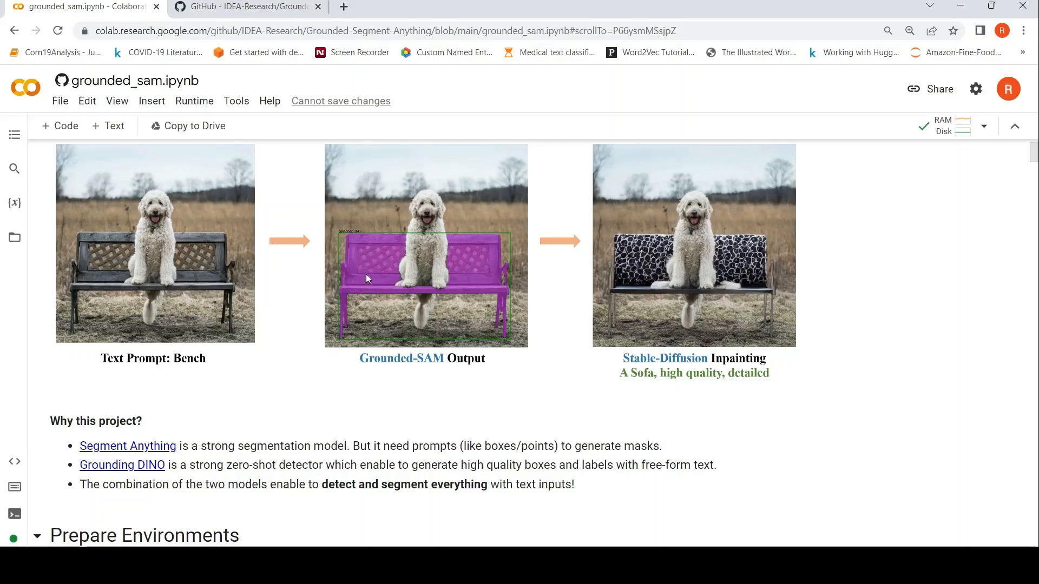
pyautogui.moveTo(365, 268)
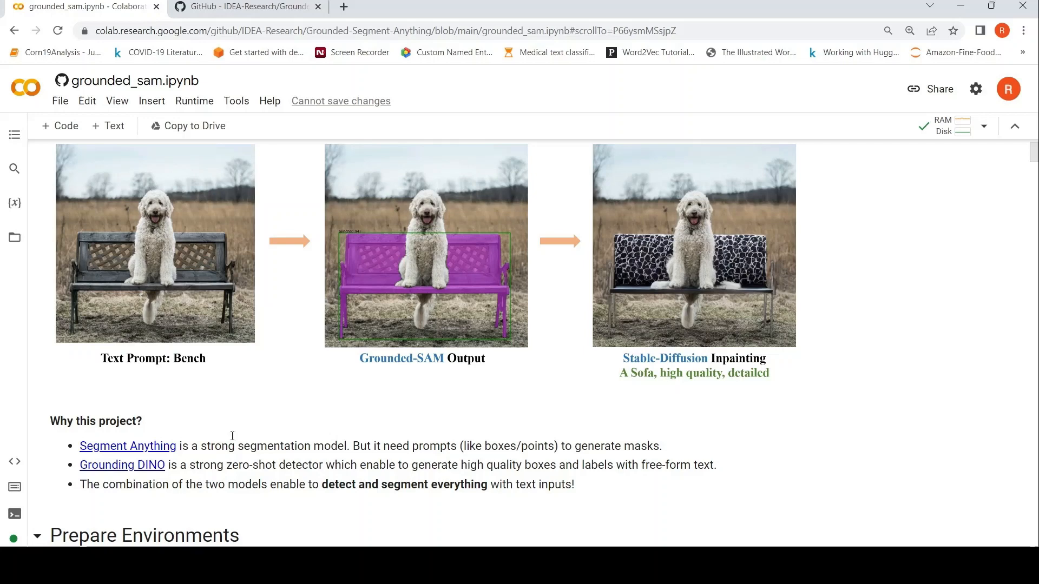
pyautogui.moveTo(480, 443)
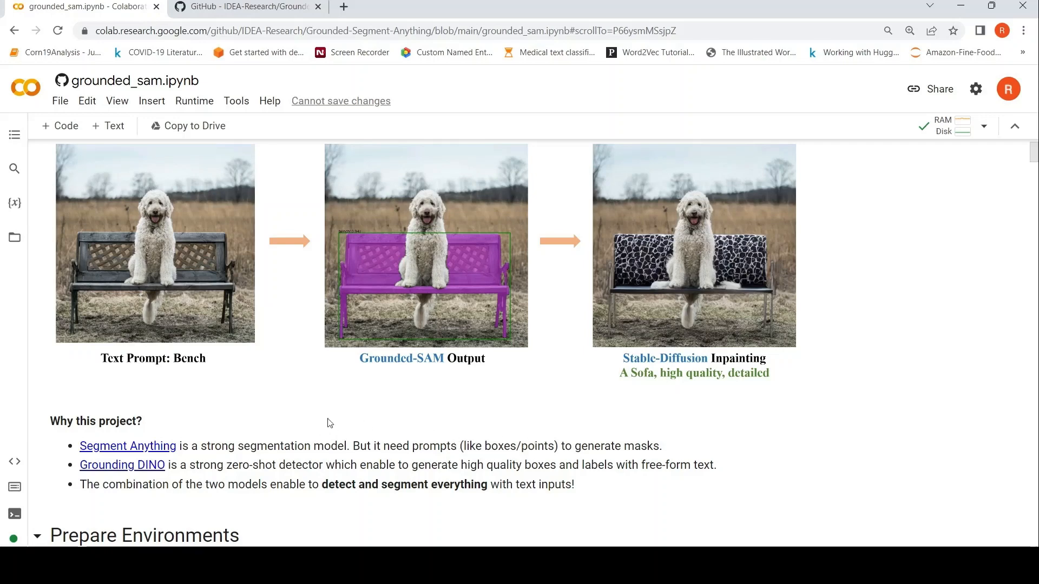
pyautogui.moveTo(222, 313)
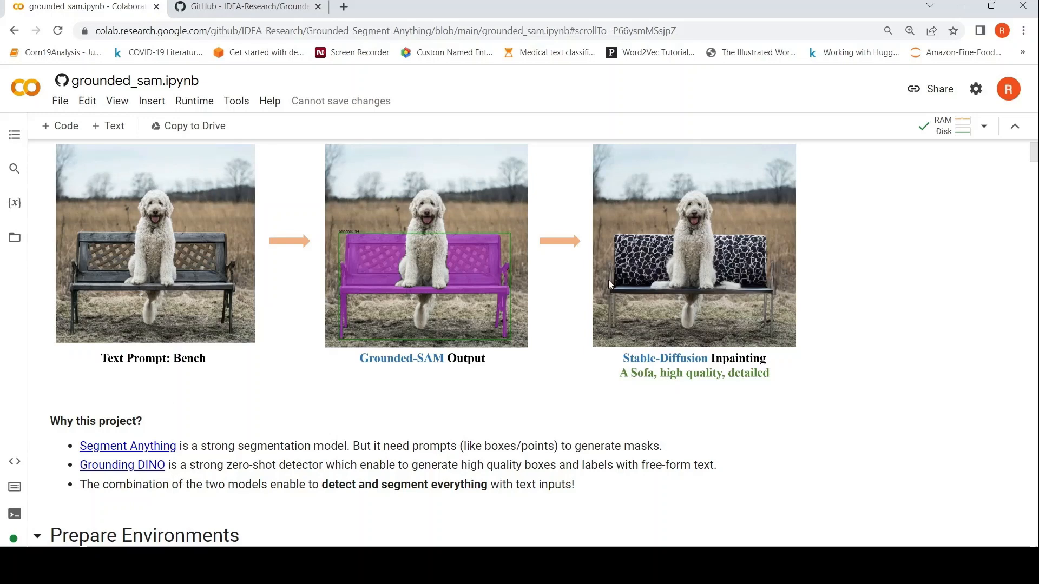
pyautogui.moveTo(437, 352)
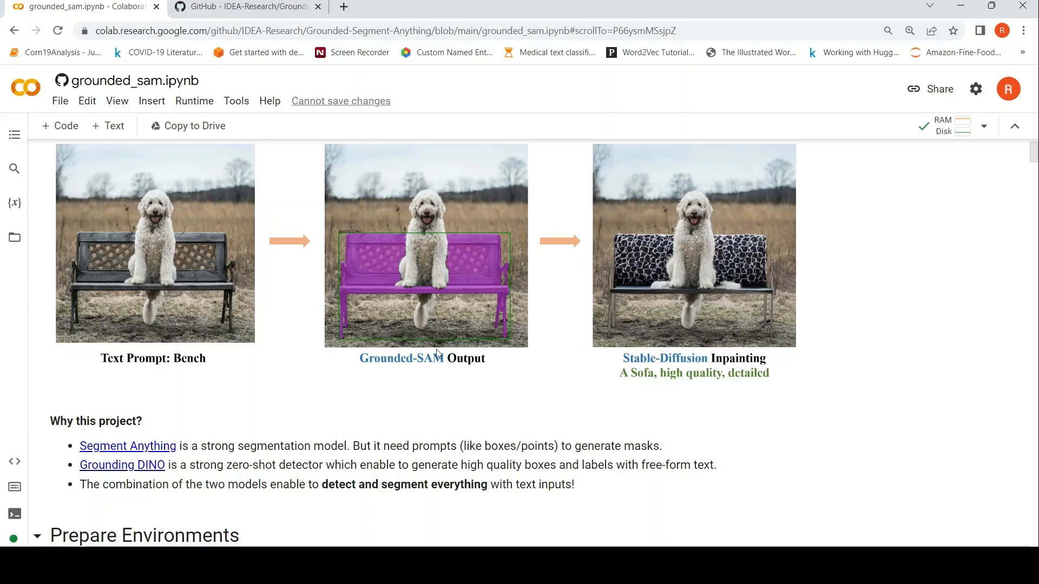
pyautogui.moveTo(667, 323)
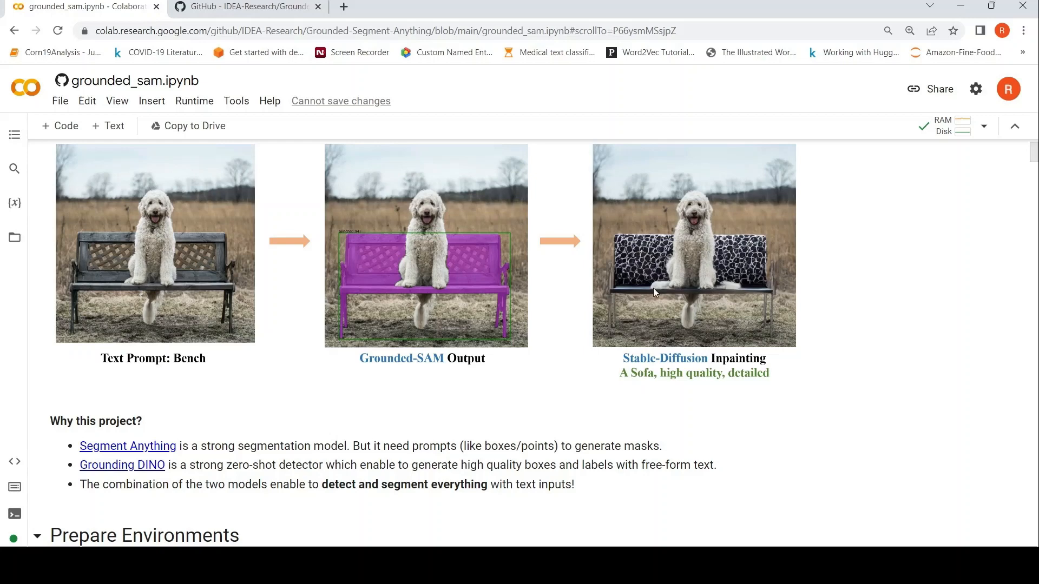
pyautogui.moveTo(674, 294)
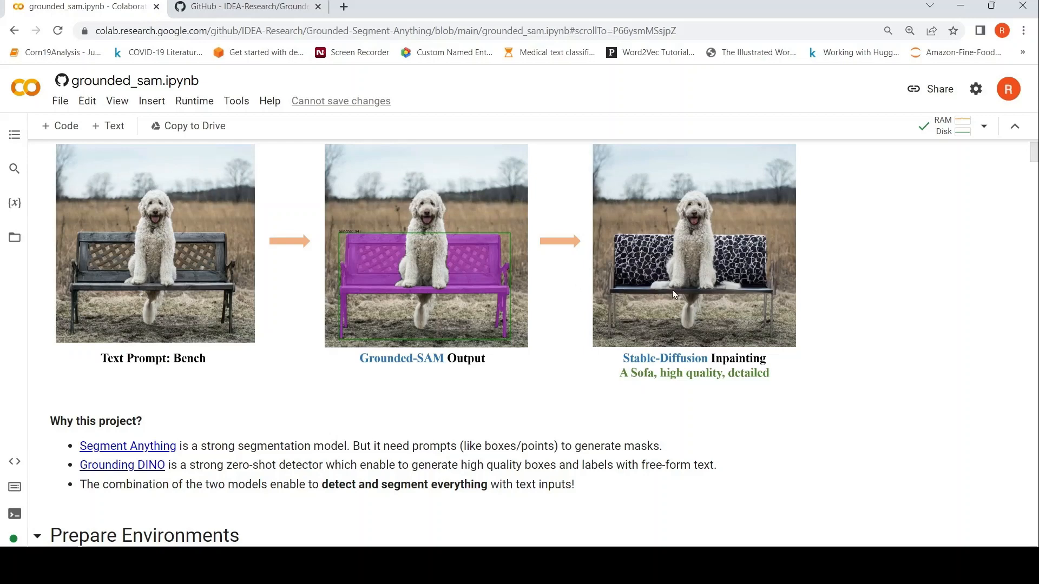
pyautogui.moveTo(409, 380)
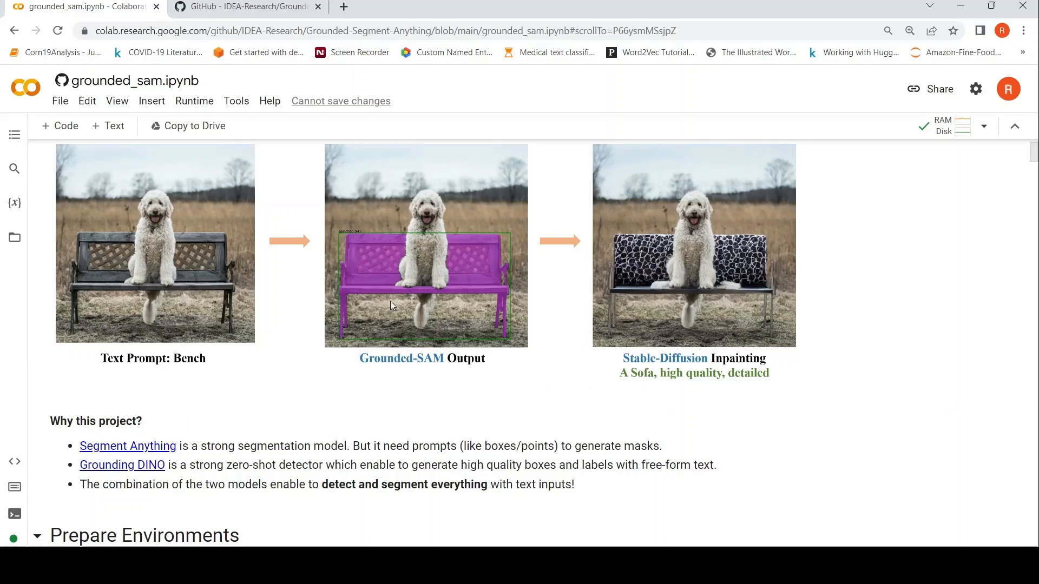
pyautogui.moveTo(365, 267)
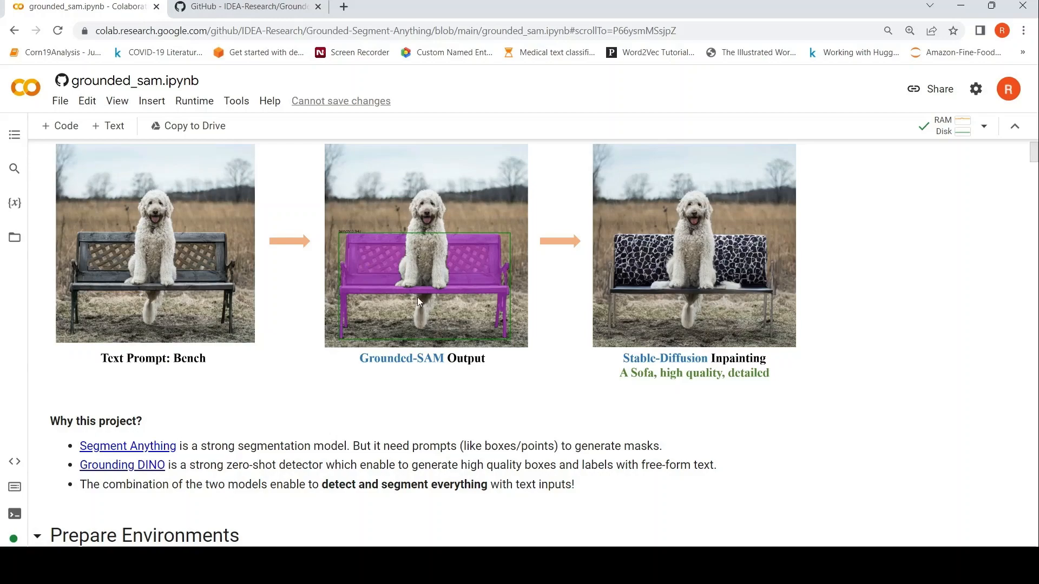
pyautogui.click(245, 7)
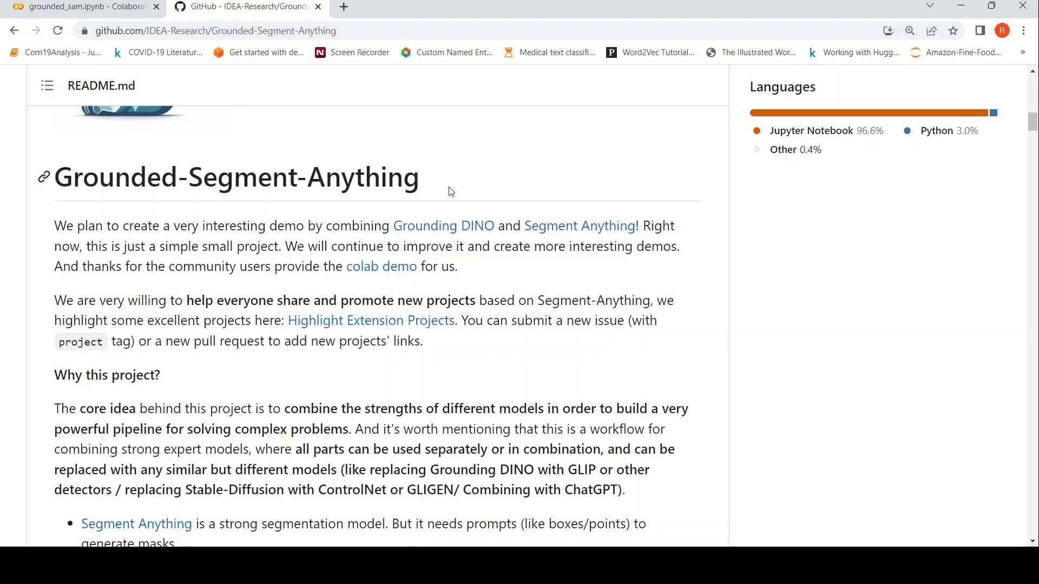
pyautogui.scroll(-3)
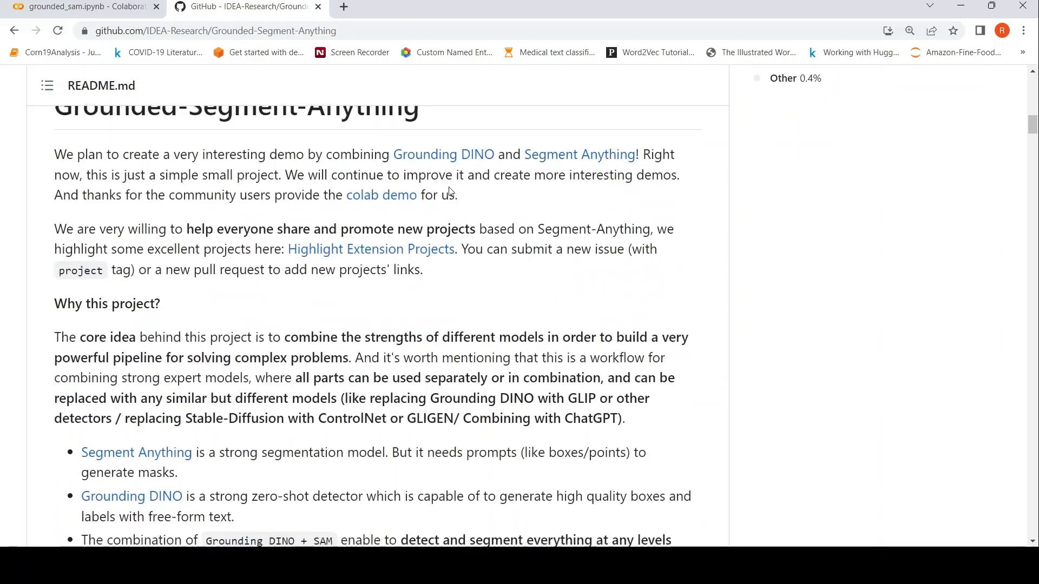
pyautogui.scroll(-3)
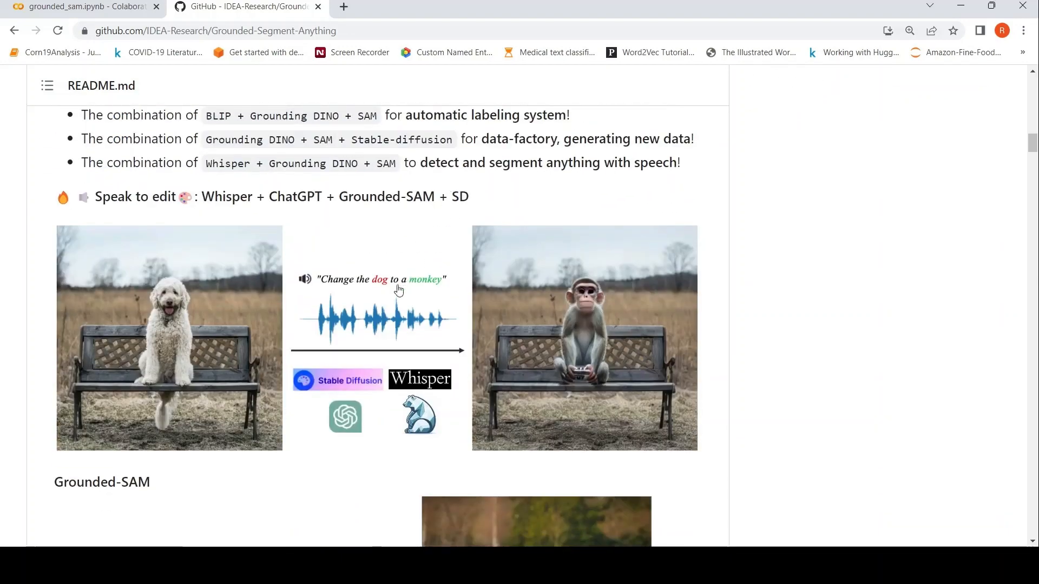
pyautogui.moveTo(383, 296)
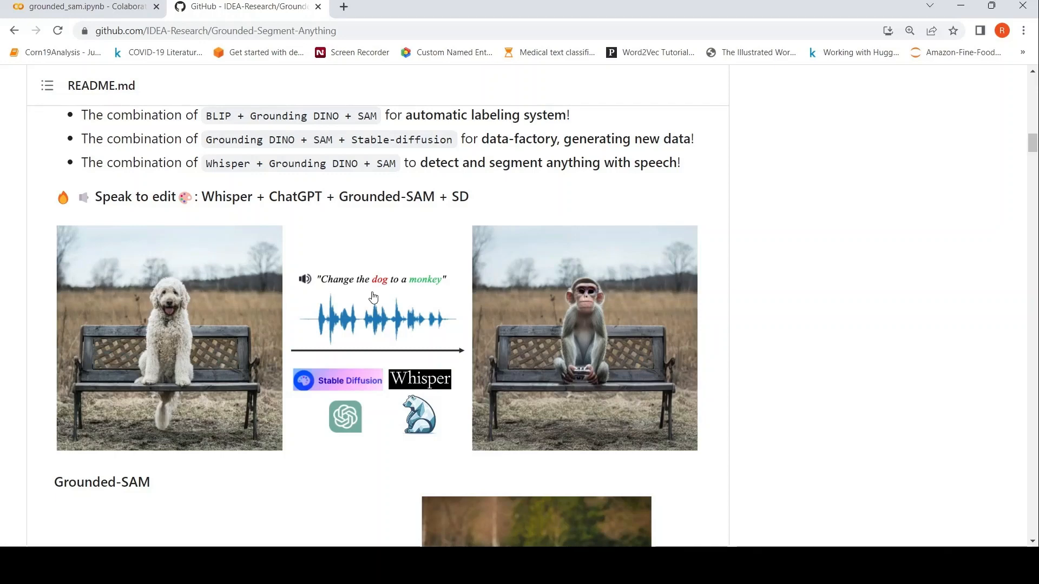
pyautogui.scroll(-3)
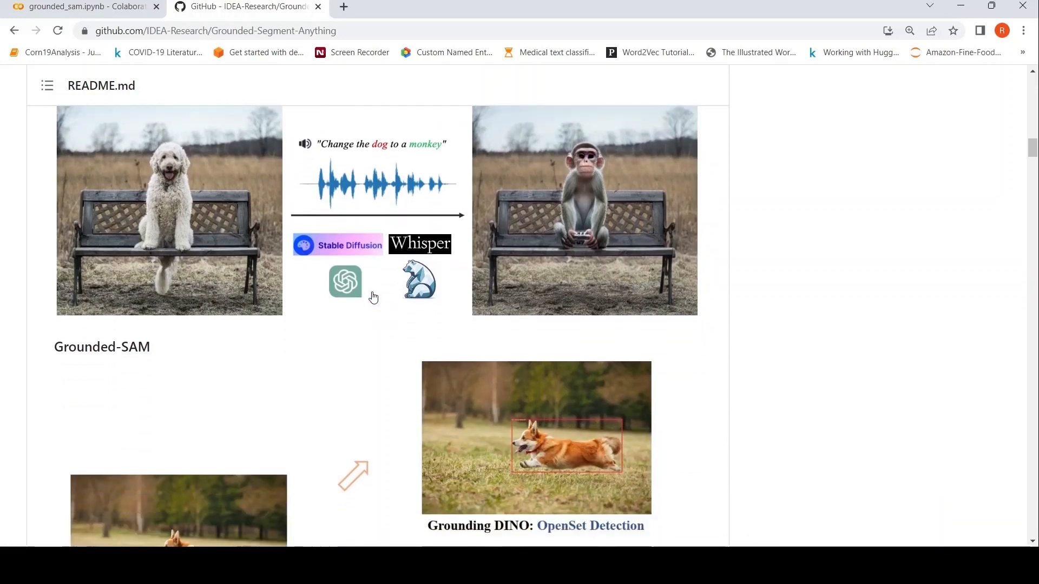
pyautogui.moveTo(392, 274)
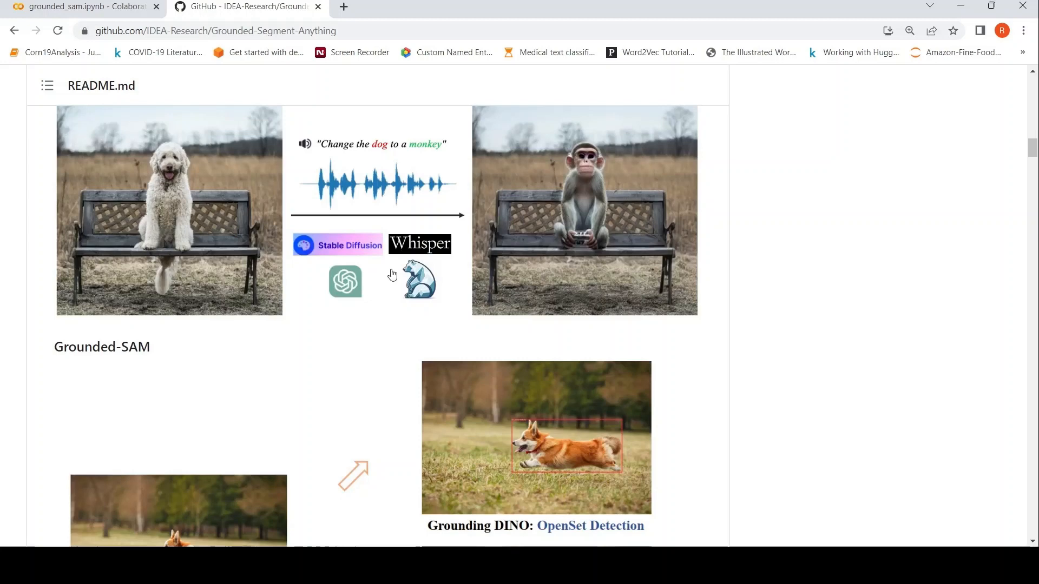
pyautogui.scroll(-3)
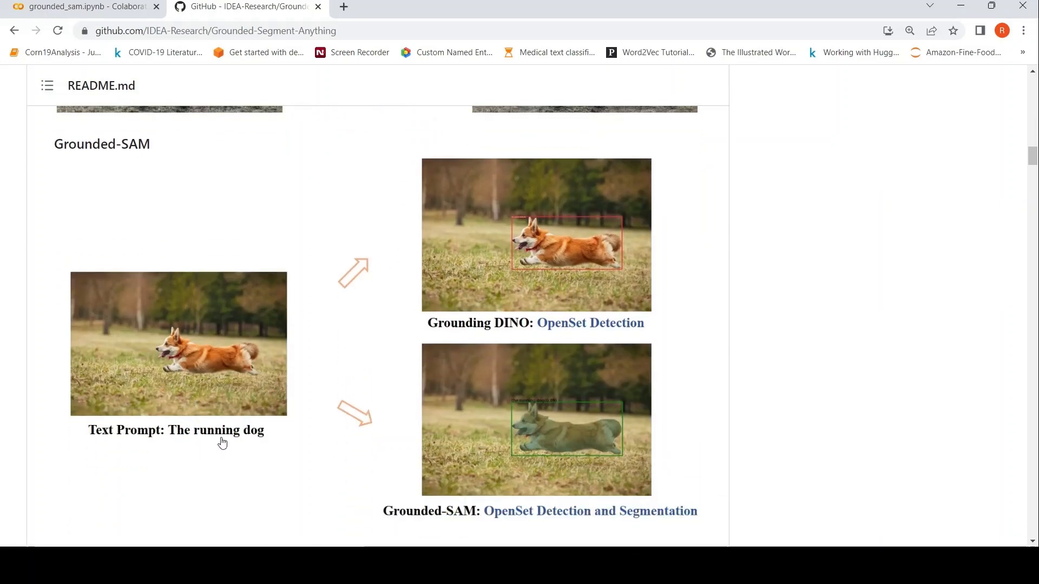
pyautogui.moveTo(626, 236)
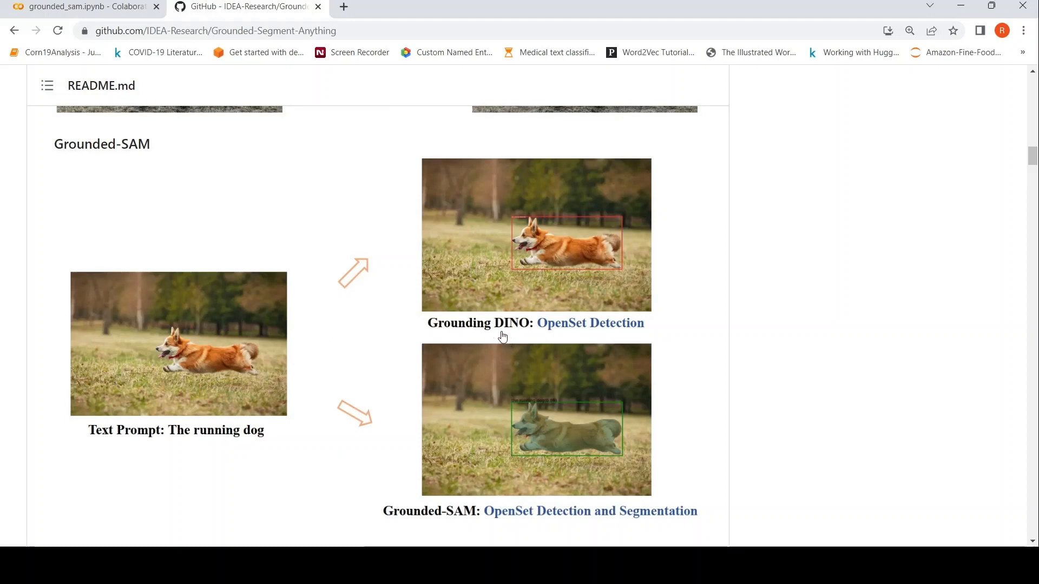
pyautogui.moveTo(605, 261)
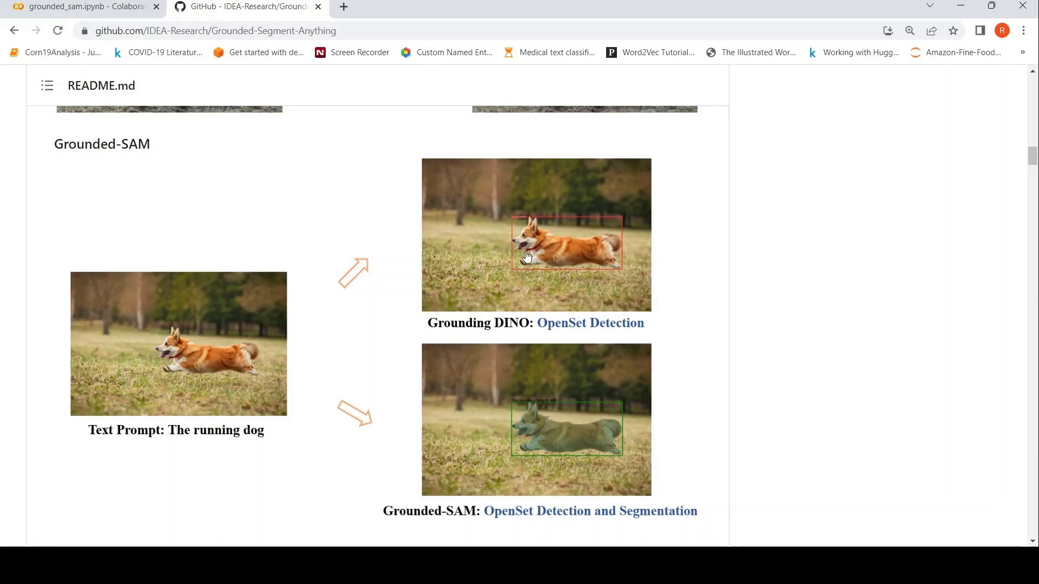
pyautogui.moveTo(499, 270)
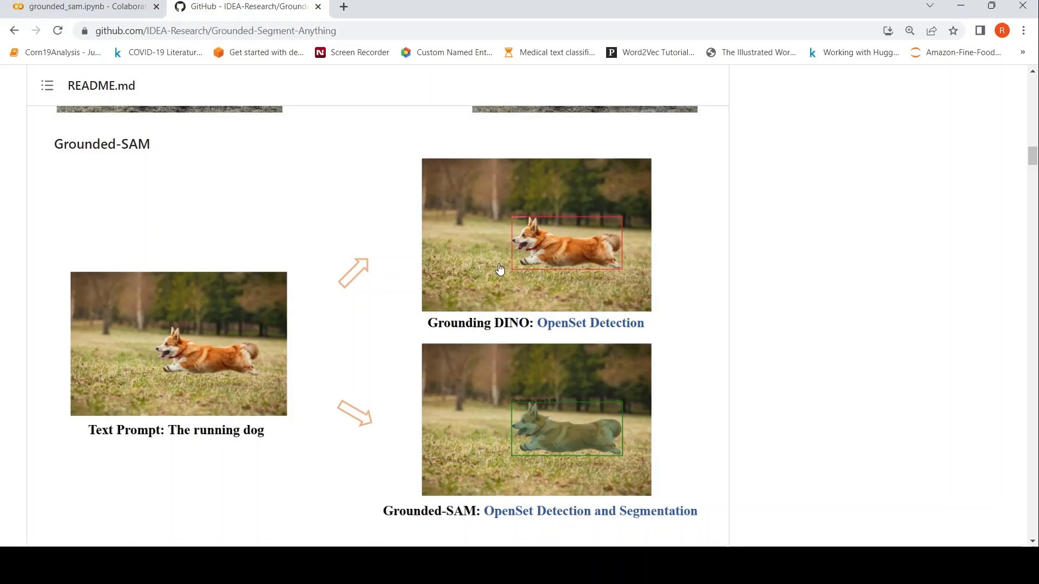
pyautogui.scroll(-3)
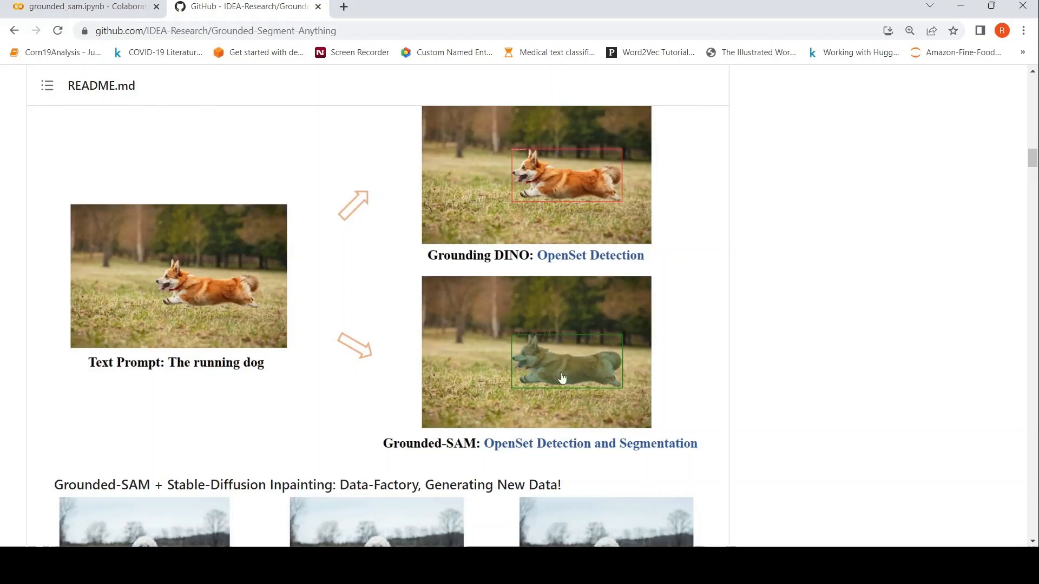
pyautogui.moveTo(536, 365)
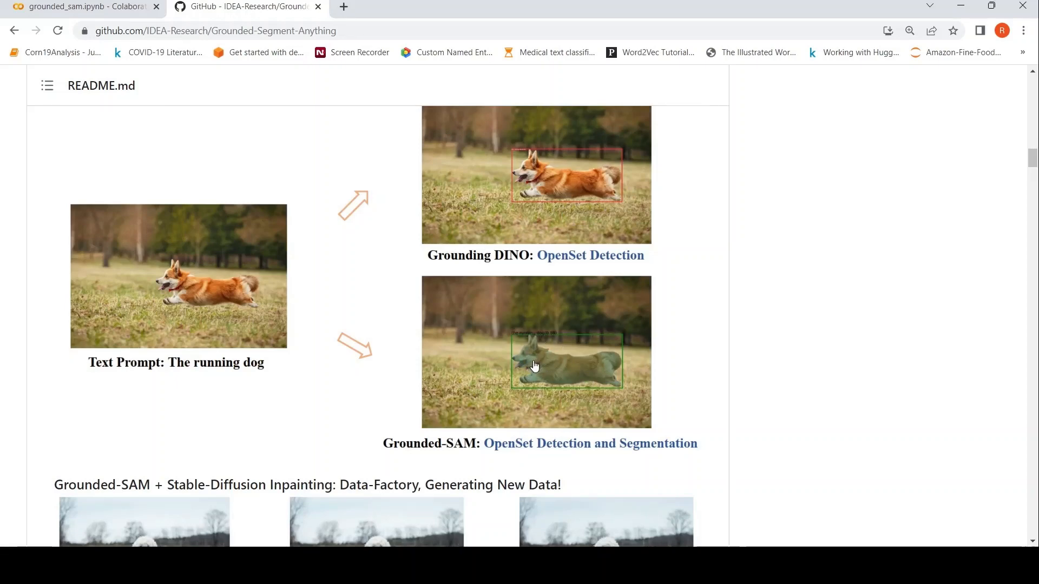
pyautogui.moveTo(483, 325)
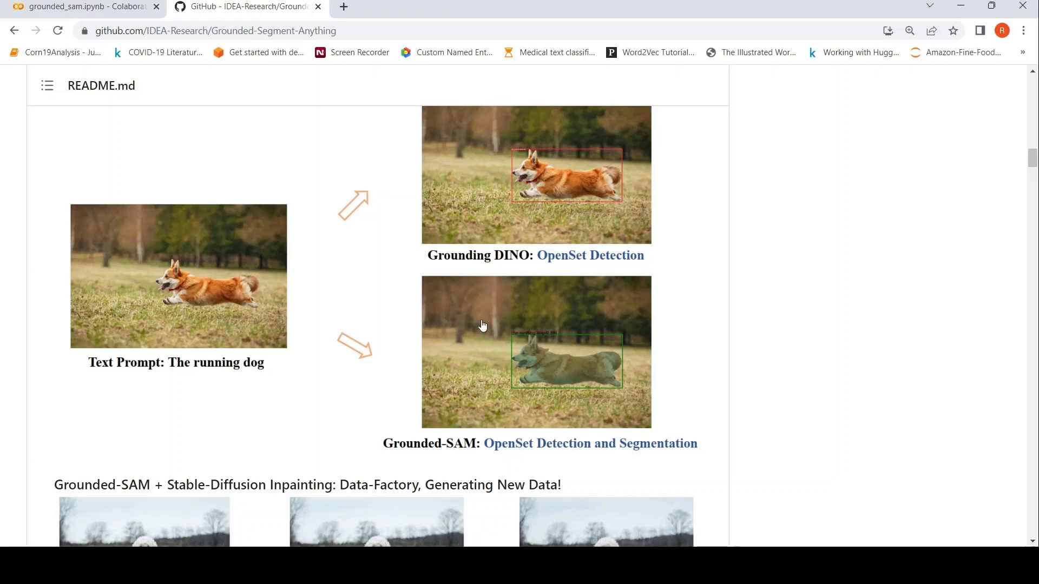
pyautogui.scroll(-3)
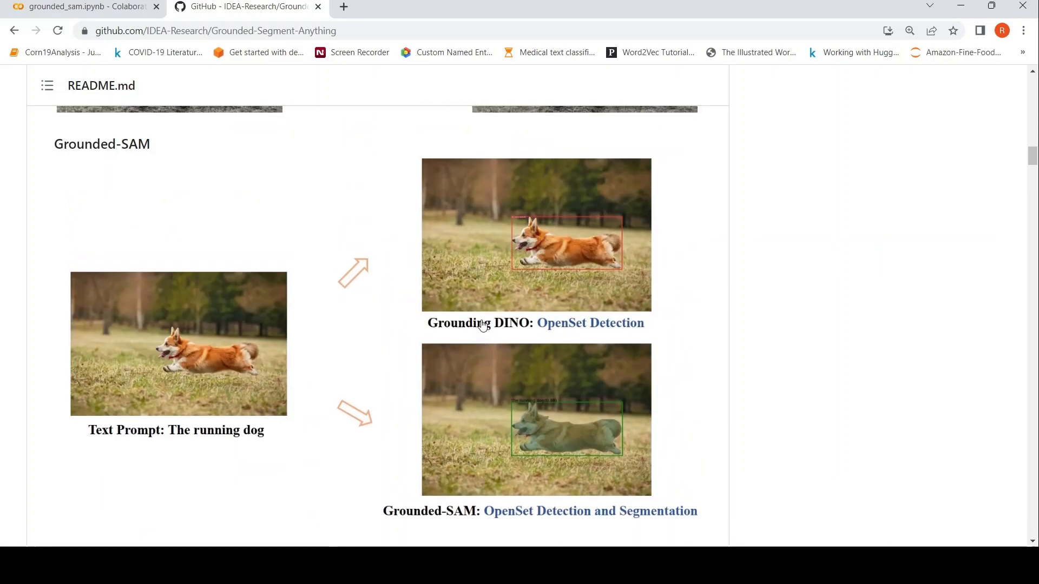
pyautogui.scroll(3)
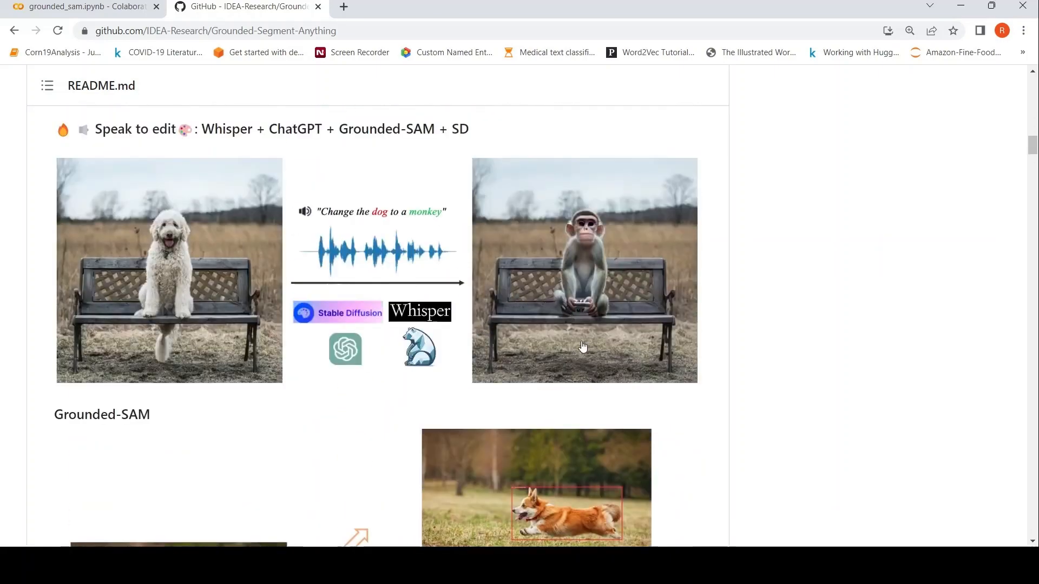
pyautogui.scroll(-3)
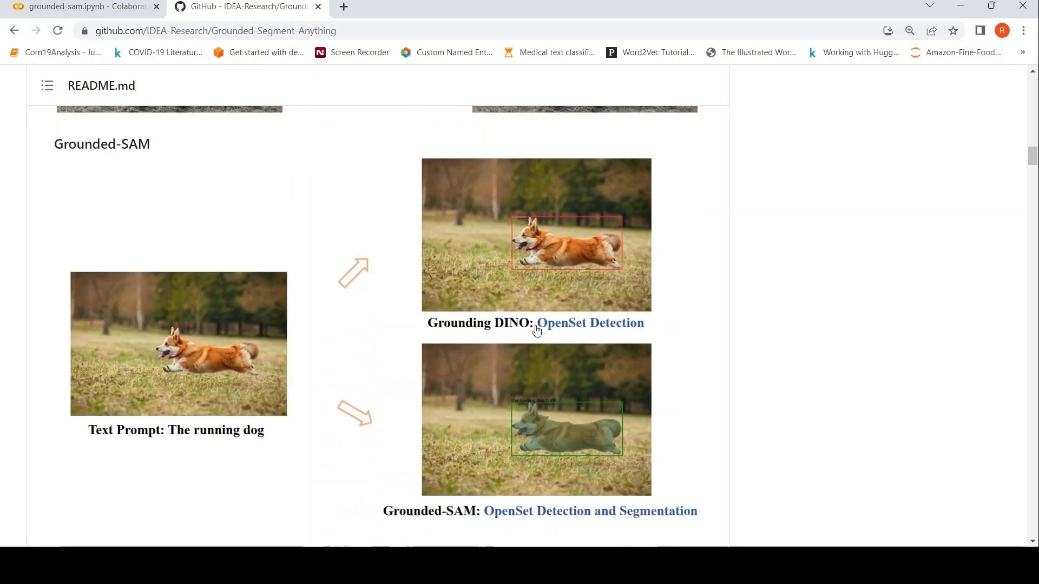
pyautogui.scroll(-3)
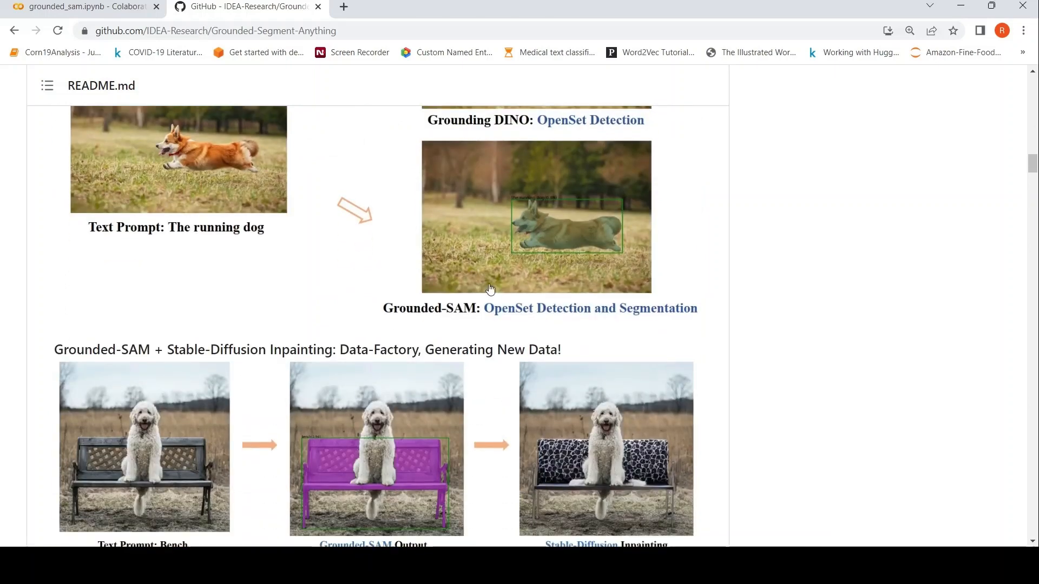
pyautogui.scroll(-3)
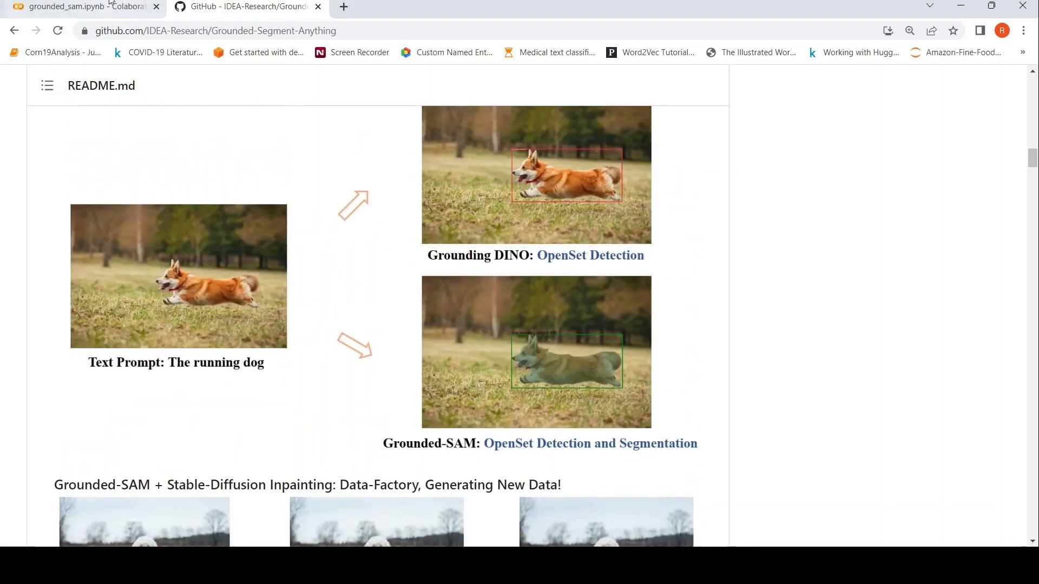
# Step: Return to the grounded_sam notebook and review the package and segment-anything install cells
pyautogui.click(79, 7)
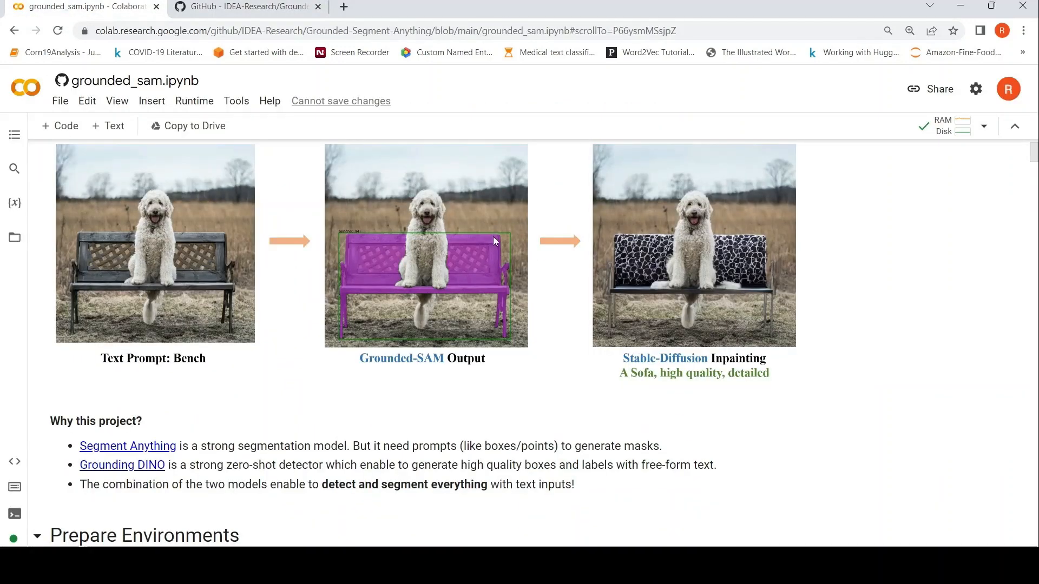
pyautogui.scroll(-3)
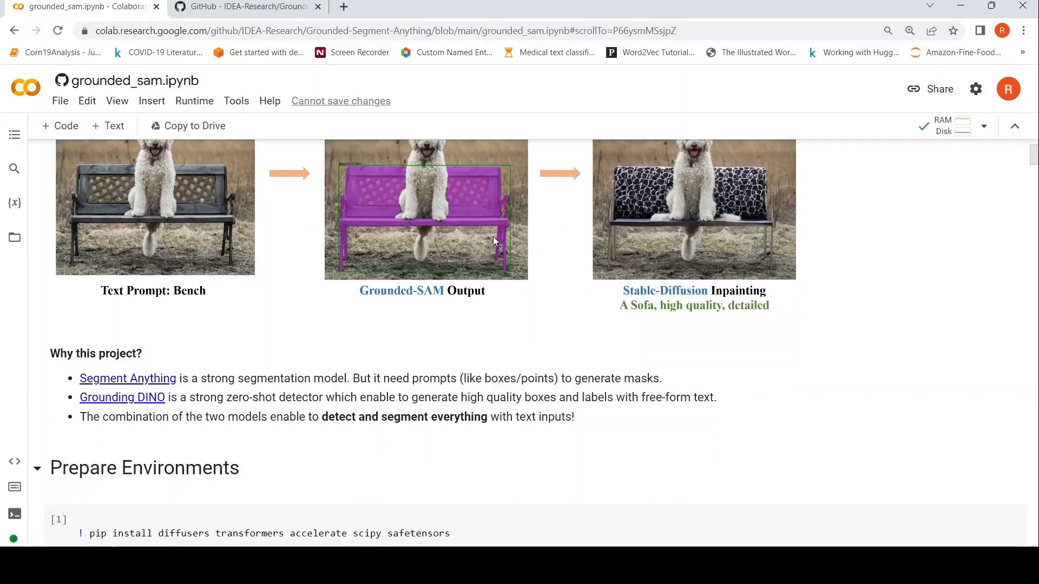
pyautogui.scroll(-3)
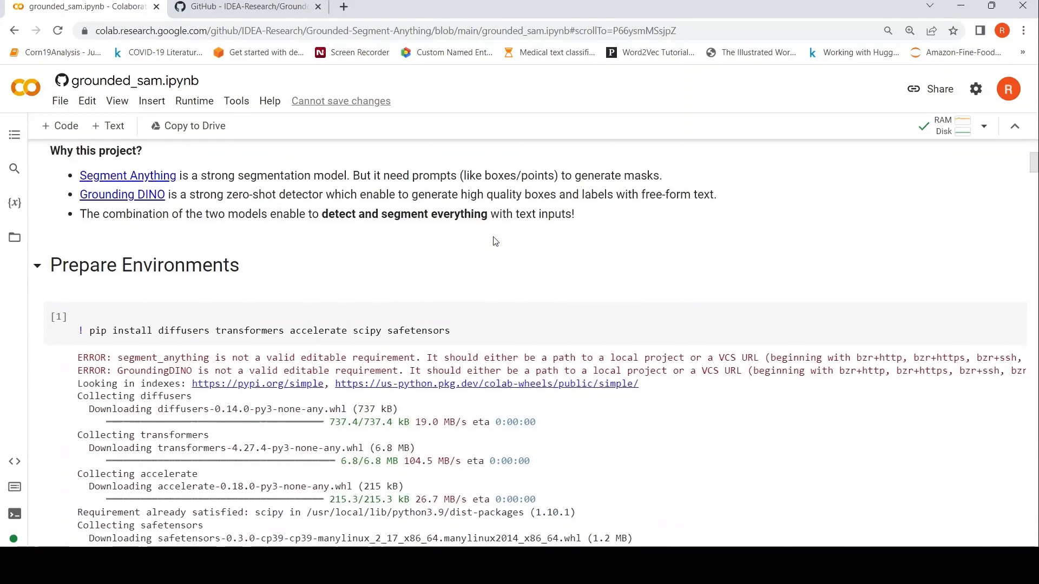
pyautogui.scroll(-3)
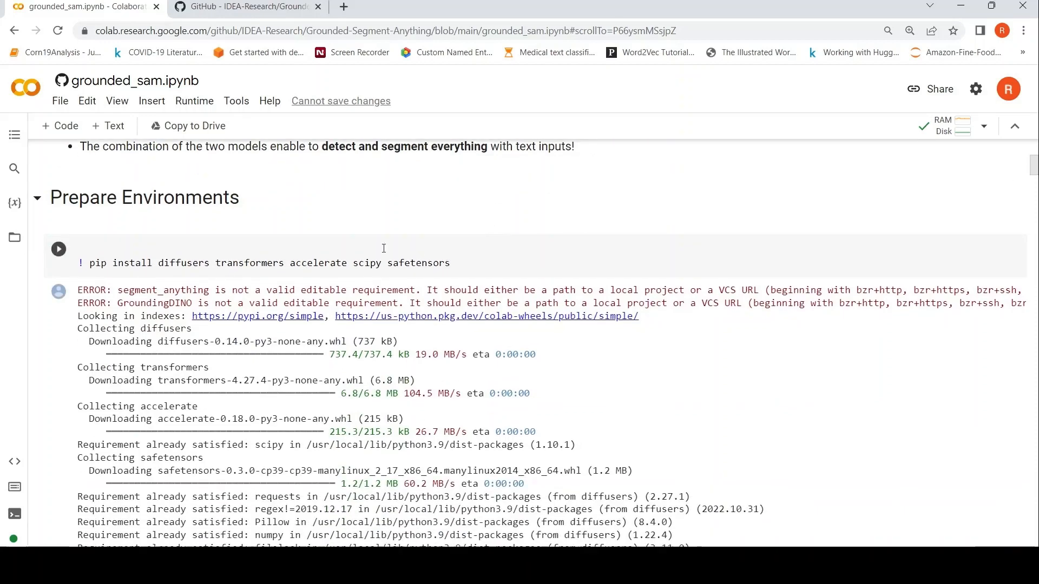
pyautogui.moveTo(387, 282)
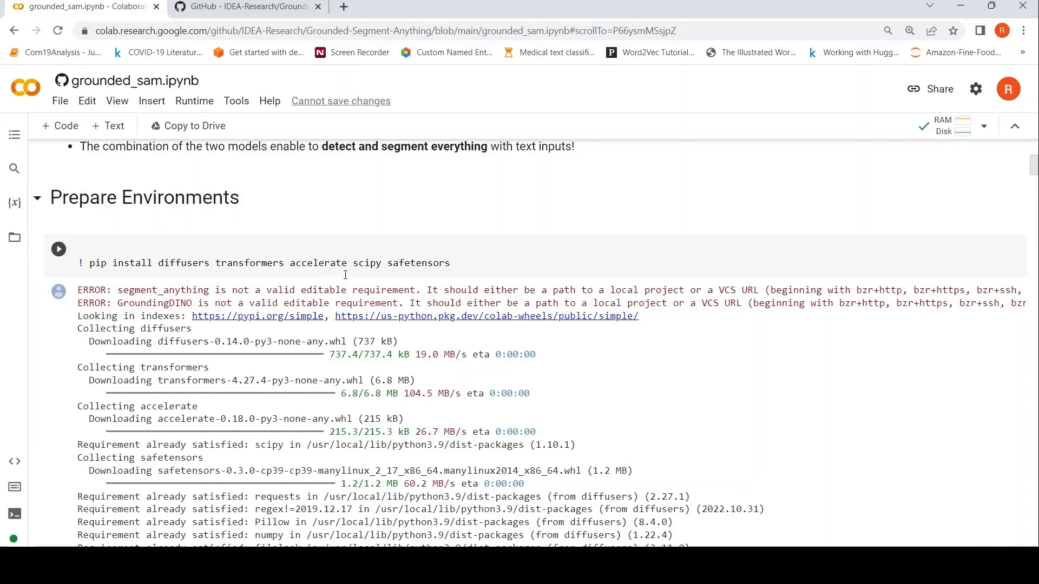
pyautogui.scroll(-3)
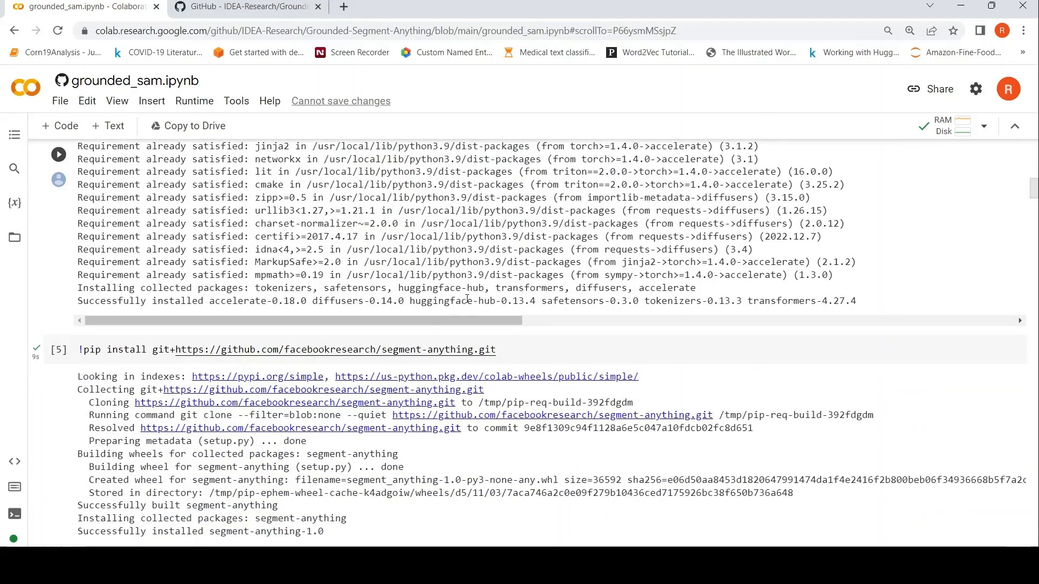
# Step: Scroll through the GroundingDINO clone and editable '!pip install -e .' cell outputs
pyautogui.scroll(-3)
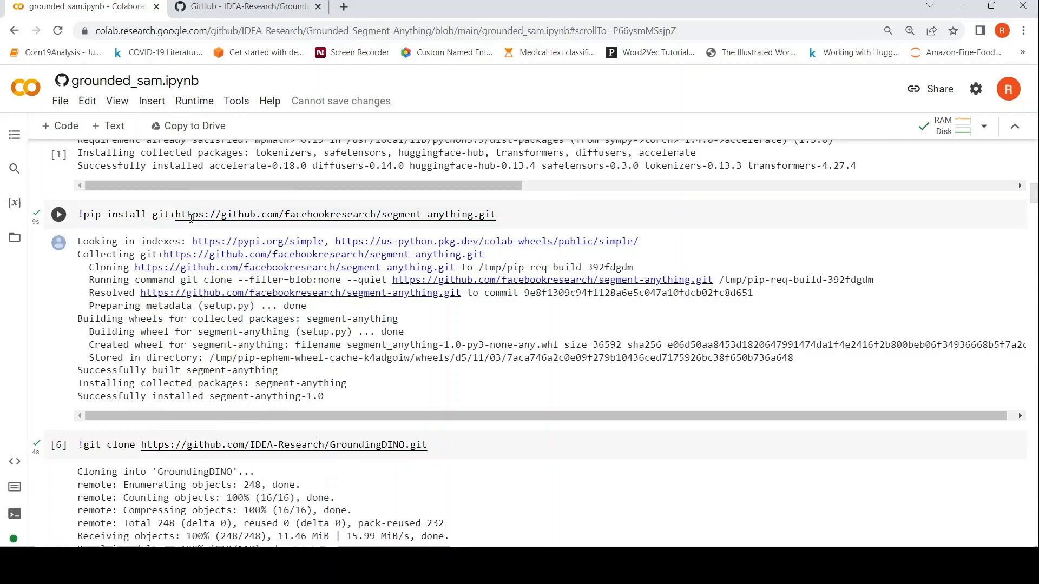
pyautogui.scroll(-3)
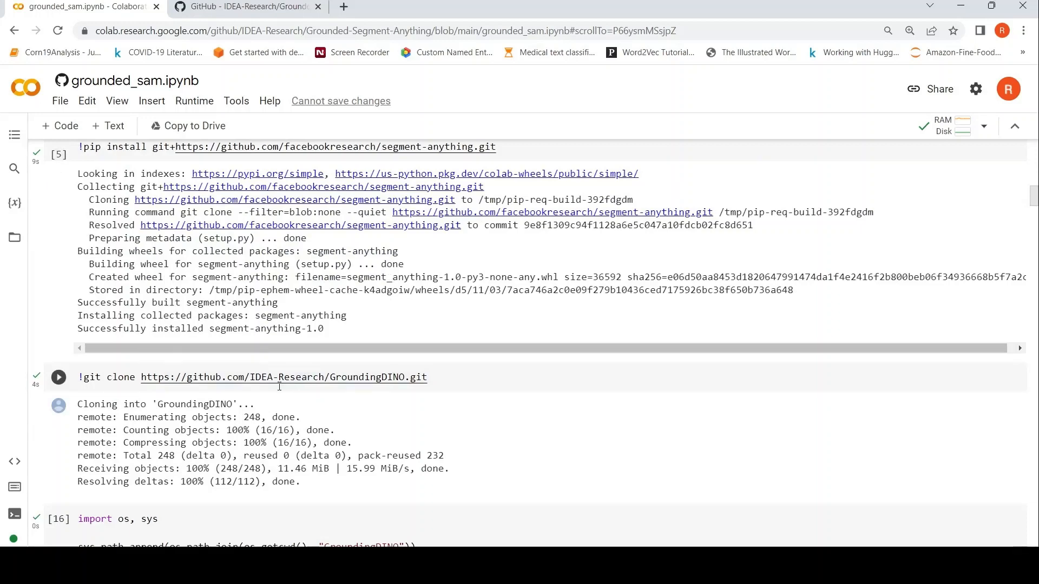
pyautogui.scroll(-3)
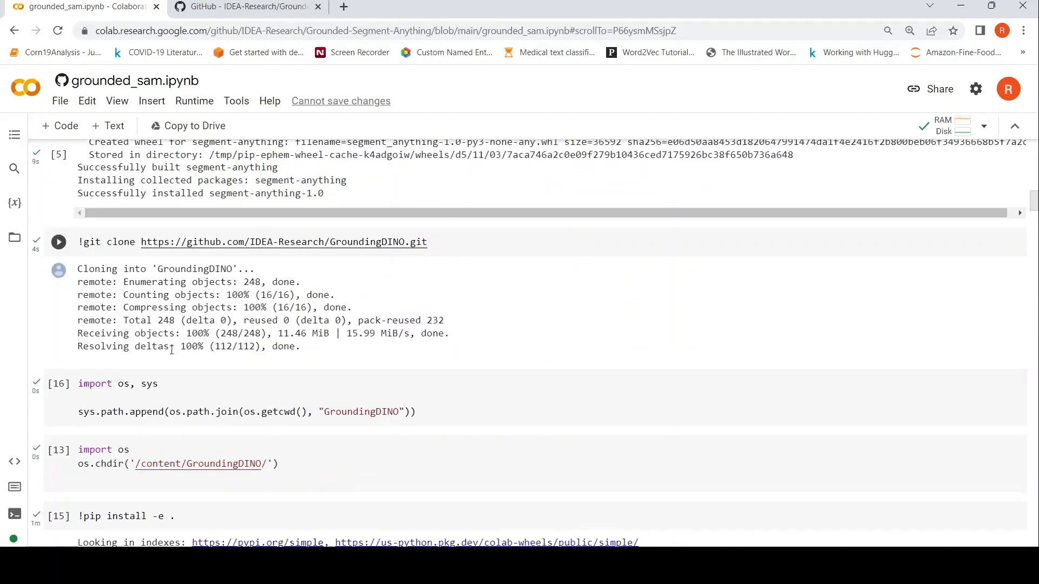
pyautogui.scroll(-3)
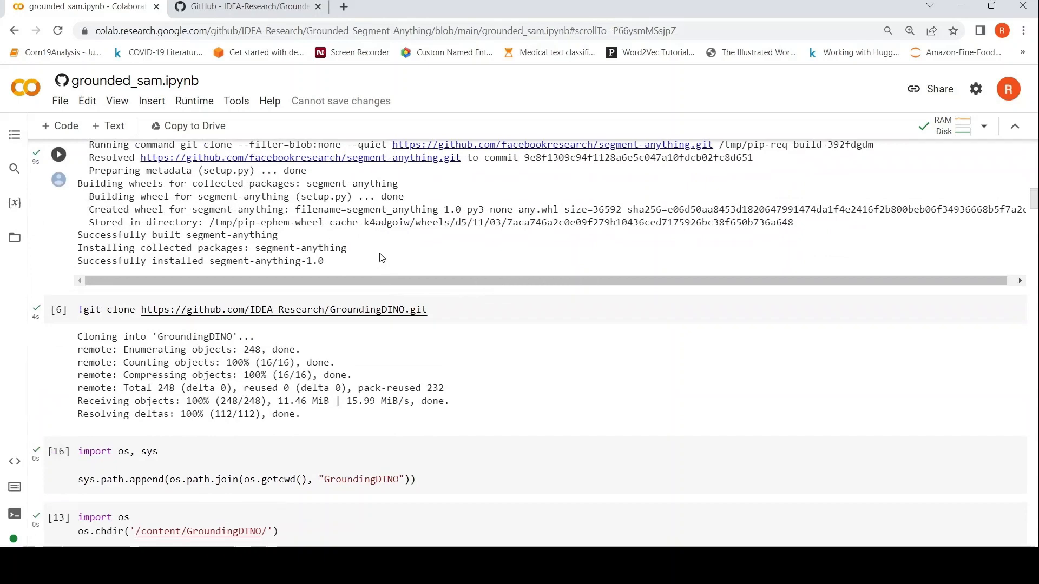
pyautogui.scroll(-3)
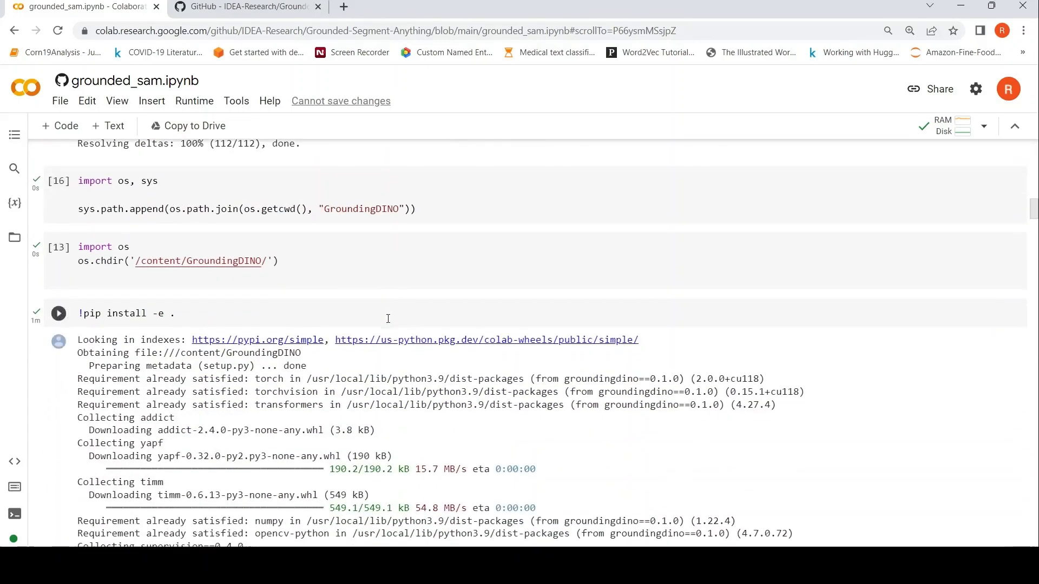
# Step: Scroll past the imports, SAM checkpoint wget and StableDiffusionInpaintPipeline cells to Load demo image
pyautogui.scroll(-3)
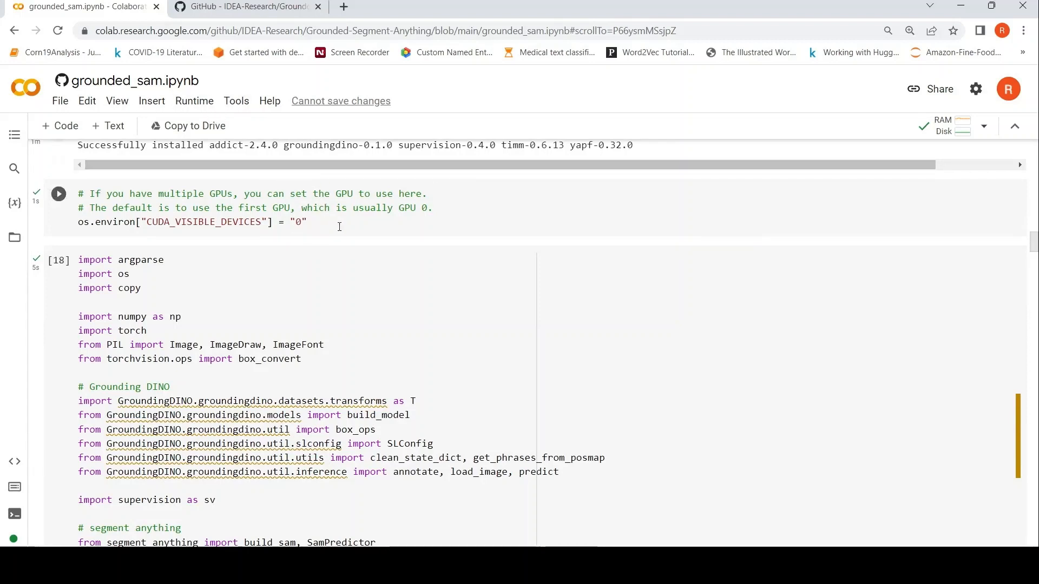
pyautogui.scroll(-3)
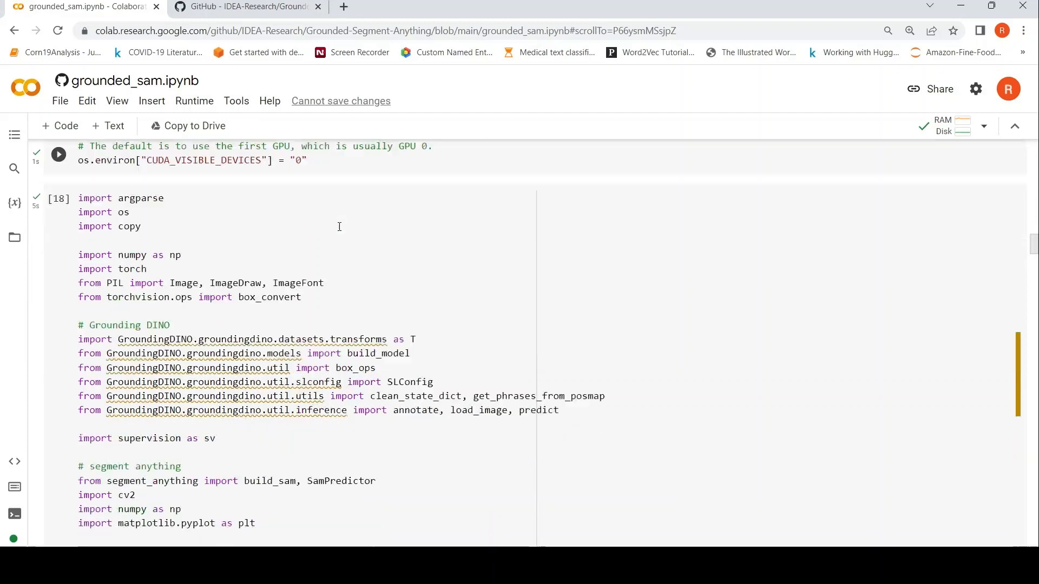
pyautogui.scroll(-3)
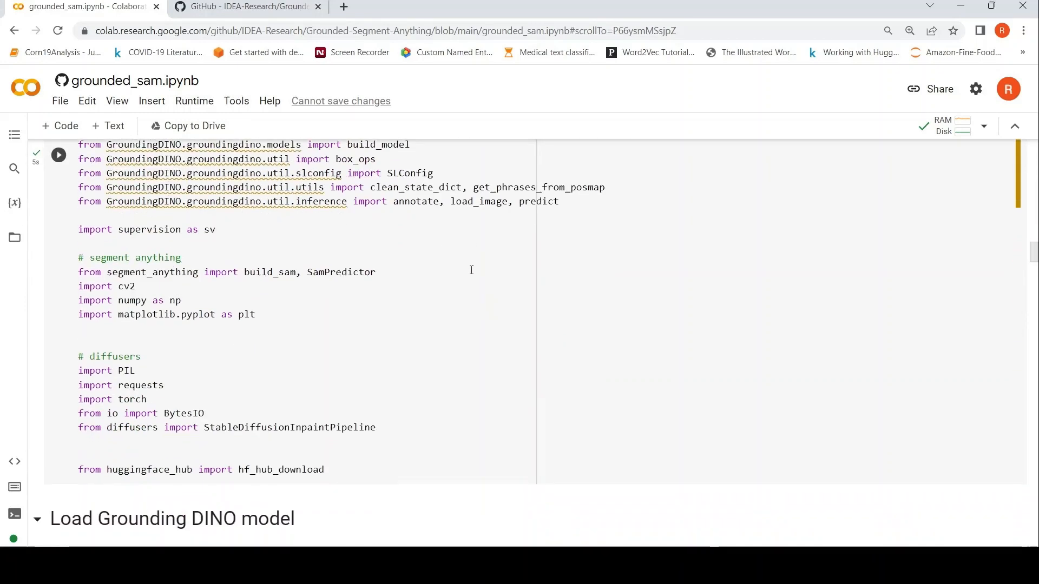
pyautogui.moveTo(299, 257)
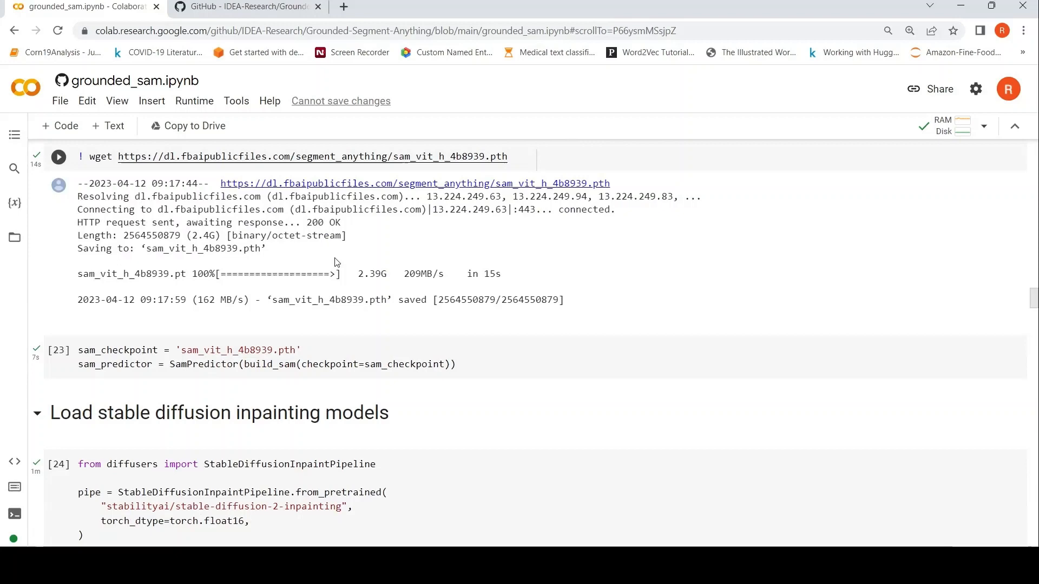
pyautogui.scroll(-3)
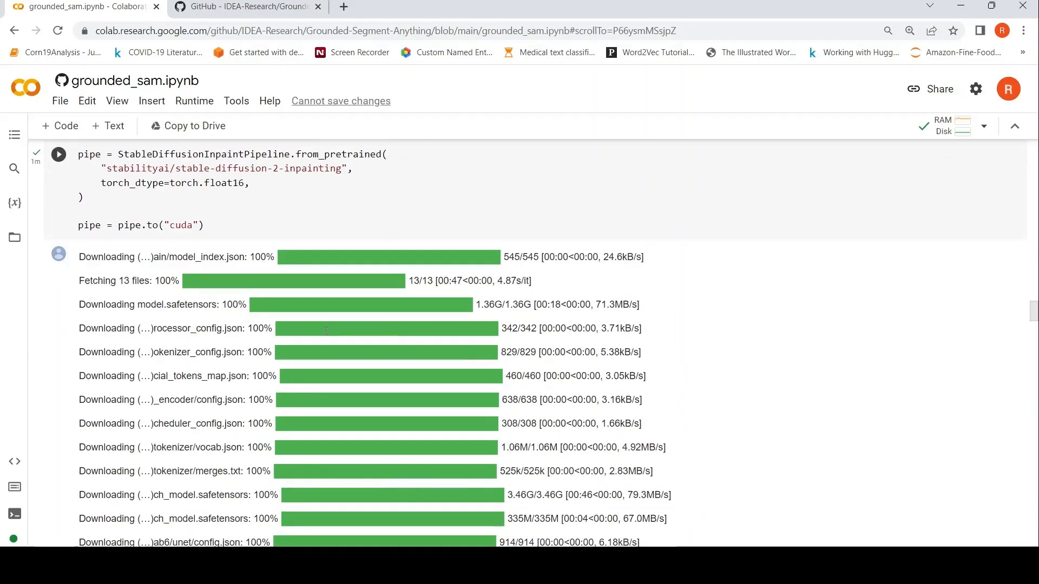
pyautogui.moveTo(325, 334)
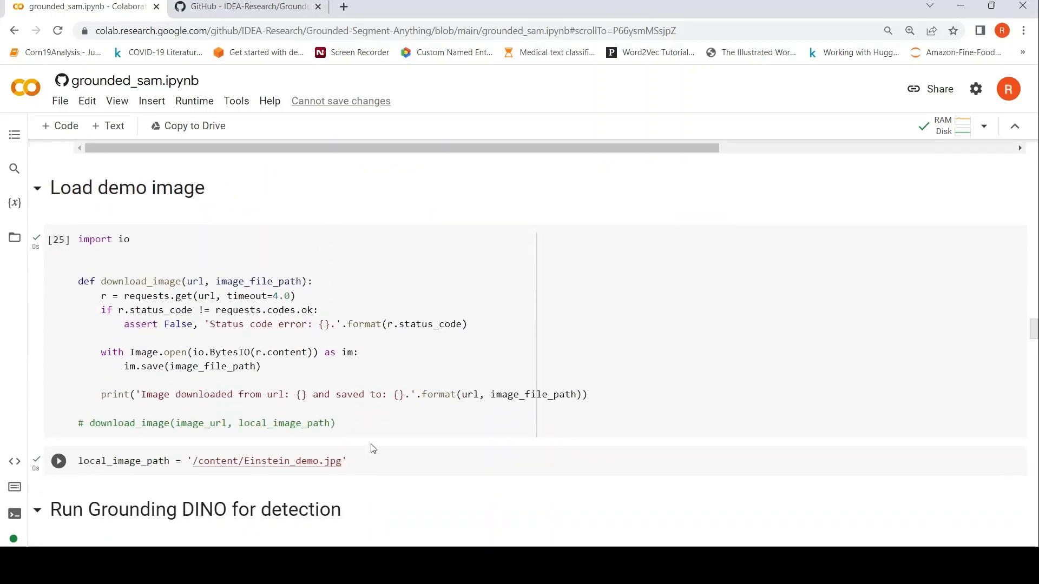
# Step: Scroll through the Grounding DINO cell with TEXT_PROMPT "rock" and the Einstein-on-rock source photo
pyautogui.scroll(-3)
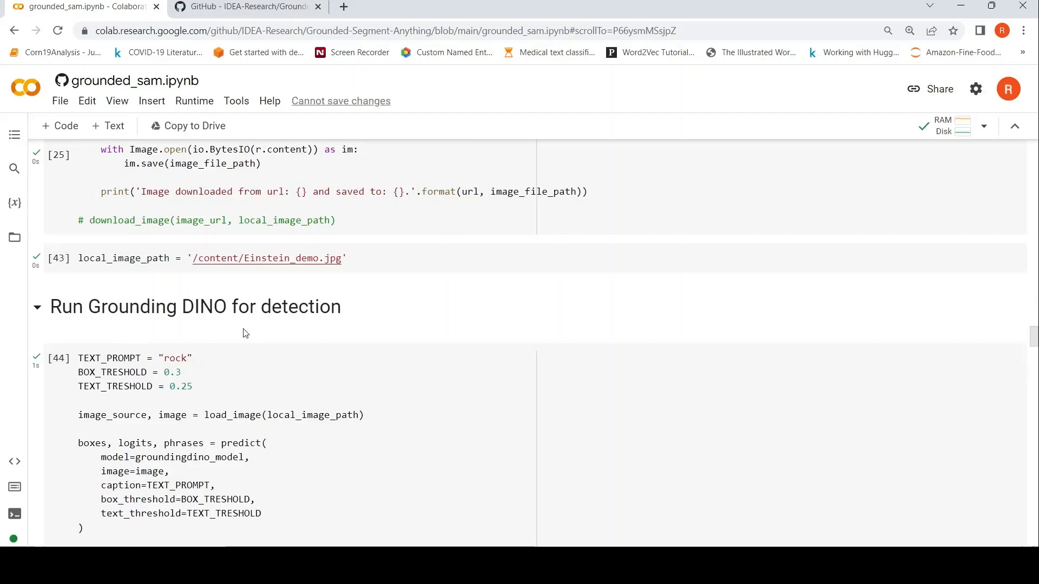
pyautogui.moveTo(63, 243)
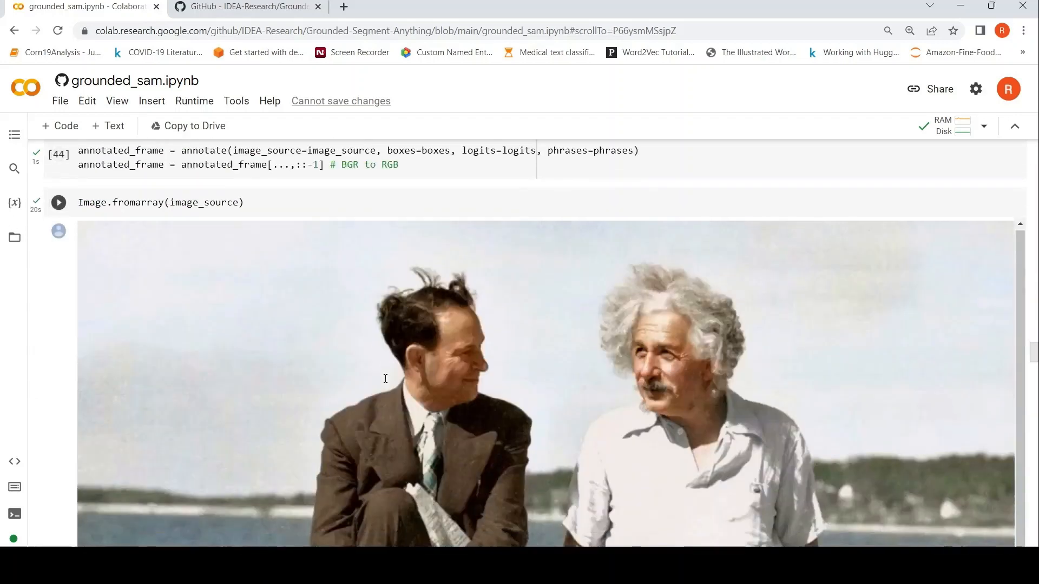
pyautogui.scroll(-3)
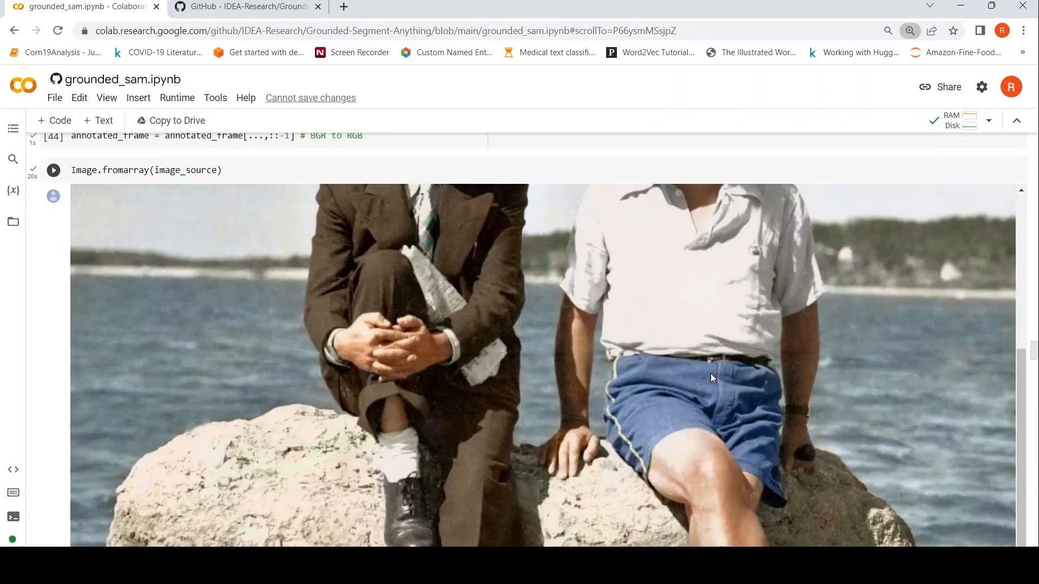
pyautogui.scroll(3)
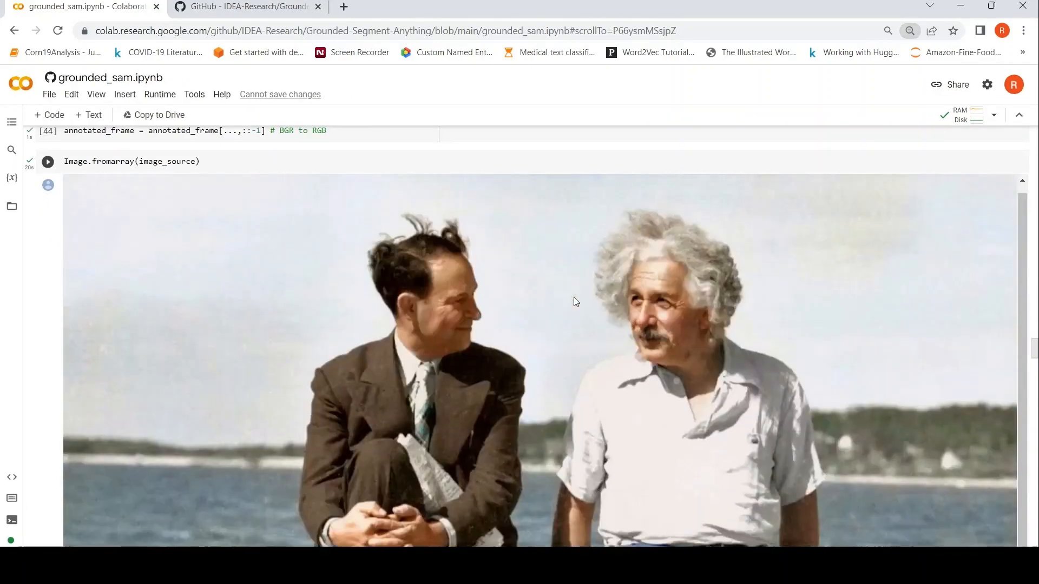
pyautogui.scroll(-3)
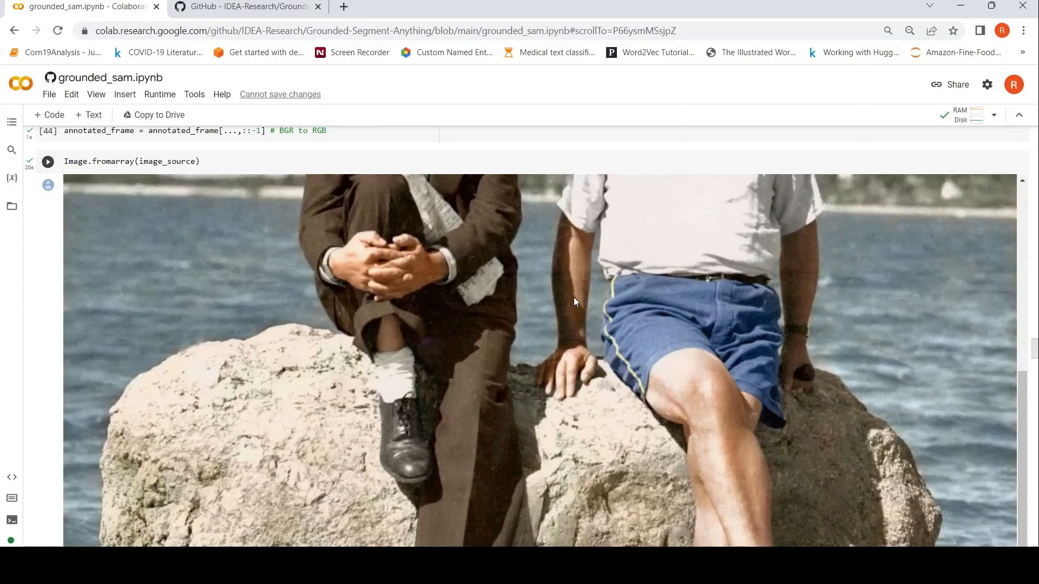
pyautogui.scroll(-3)
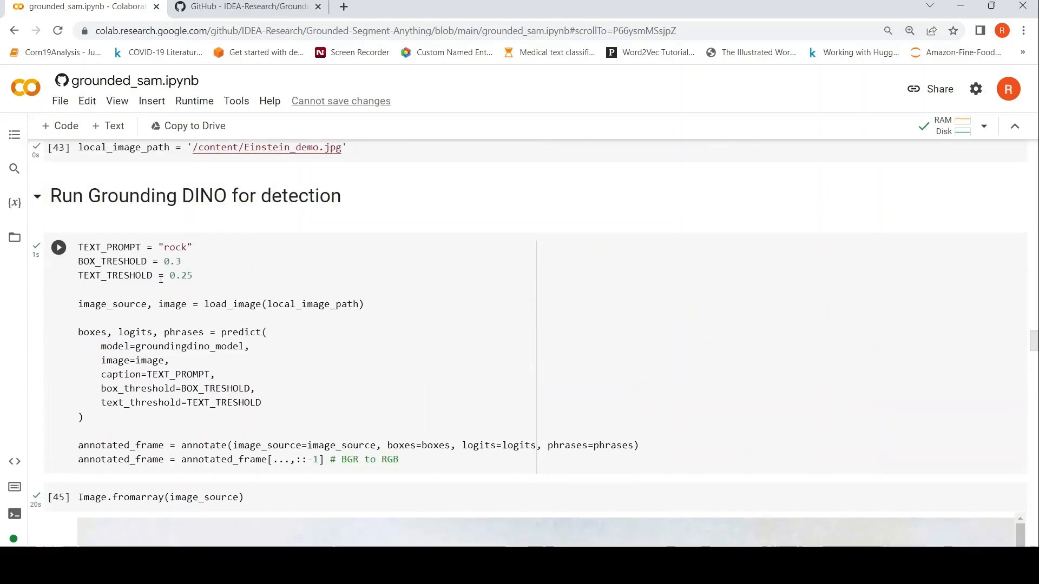
pyautogui.moveTo(292, 299)
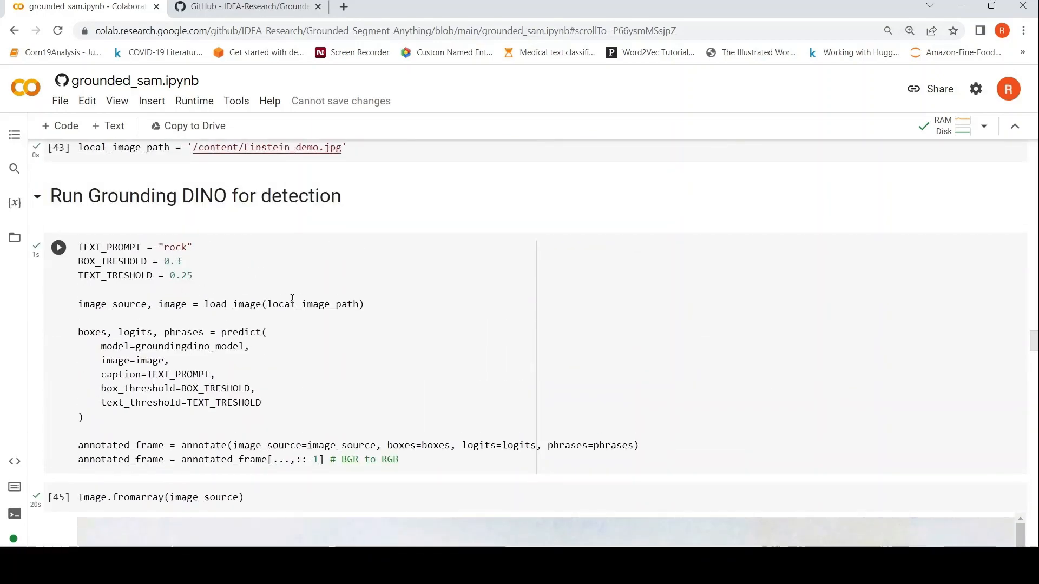
pyautogui.moveTo(318, 327)
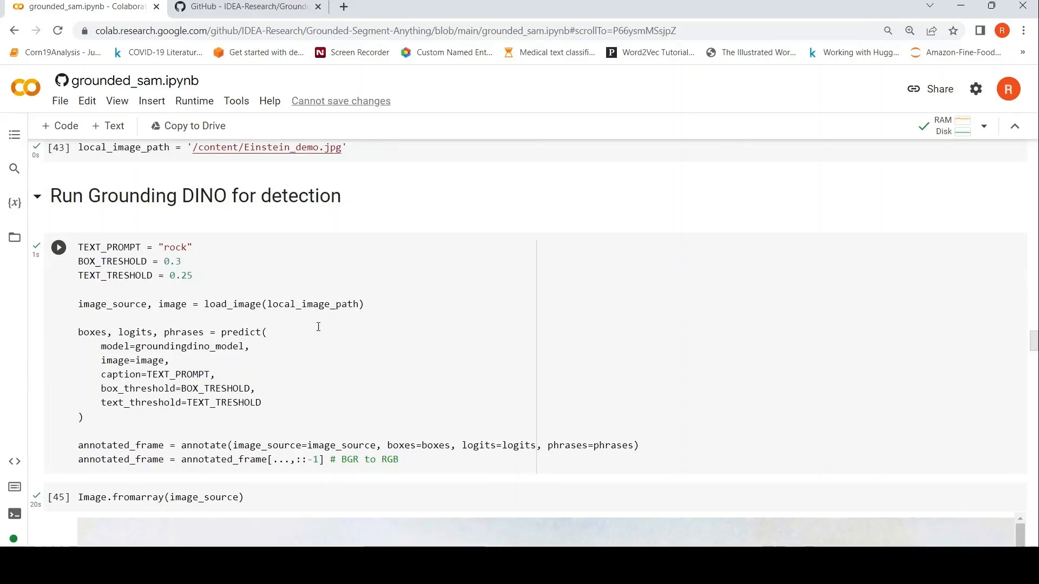
pyautogui.moveTo(310, 304)
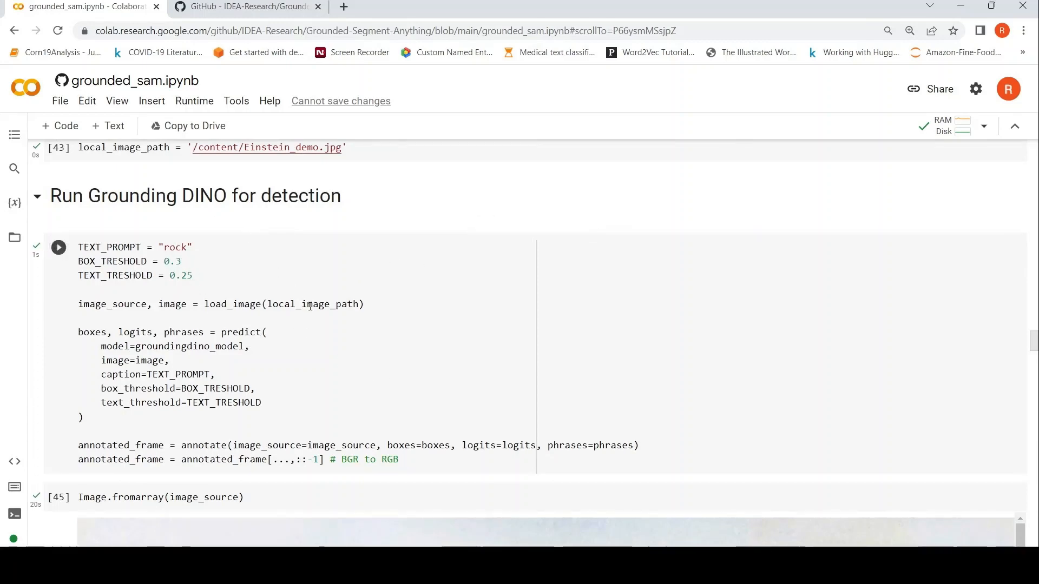
# Step: Review the rock detected at 0.62 and its purple mask overlay, reaching the Image Inpainting section
pyautogui.scroll(-3)
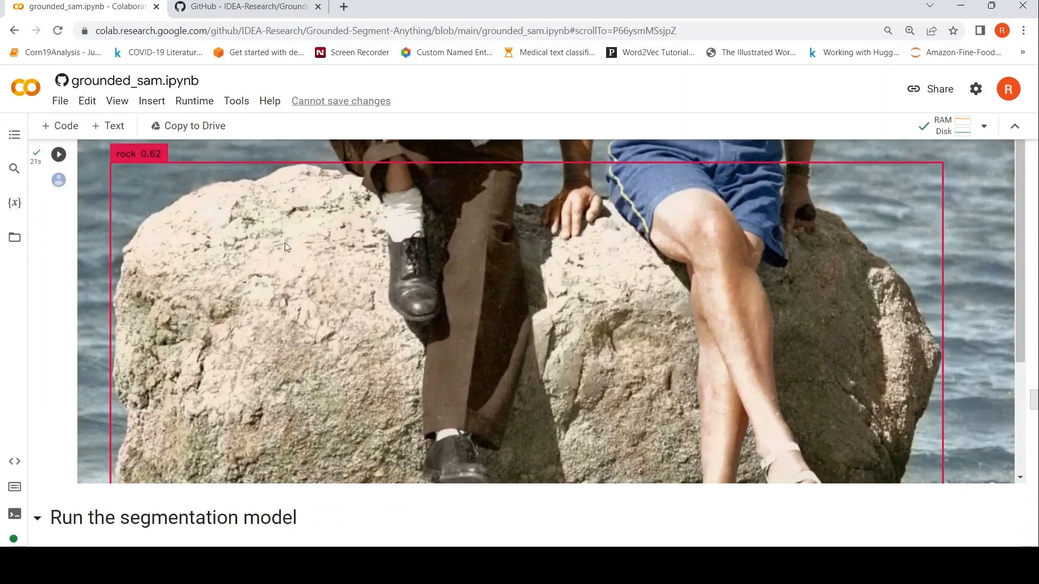
pyautogui.scroll(-3)
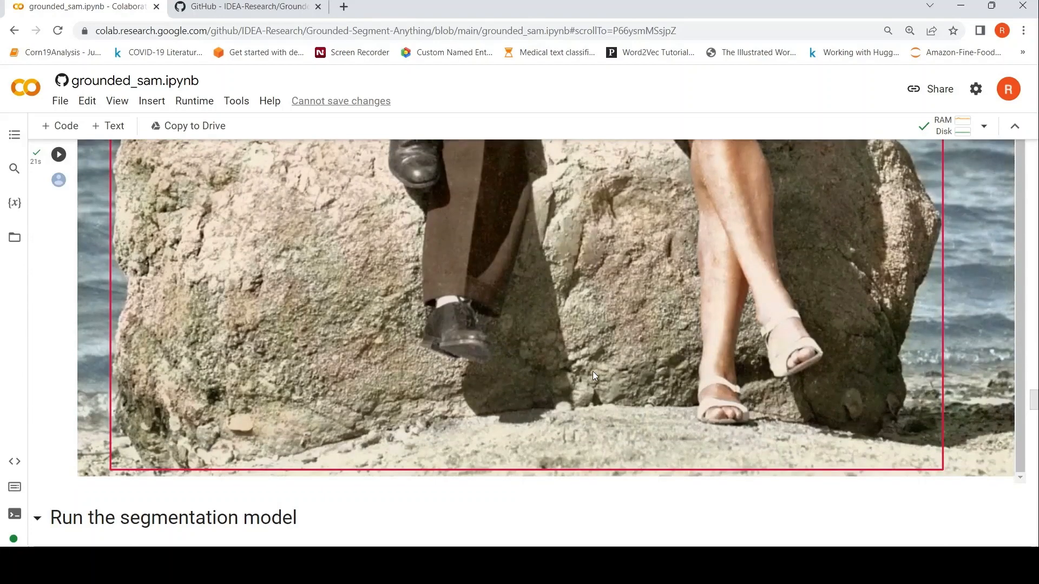
pyautogui.scroll(-3)
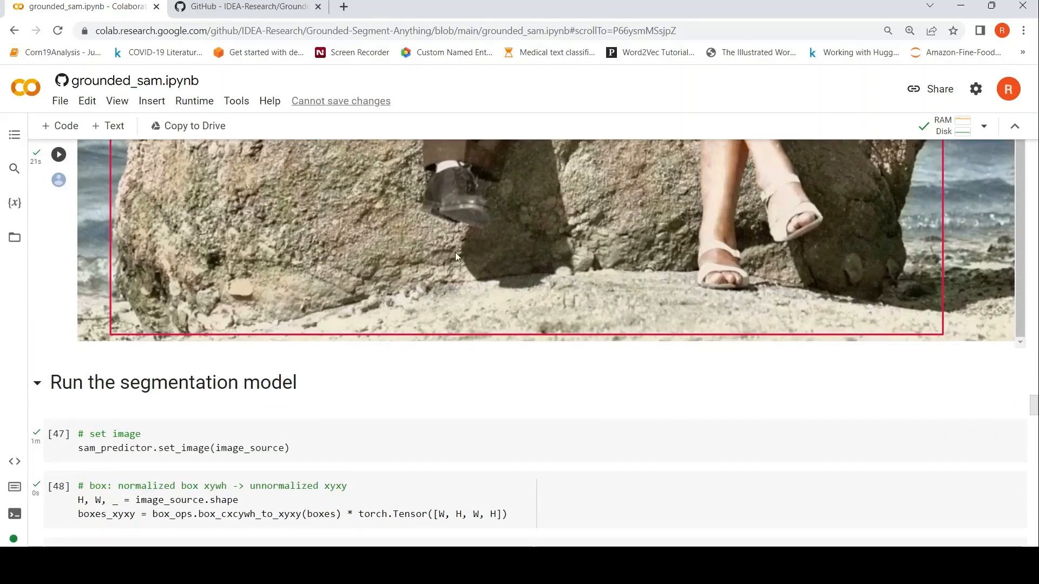
pyautogui.scroll(-3)
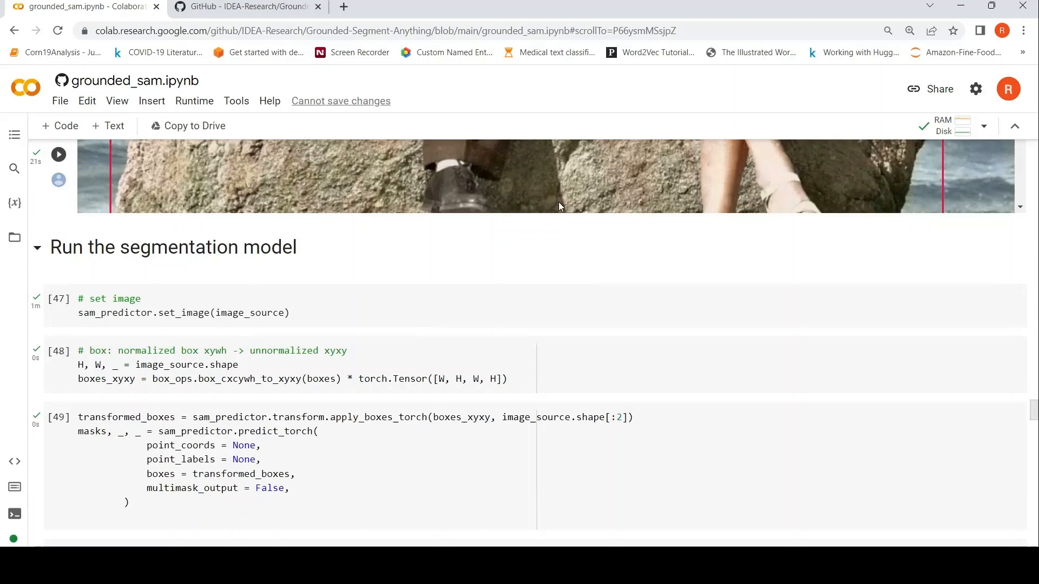
pyautogui.moveTo(487, 188)
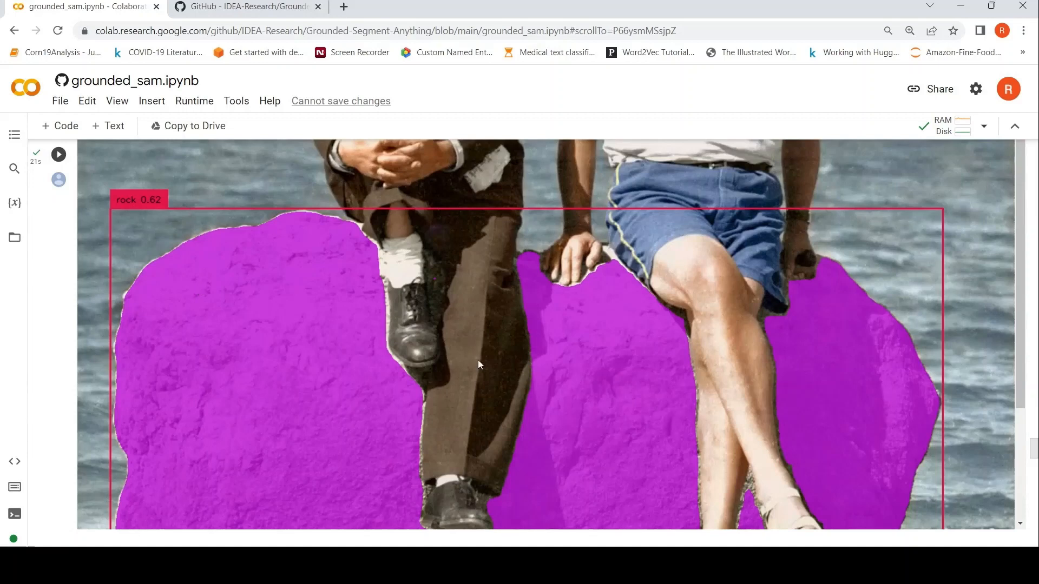
pyautogui.moveTo(139, 213)
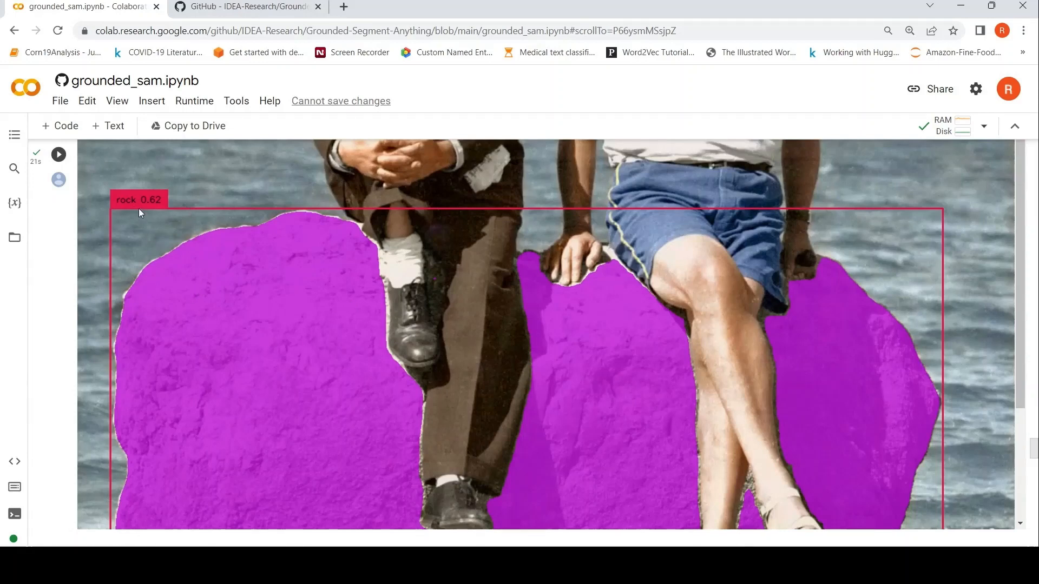
pyautogui.moveTo(265, 376)
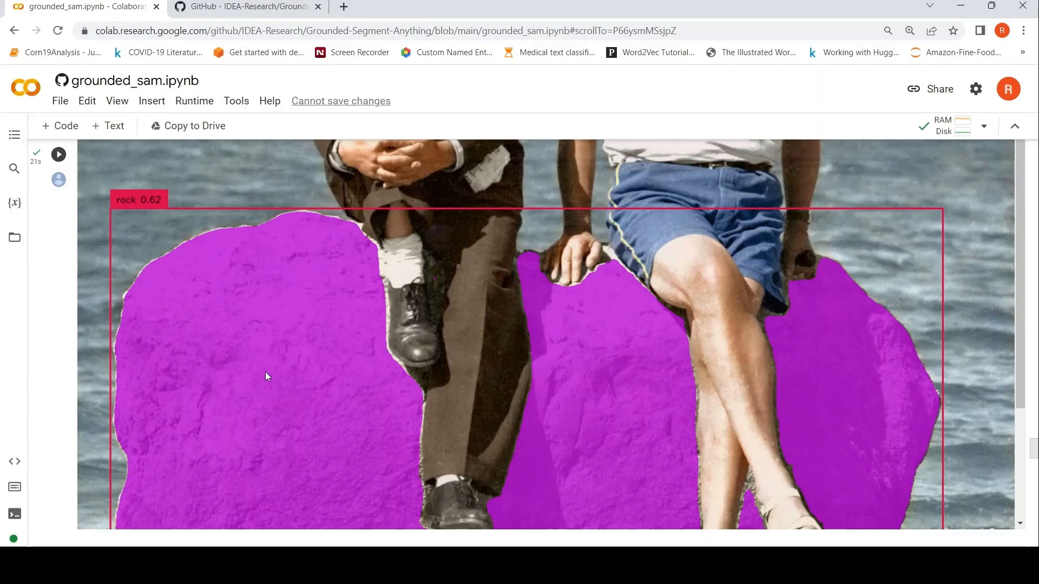
pyautogui.scroll(-3)
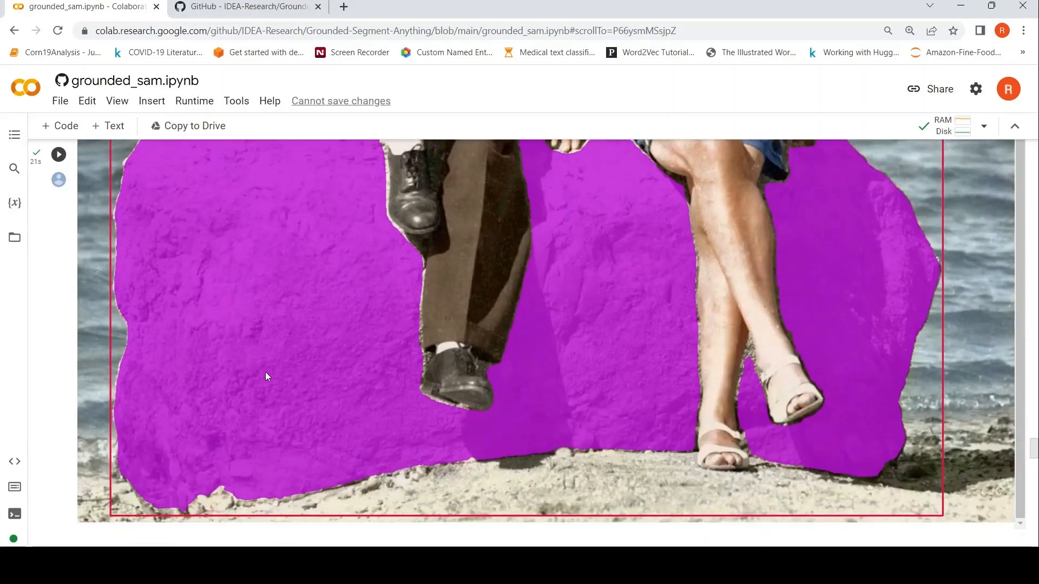
pyautogui.moveTo(335, 366)
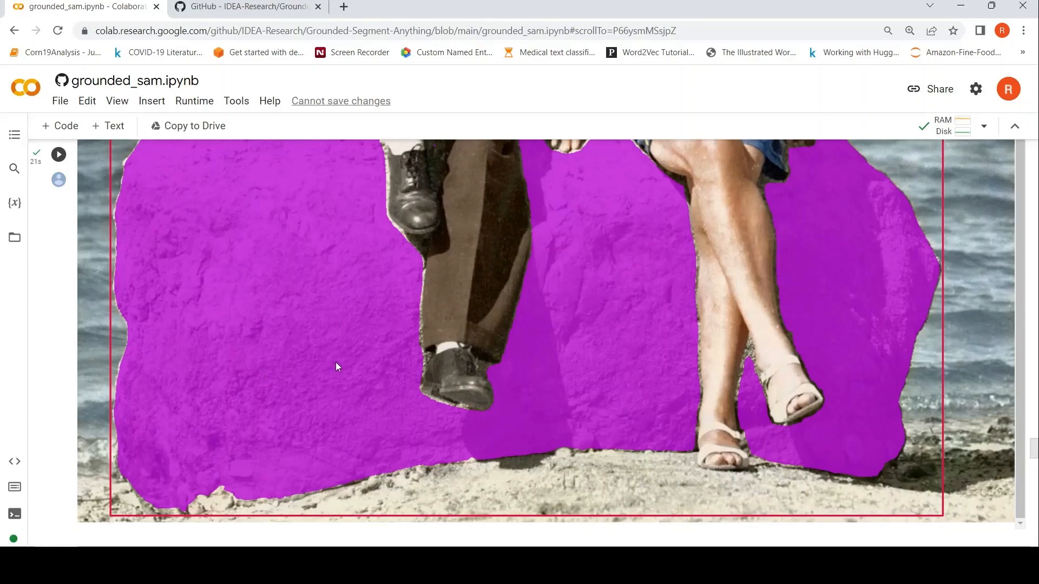
pyautogui.scroll(-3)
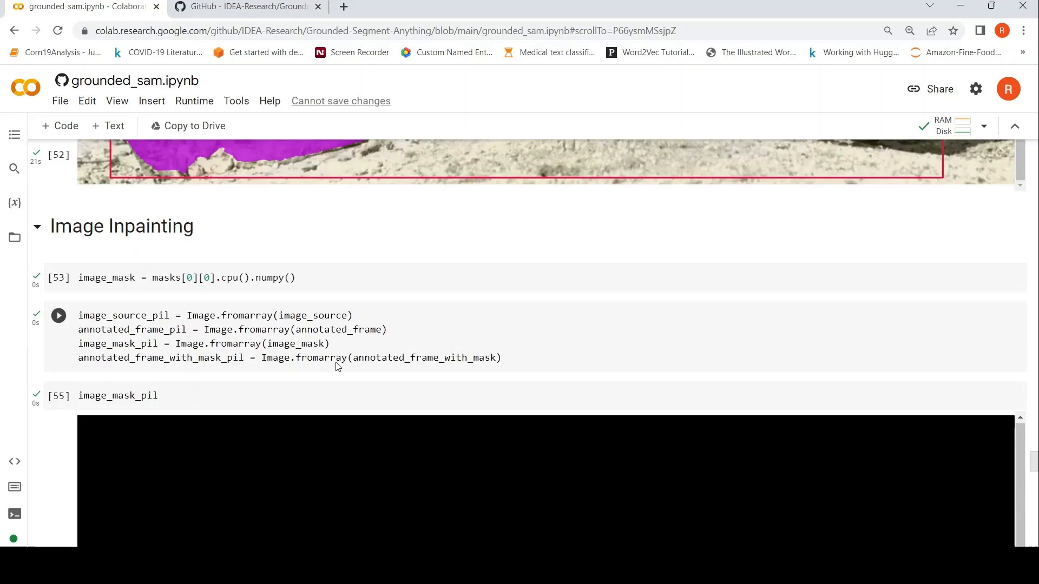
pyautogui.scroll(-3)
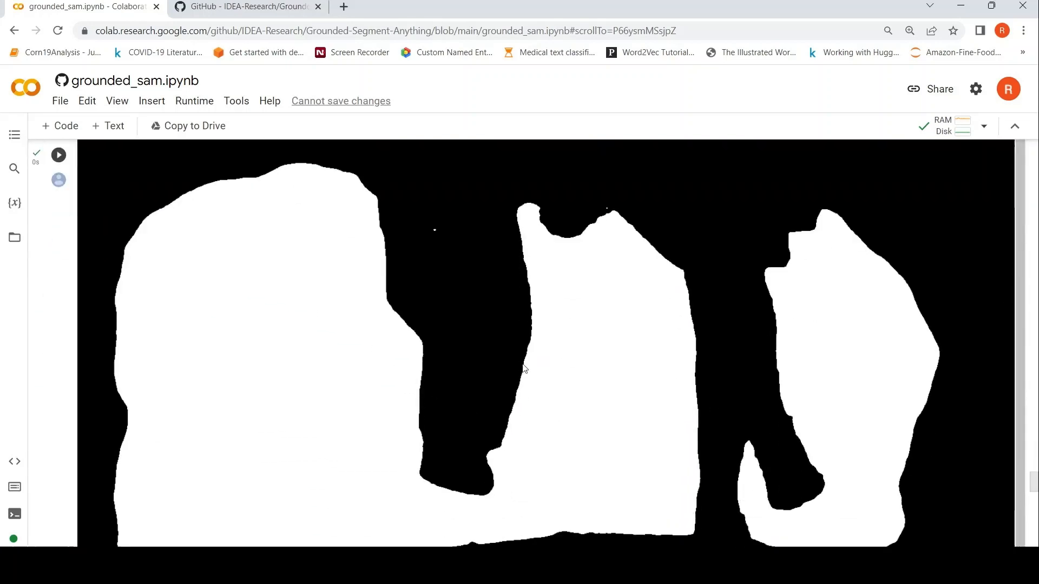
pyautogui.scroll(-3)
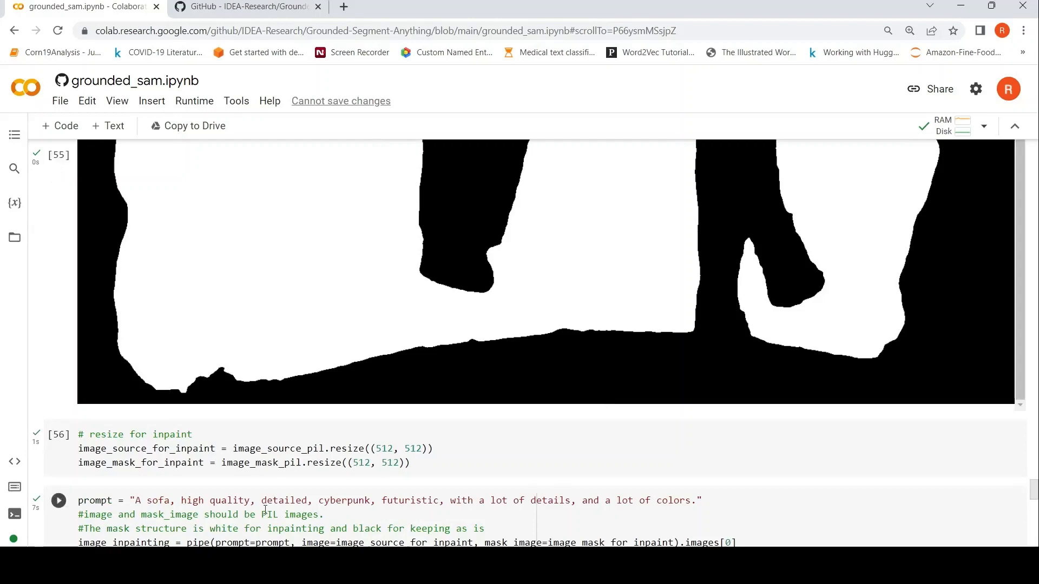
pyautogui.click(59, 434)
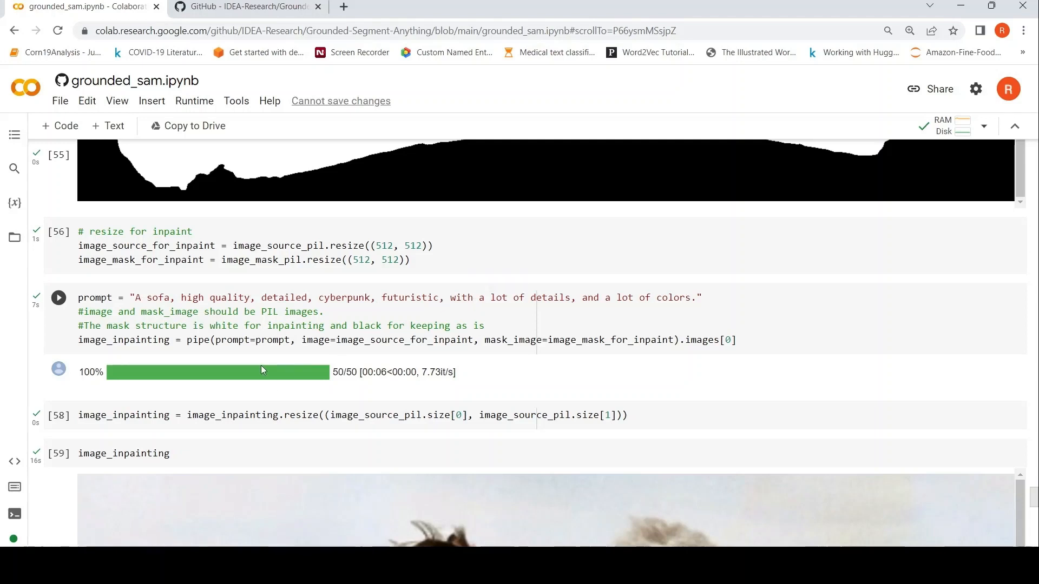
pyautogui.scroll(-3)
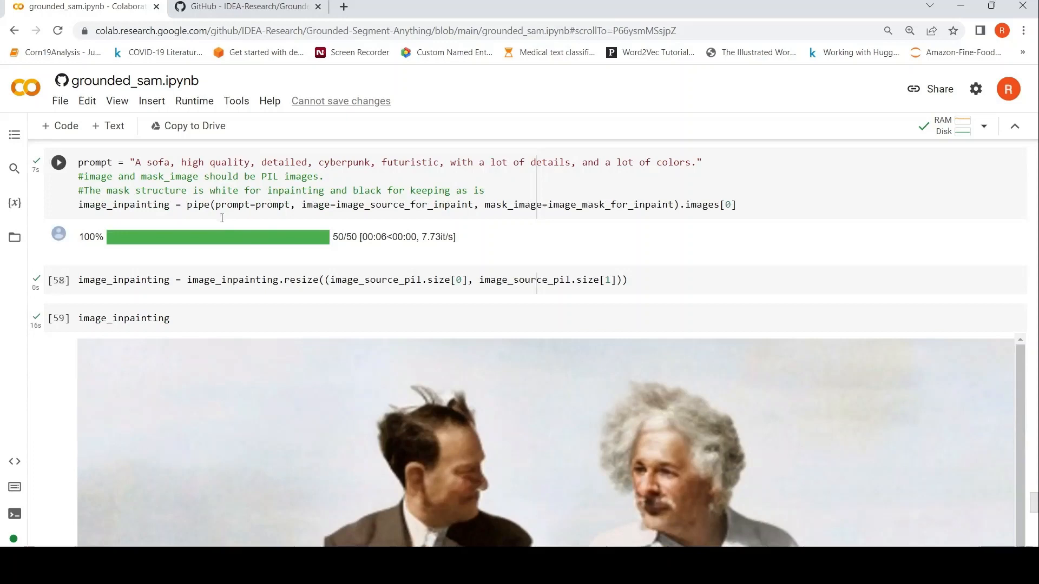
pyautogui.scroll(-3)
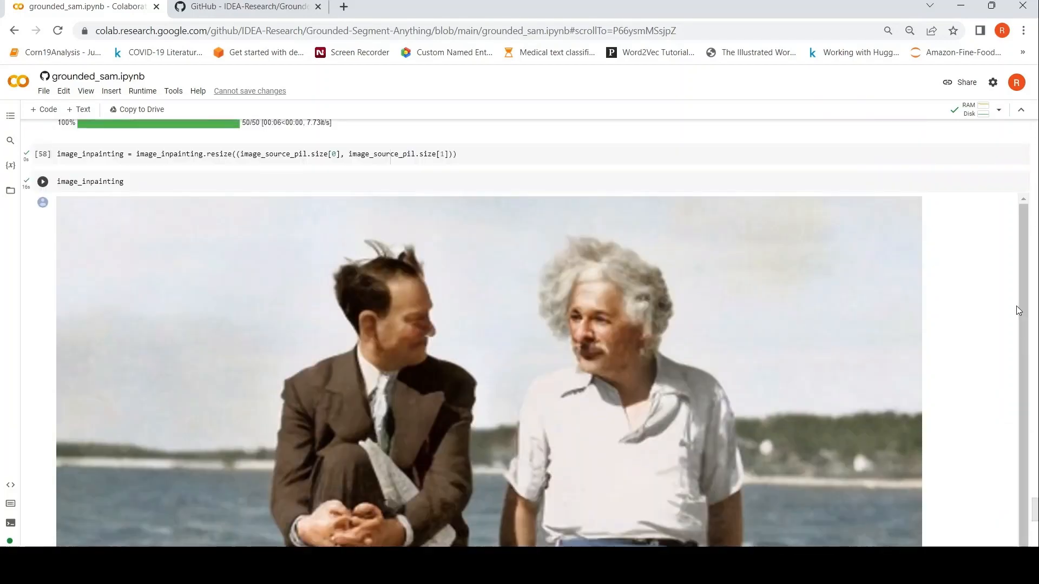
pyautogui.scroll(-3)
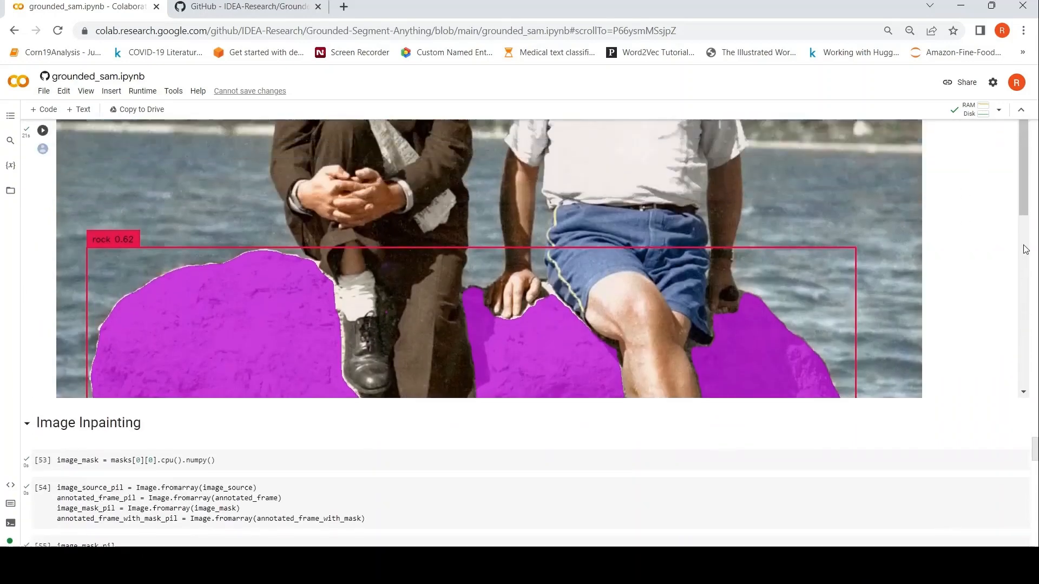
pyautogui.scroll(-3)
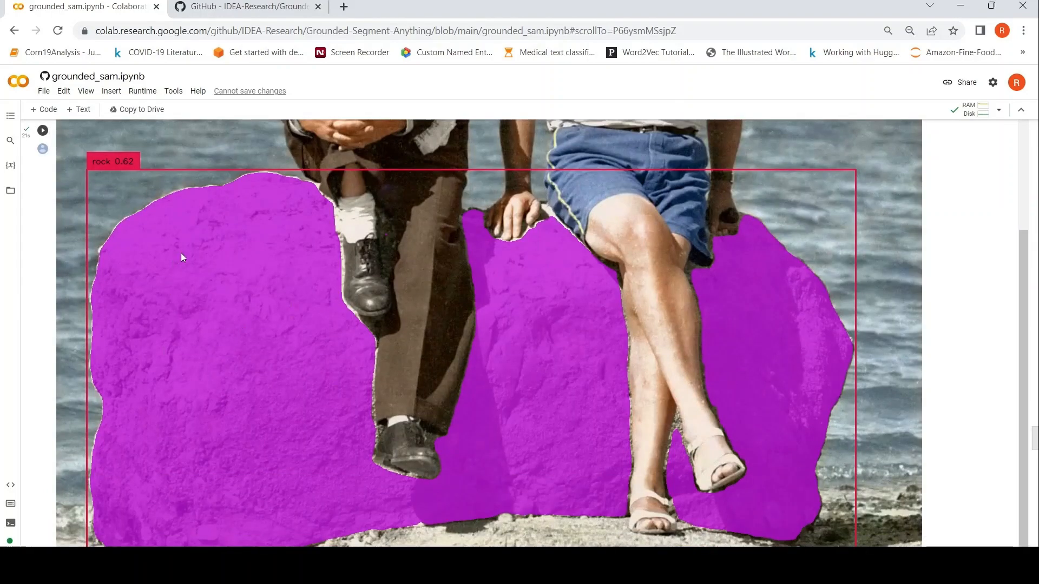
pyautogui.scroll(-3)
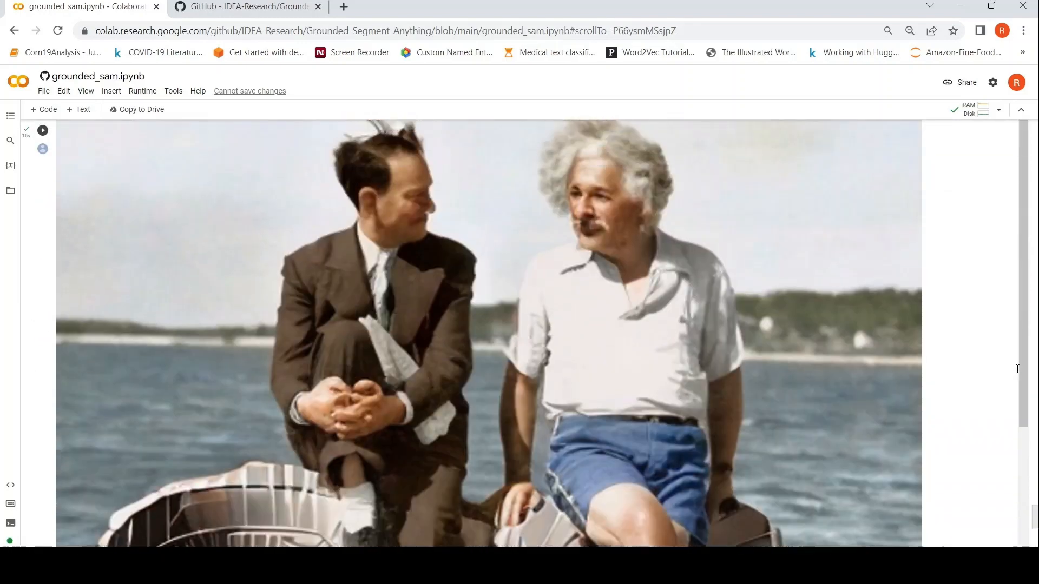
pyautogui.scroll(-3)
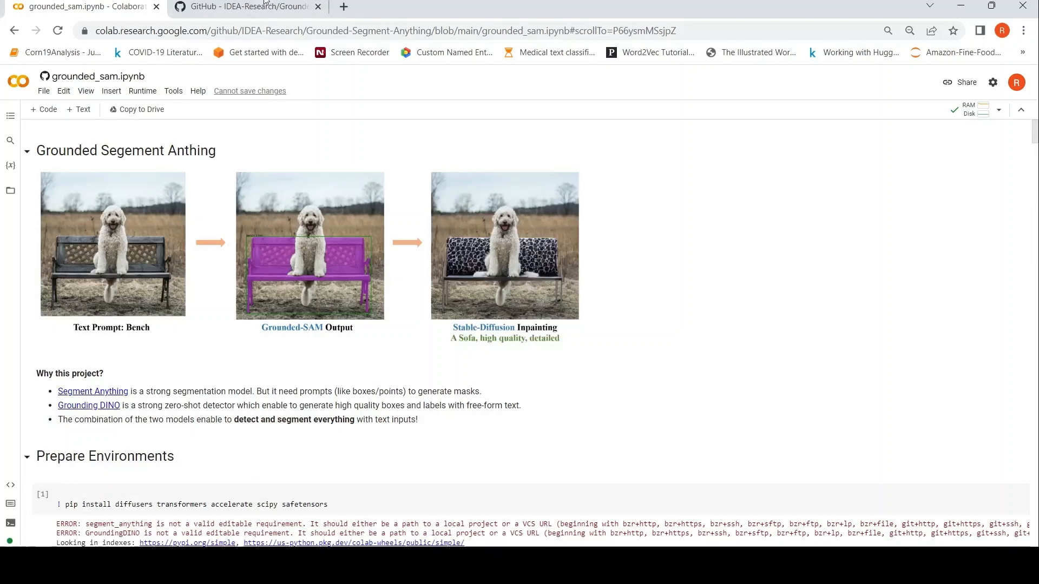
pyautogui.click(246, 6)
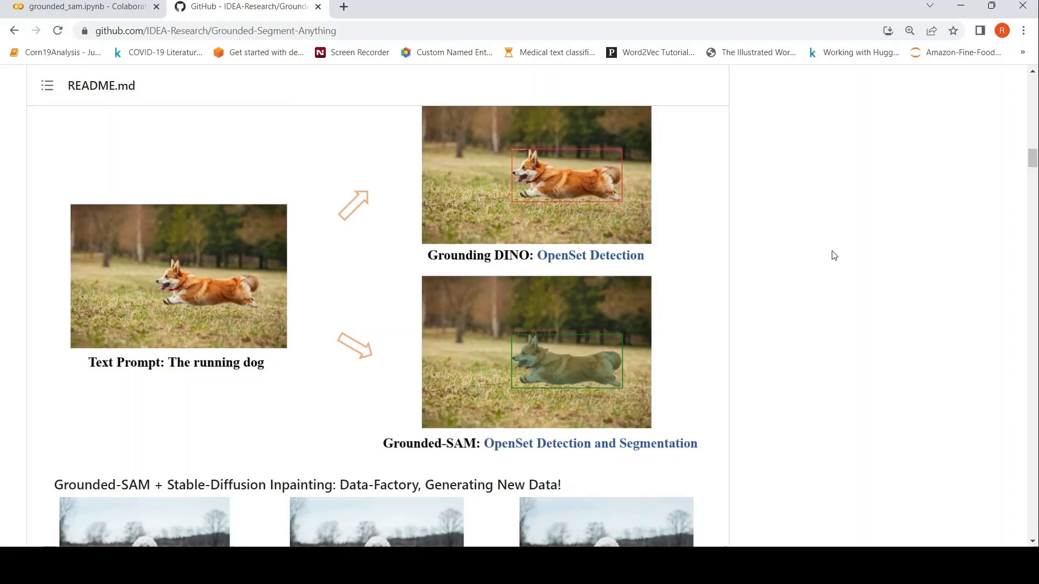
pyautogui.scroll(-3)
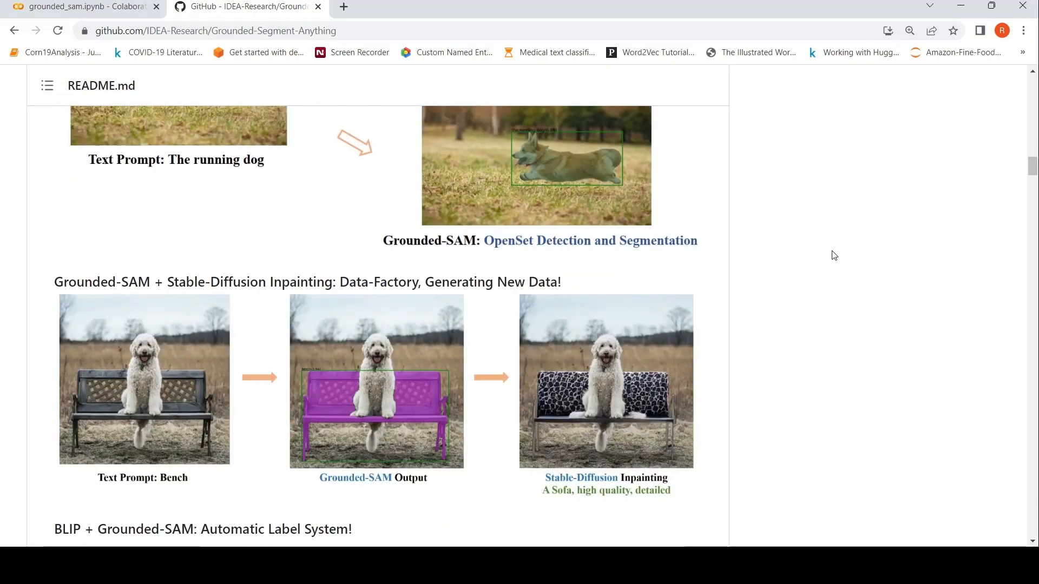
pyautogui.scroll(-3)
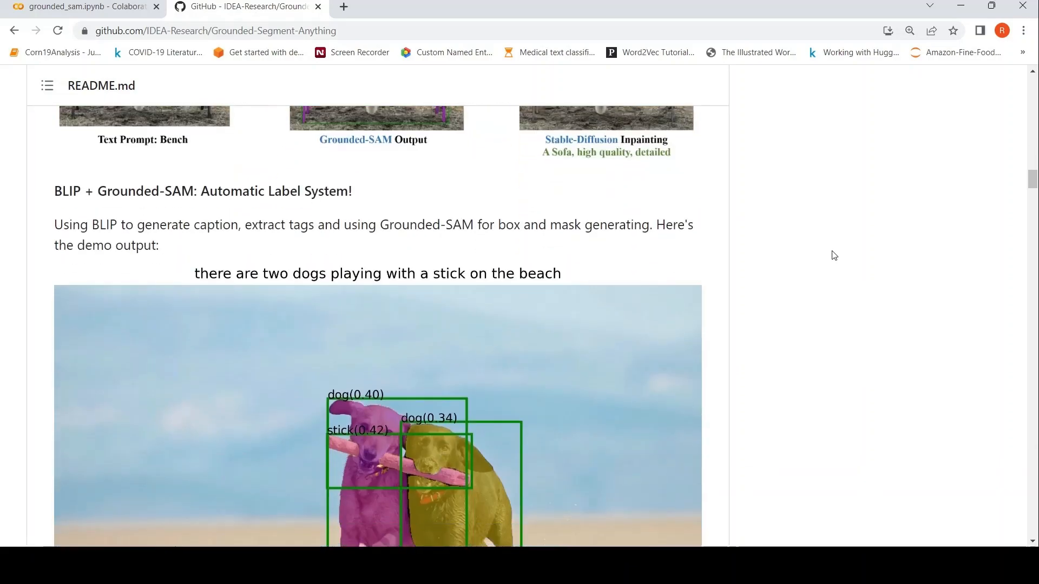
pyautogui.scroll(-3)
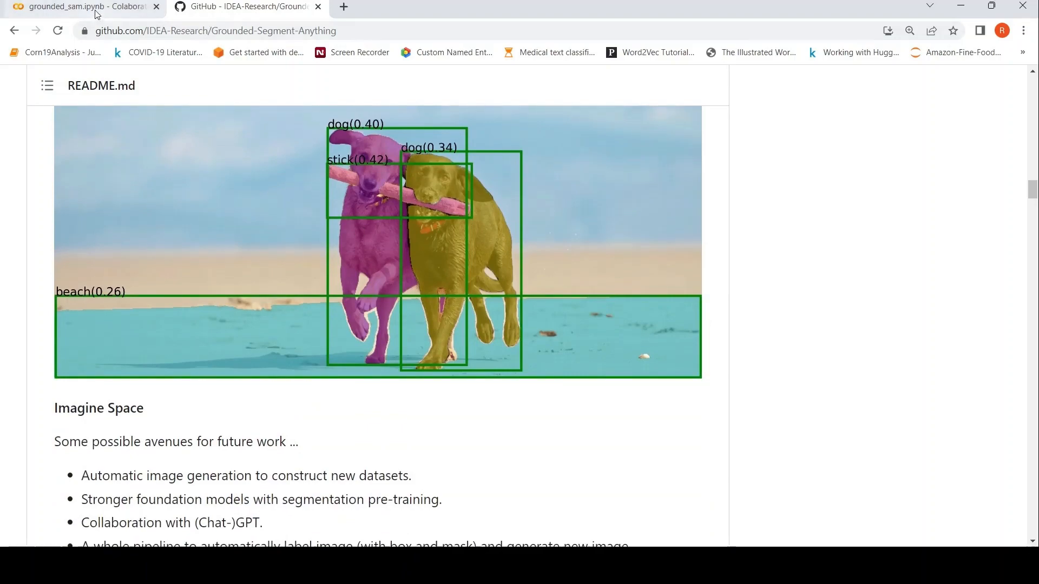
pyautogui.click(83, 8)
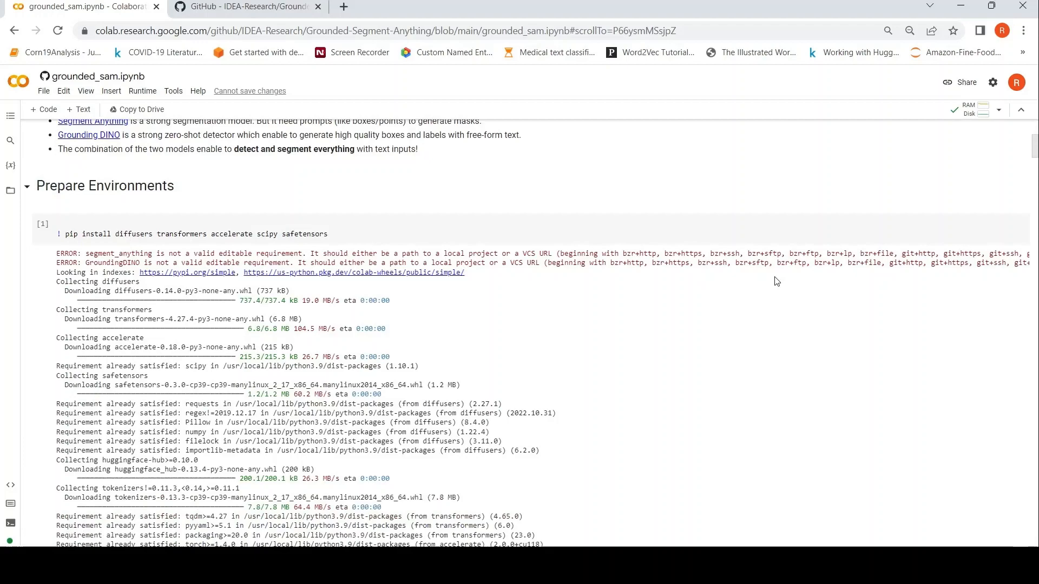
pyautogui.scroll(-3)
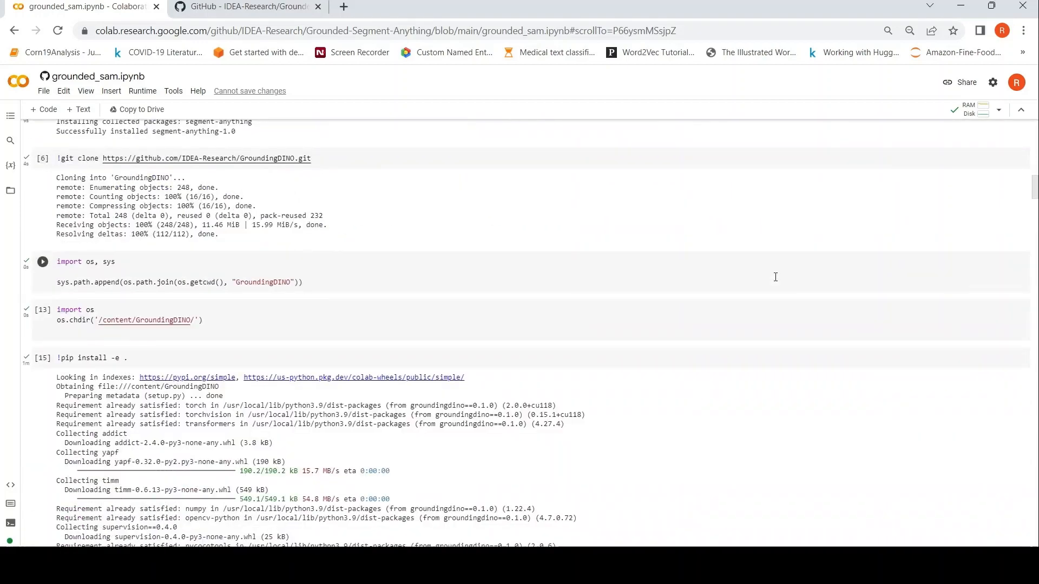
pyautogui.scroll(-3)
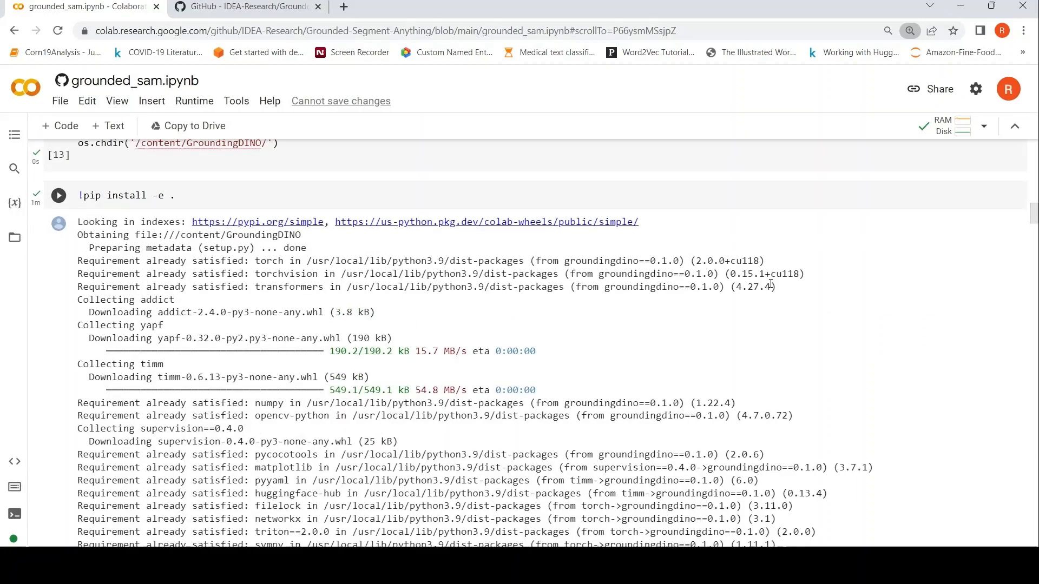
pyautogui.scroll(-3)
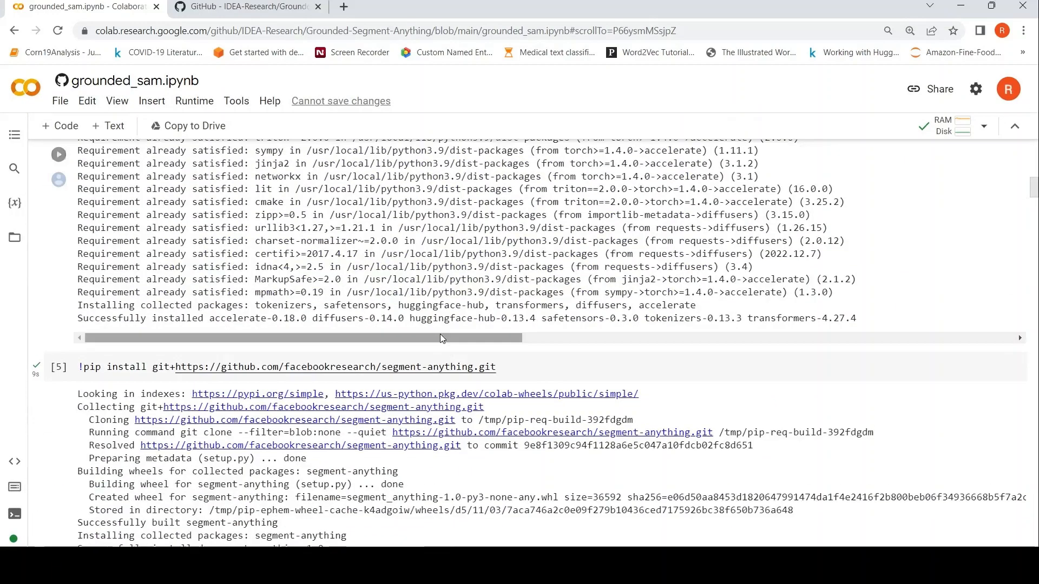
pyautogui.scroll(-3)
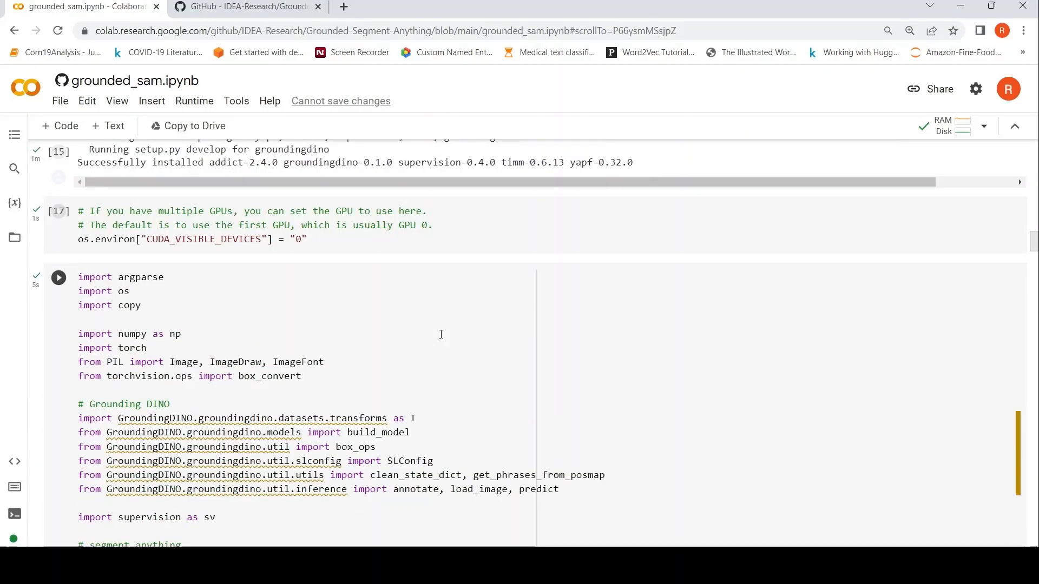
pyautogui.scroll(-3)
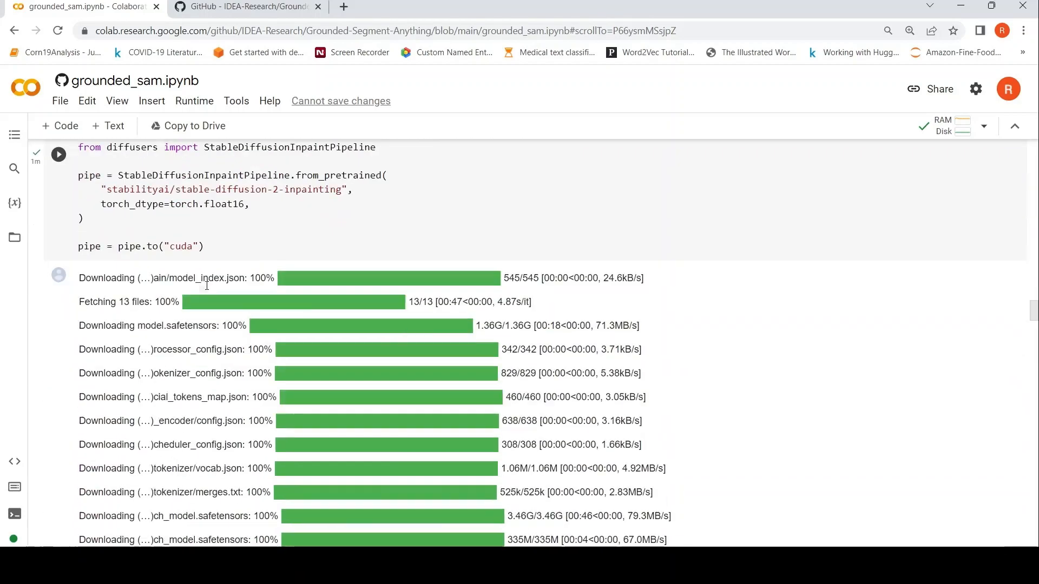
pyautogui.scroll(-3)
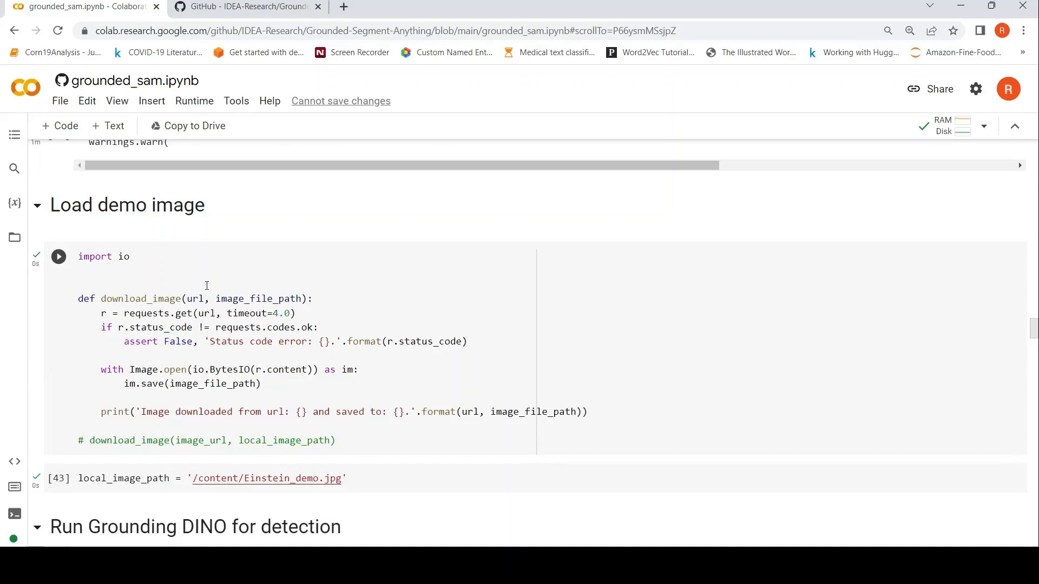
pyautogui.scroll(-3)
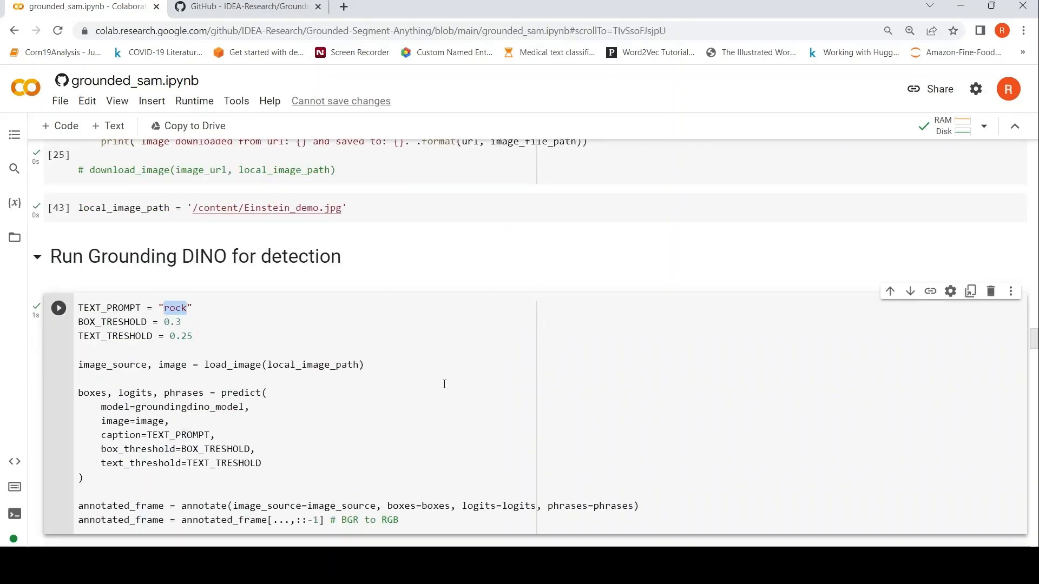
# Step: Change TEXT_PROMPT from "rock" to "water" and rerun detection and the following image cells
pyautogui.write('wate')
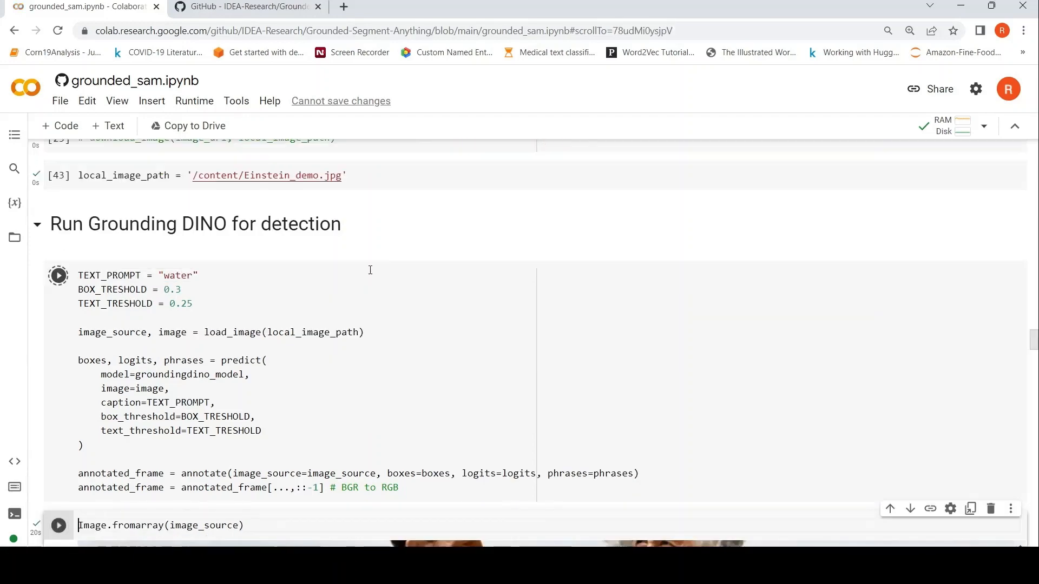
pyautogui.scroll(-3)
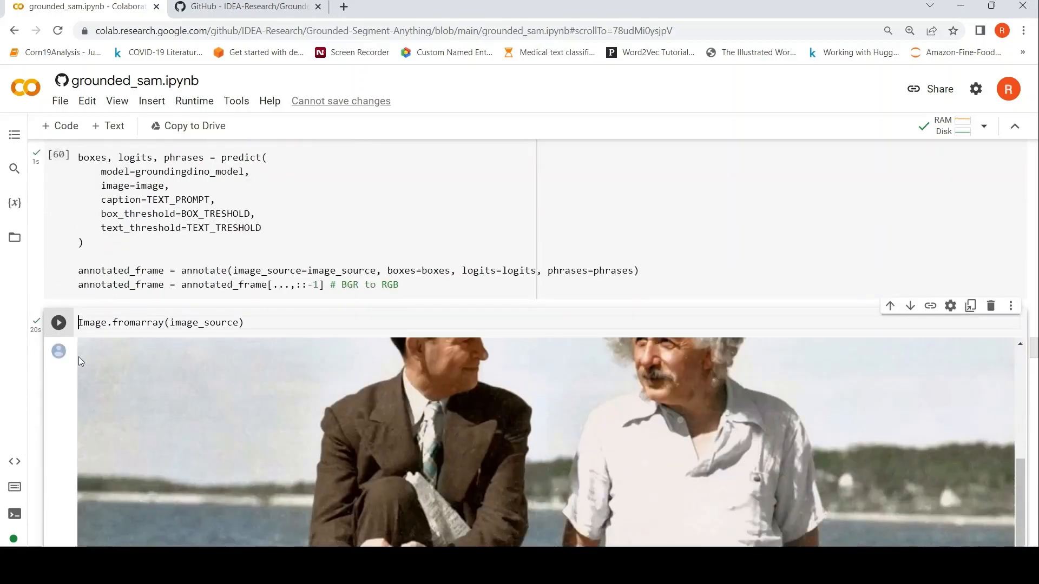
pyautogui.scroll(-3)
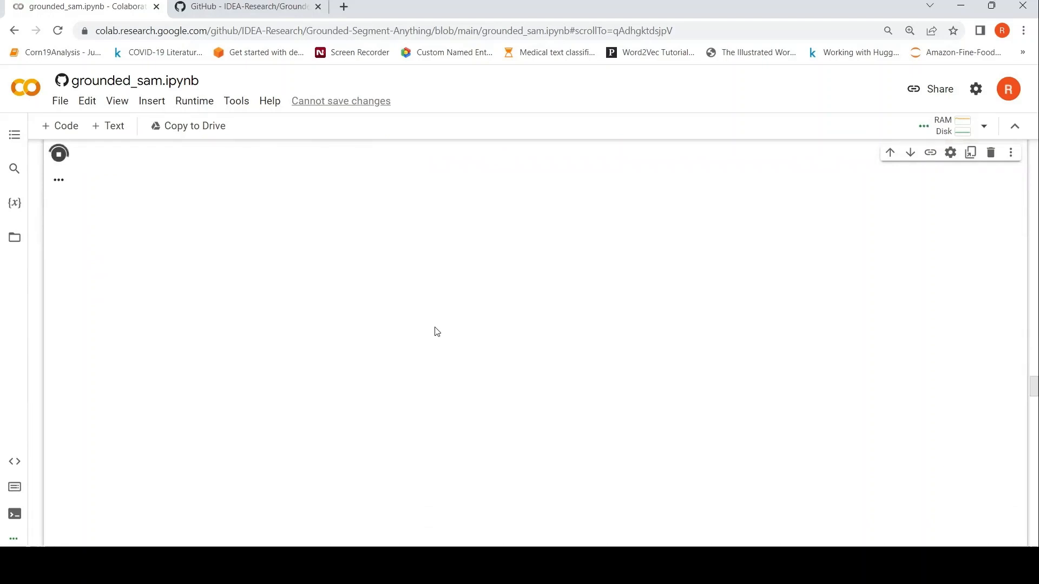
pyautogui.click(58, 153)
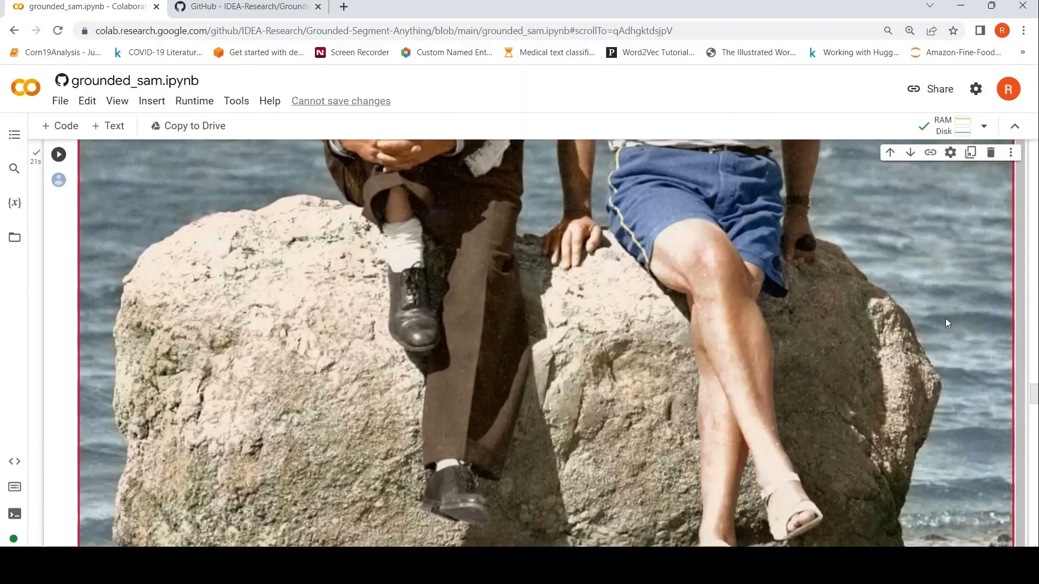
pyautogui.scroll(-3)
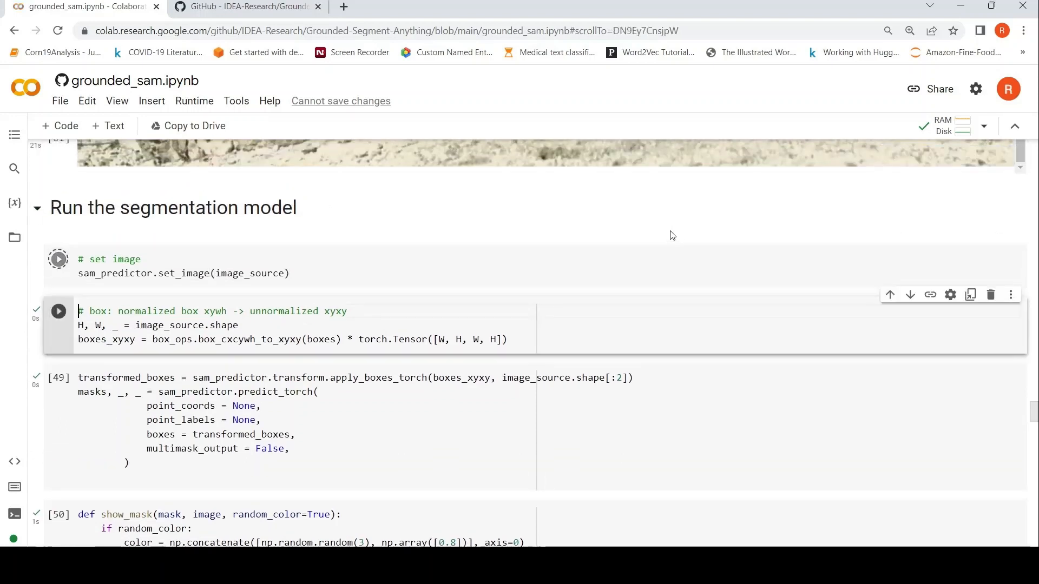
# Step: Scroll past the purple water mask (0.71) output to the image_mask = masks[0][0] cell
pyautogui.scroll(-3)
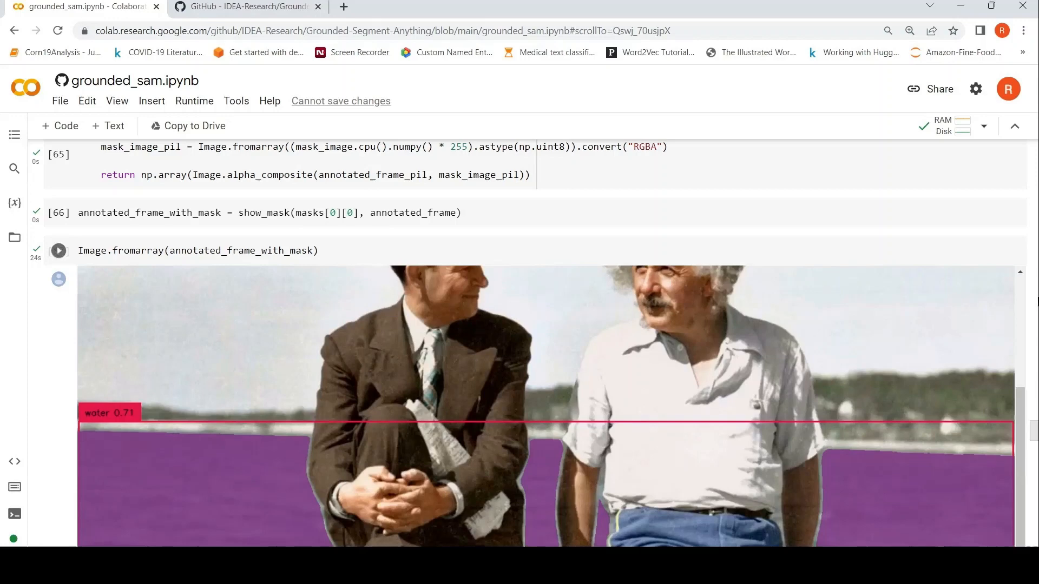
pyautogui.scroll(-3)
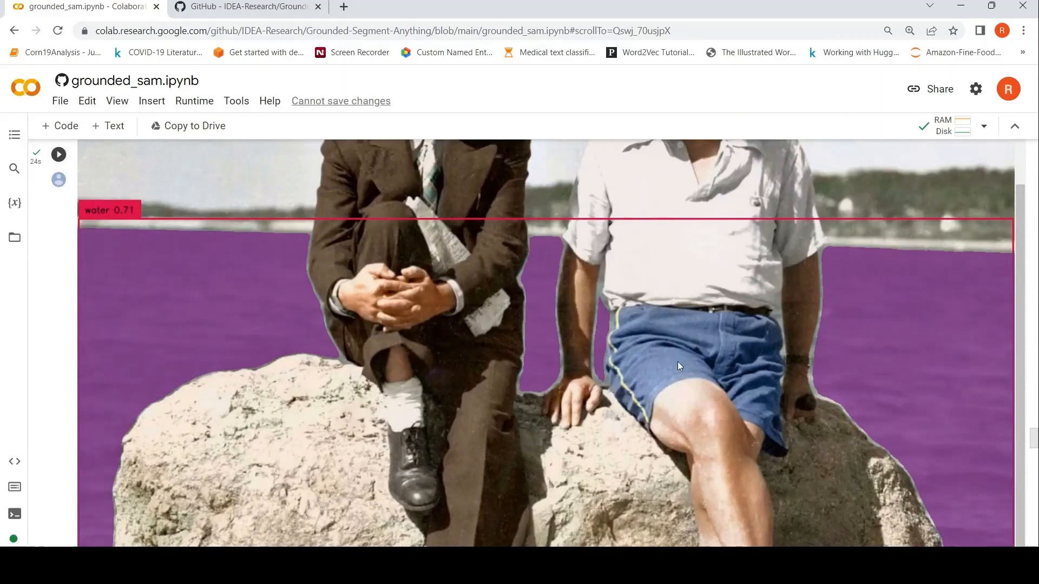
pyautogui.moveTo(603, 306)
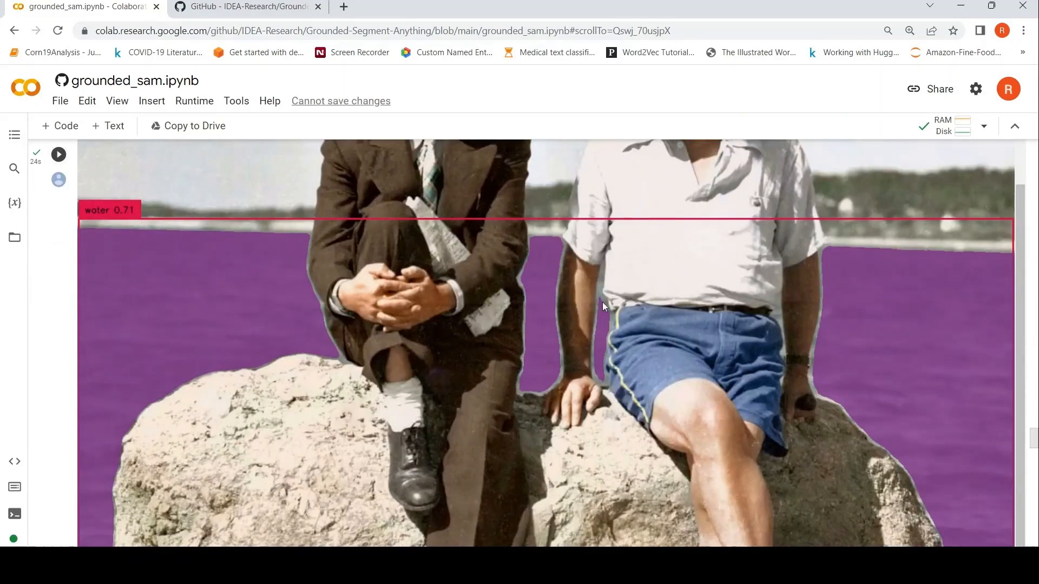
pyautogui.scroll(-3)
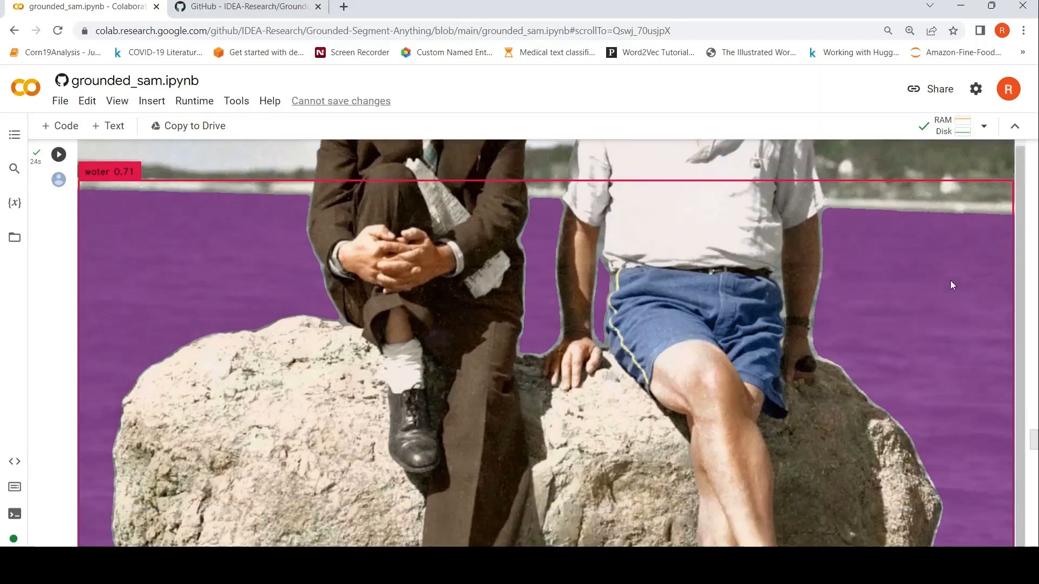
pyautogui.scroll(-3)
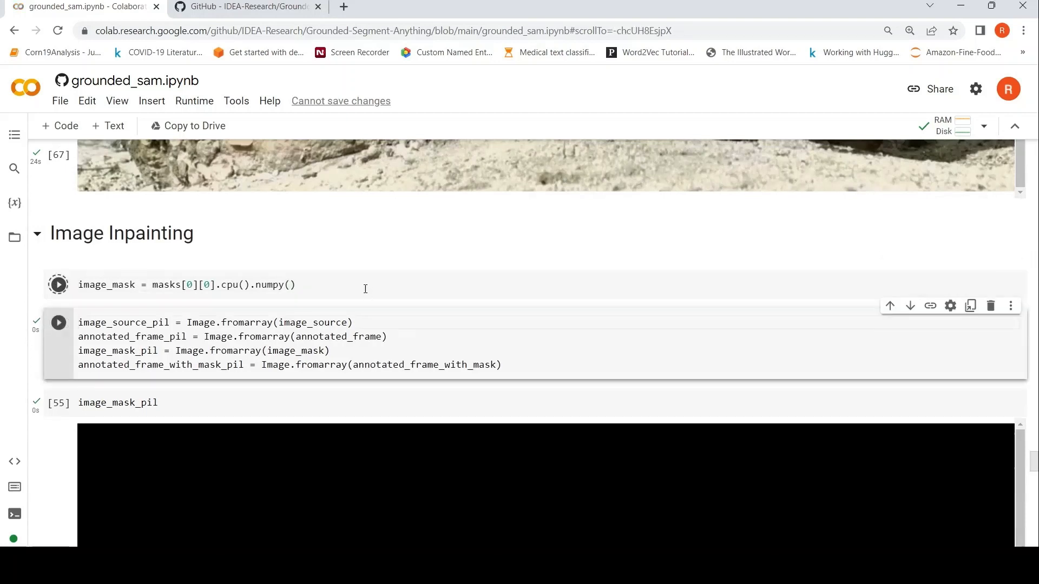
# Step: Run the Image.fromarray, image_mask_pil and 512x512 resize cells to show the black-and-white water mask
pyautogui.click(58, 285)
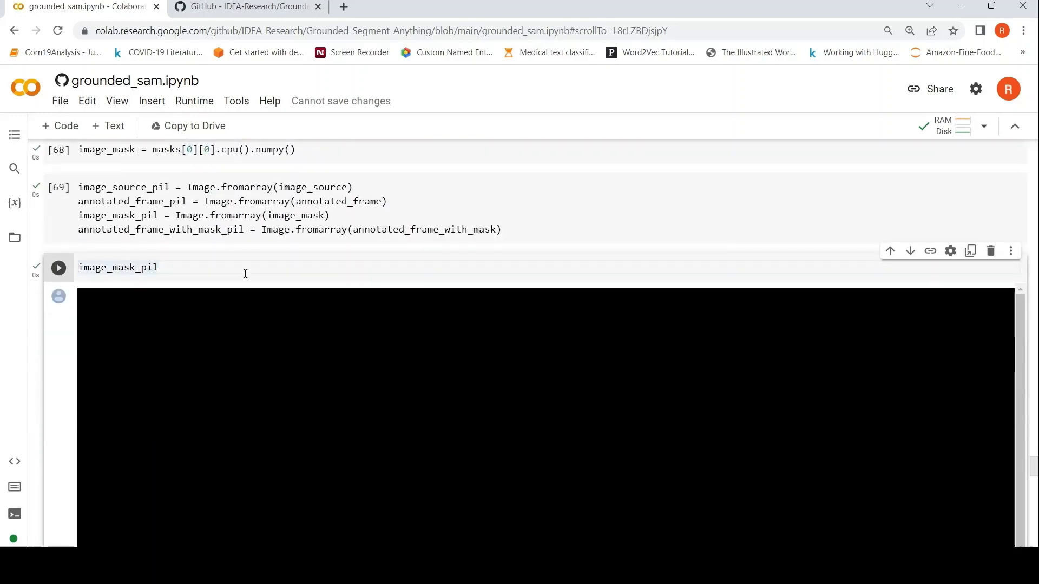
pyautogui.scroll(-3)
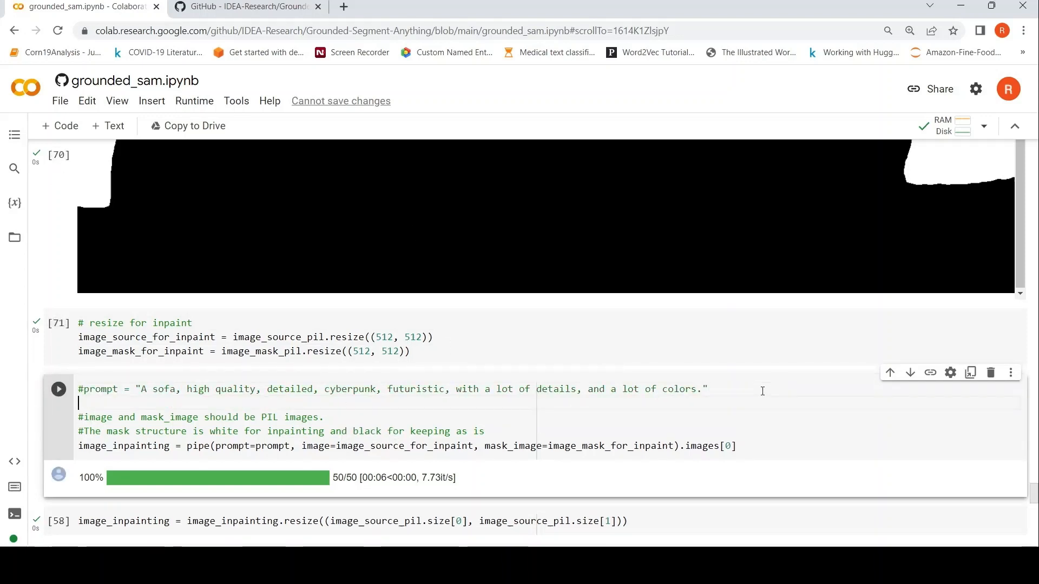
# Step: Set prompt ="snow lake" and run the inpainting, resize and image_inpainting cells to view the grey snowy result
pyautogui.write('prompt ="snow')
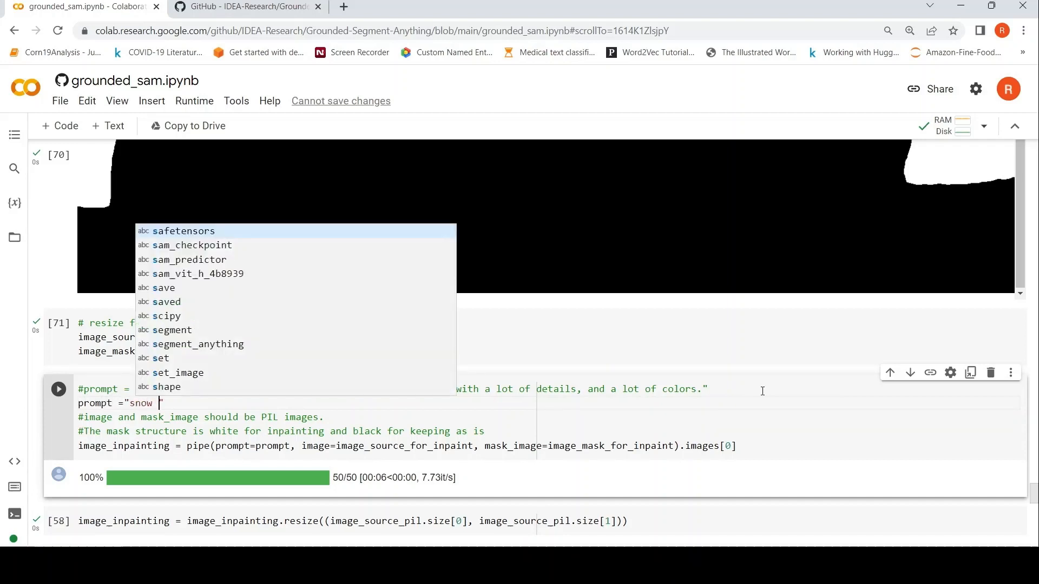
pyautogui.write('lake"')
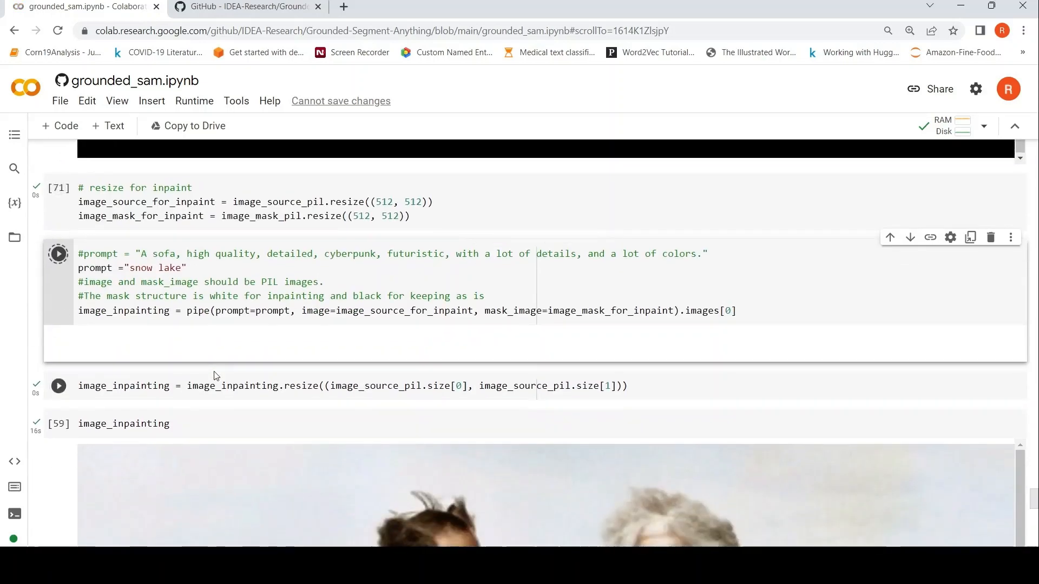
pyautogui.click(59, 253)
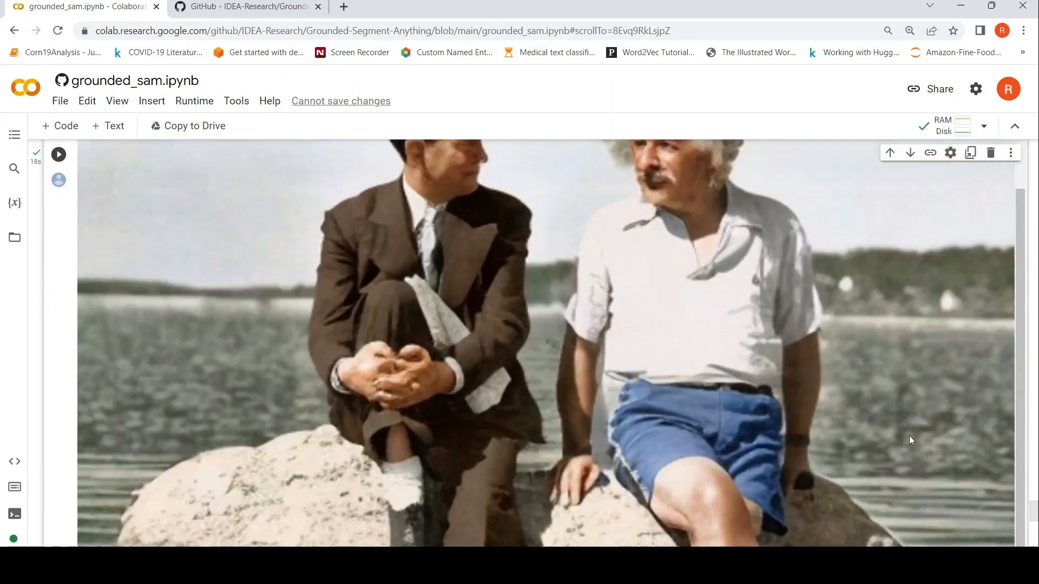
pyautogui.scroll(-3)
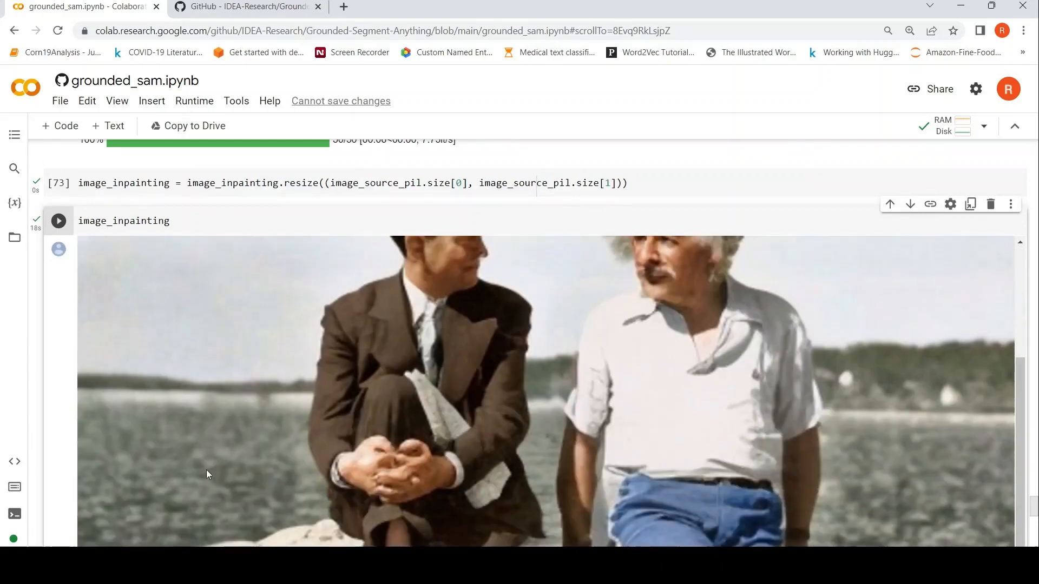
pyautogui.scroll(-3)
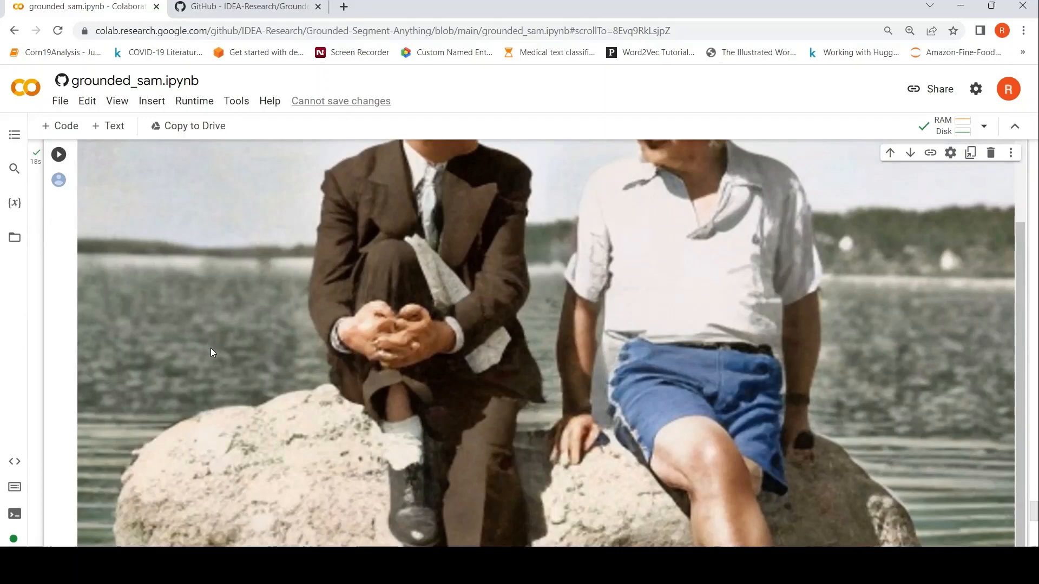
pyautogui.moveTo(208, 359)
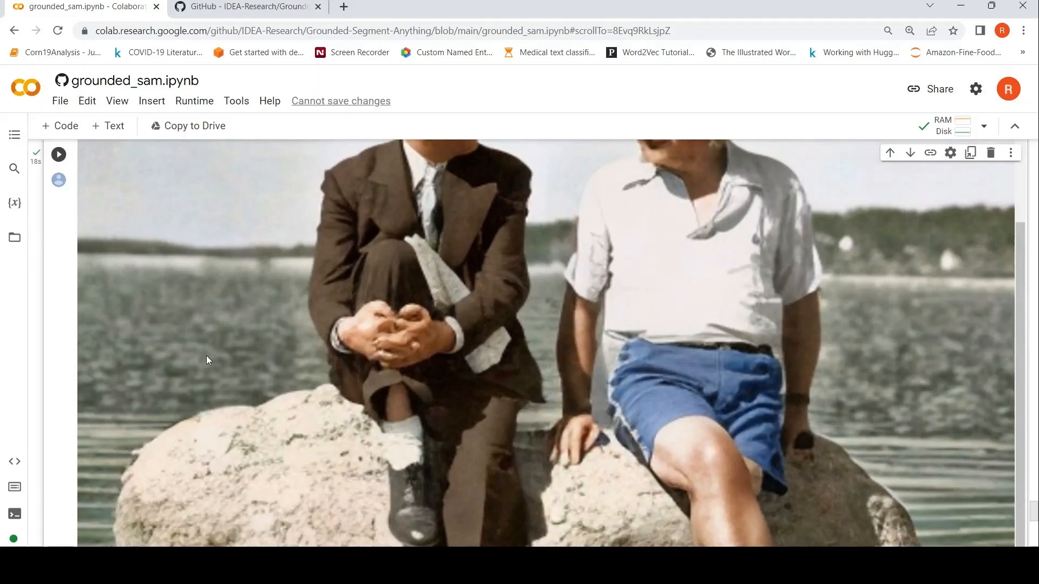
pyautogui.moveTo(164, 375)
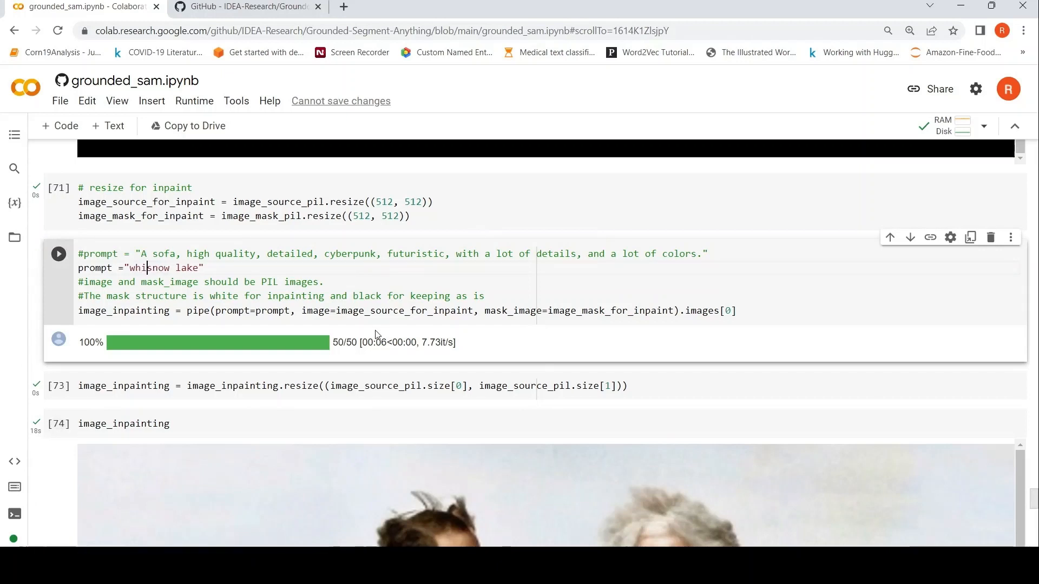
# Step: Edit the prompt to "white frozen snow lake", rerun inpainting and resize, and view the icy lake result
pyautogui.write('white frozen')
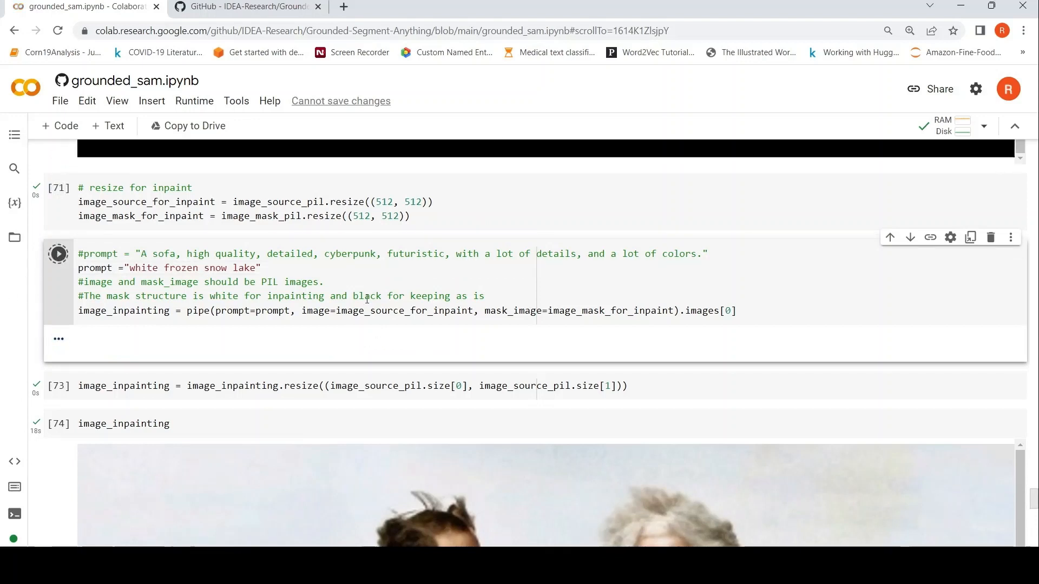
pyautogui.click(59, 253)
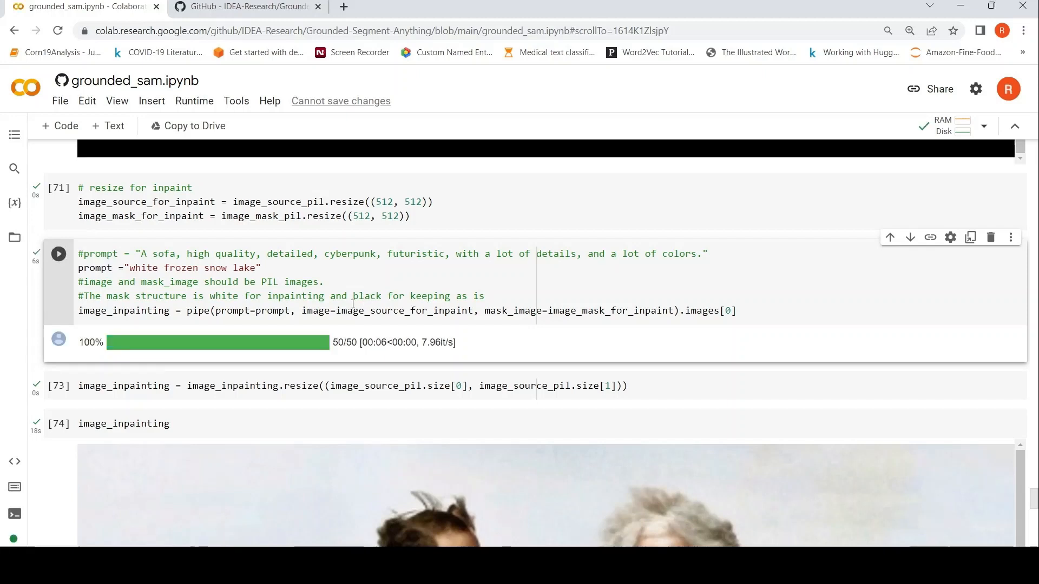
pyautogui.scroll(-3)
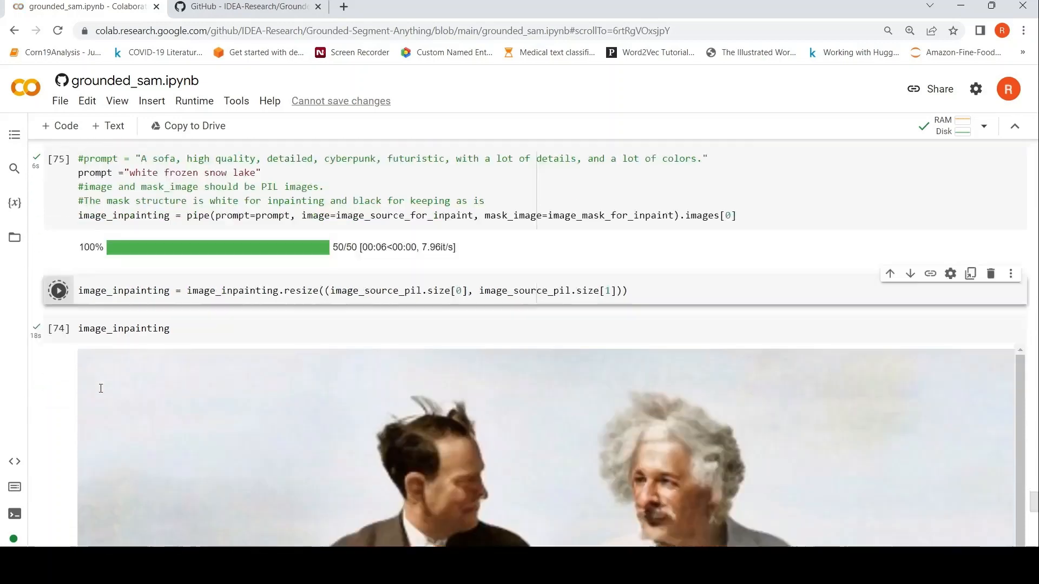
pyautogui.scroll(-3)
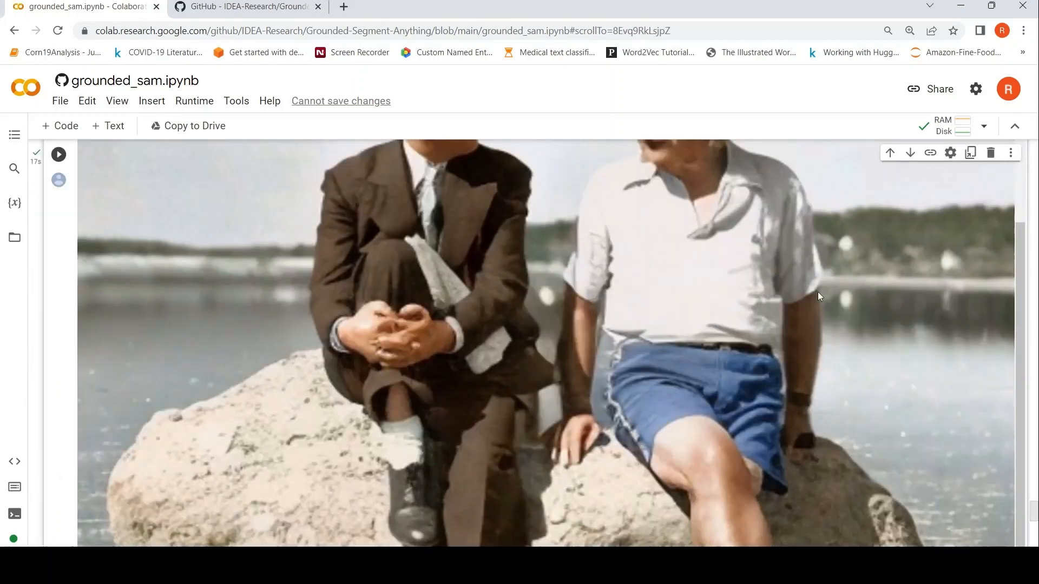
pyautogui.moveTo(931, 317)
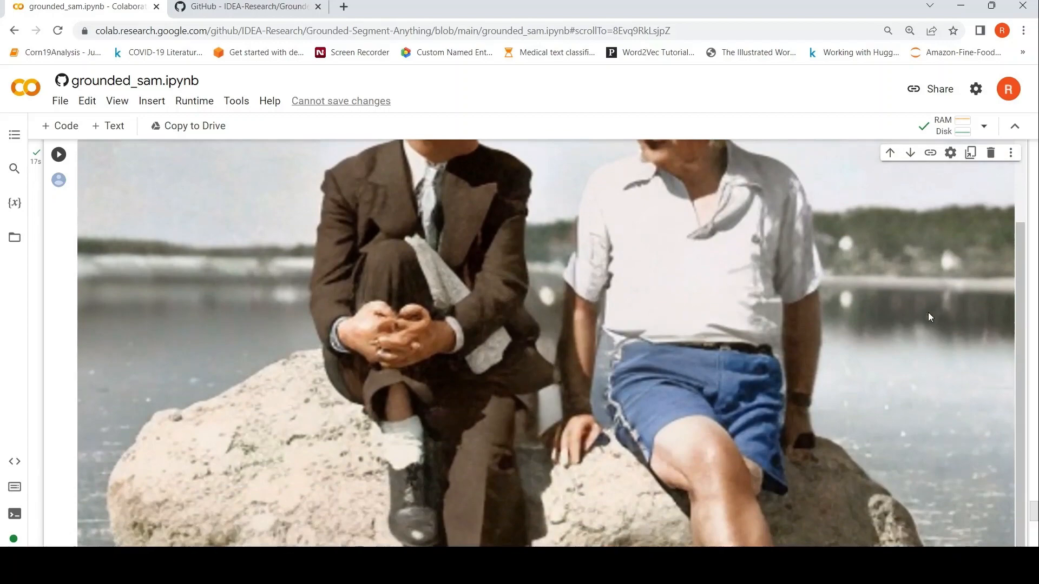
pyautogui.moveTo(920, 392)
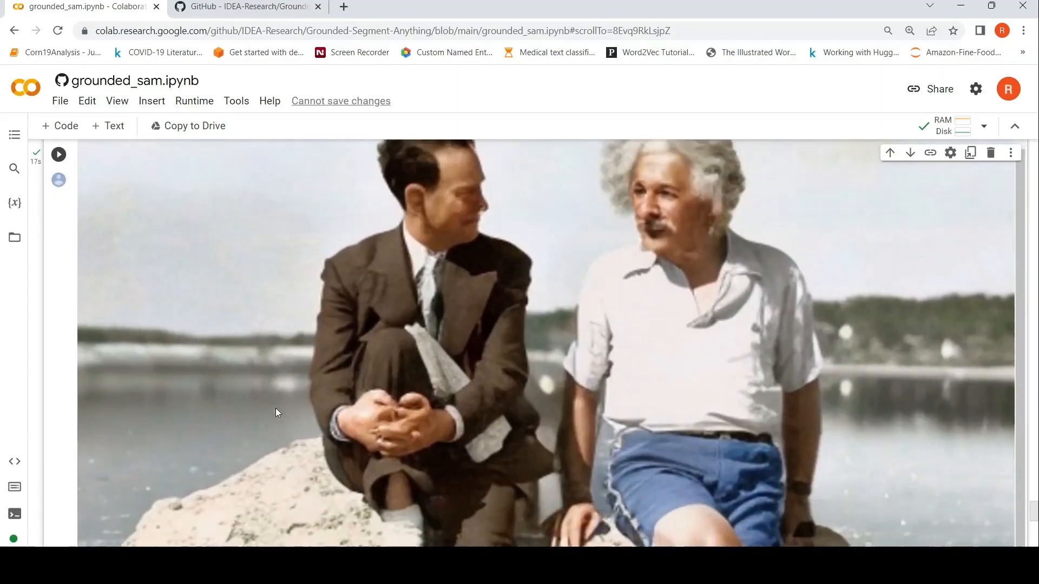
pyautogui.scroll(-3)
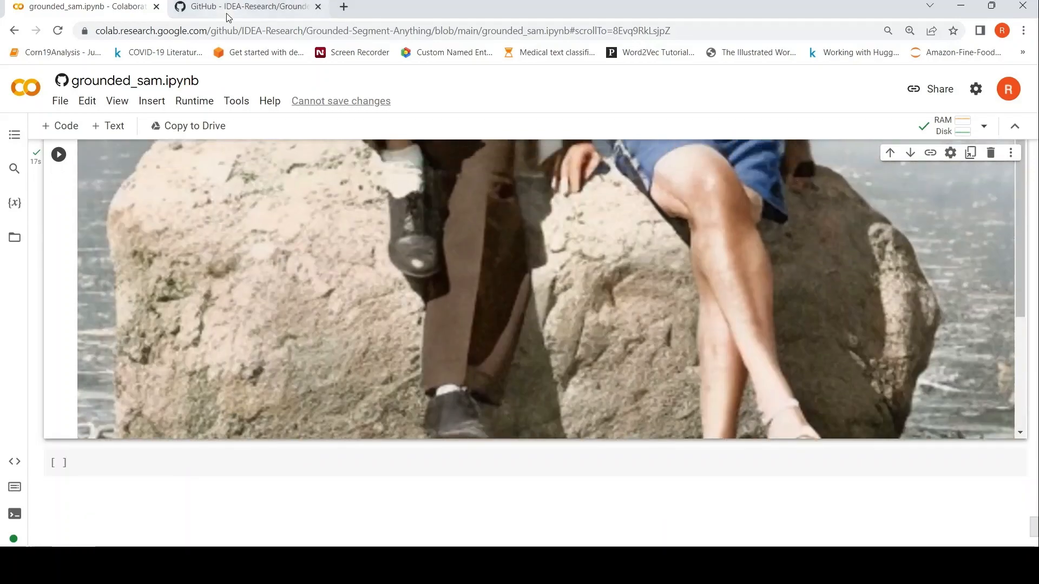
pyautogui.click(247, 6)
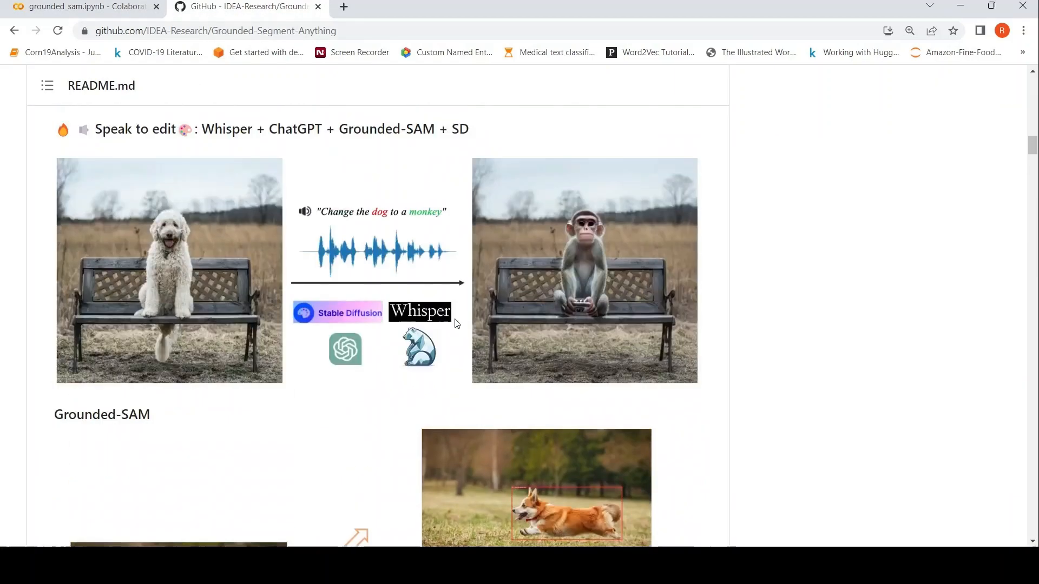
pyautogui.scroll(3)
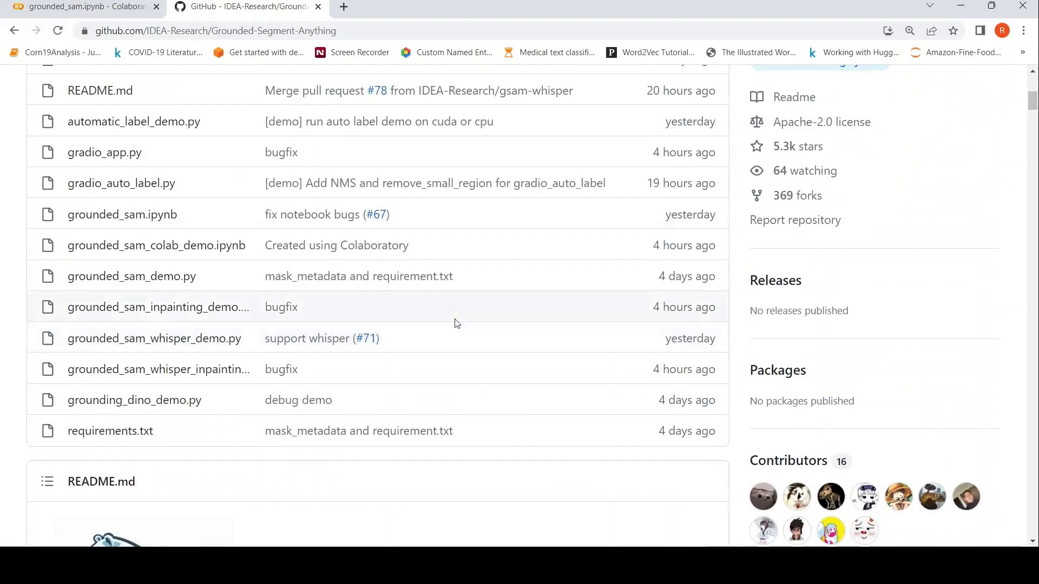
pyautogui.click(79, 7)
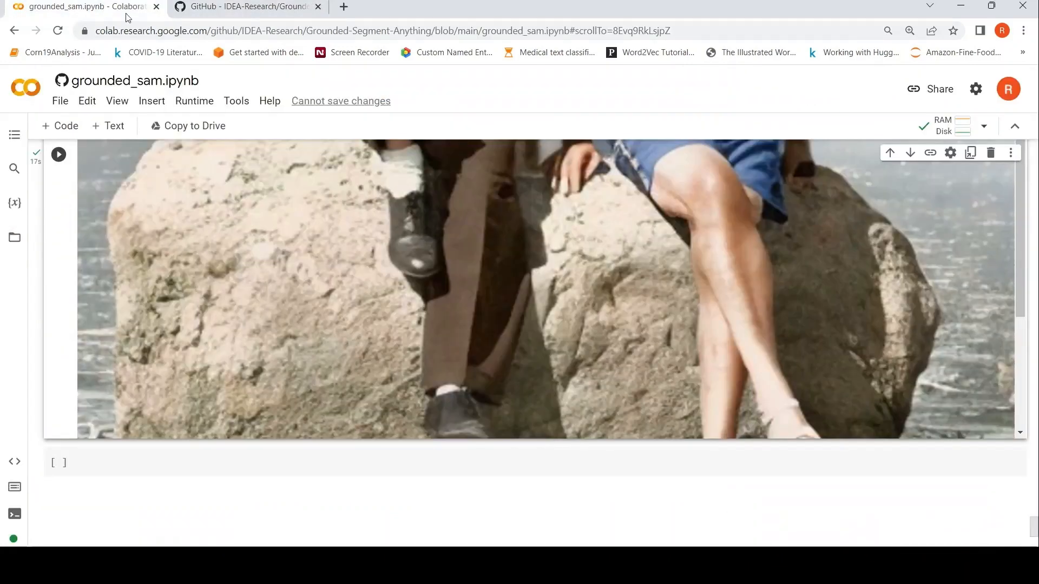
pyautogui.moveTo(400, 122)
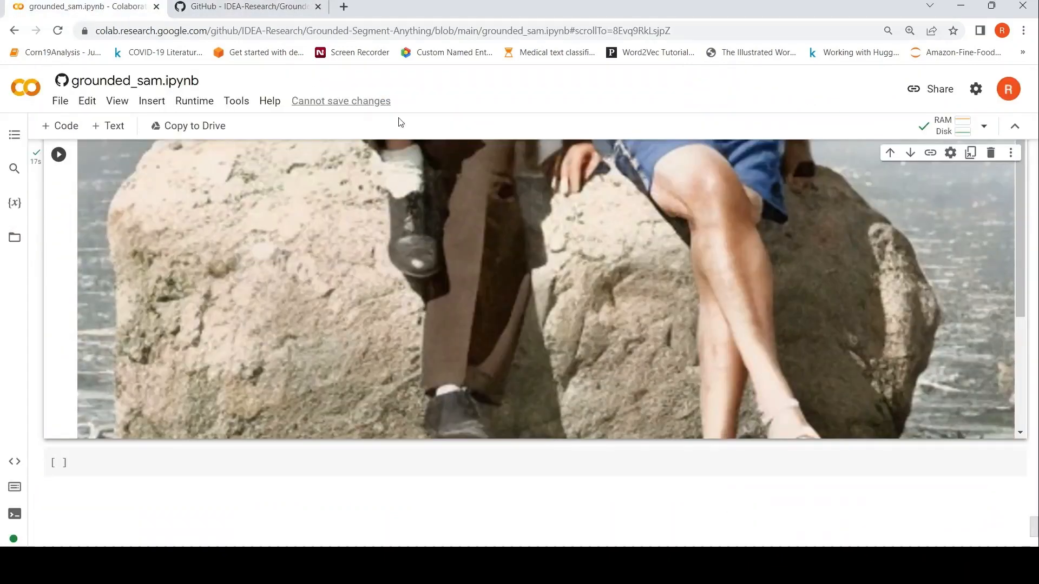